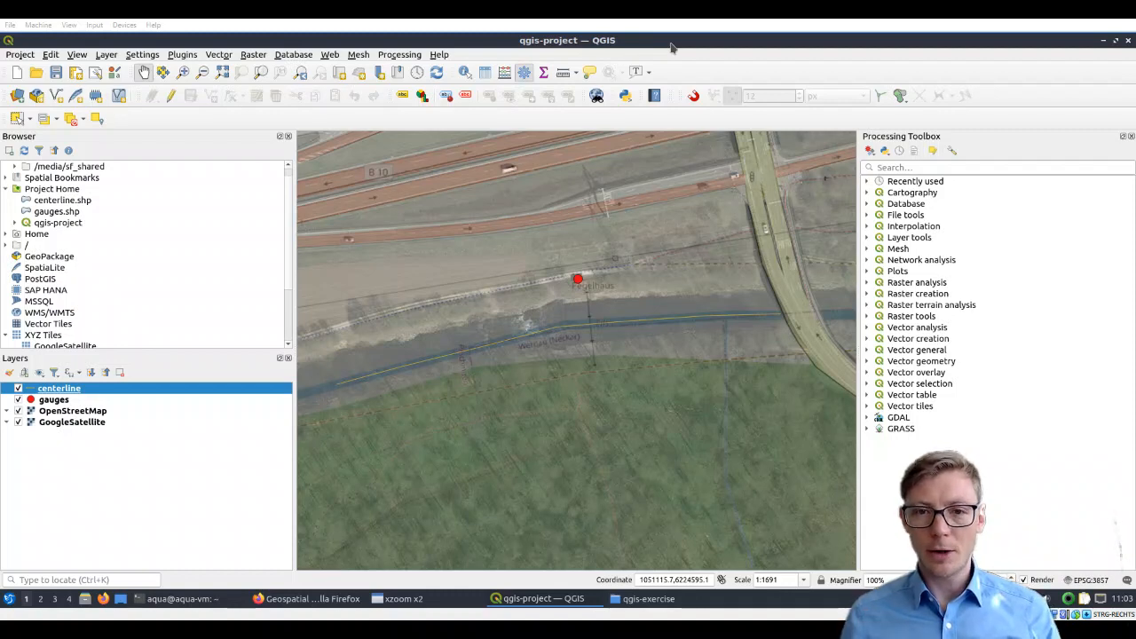
pyautogui.moveTo(681, 316)
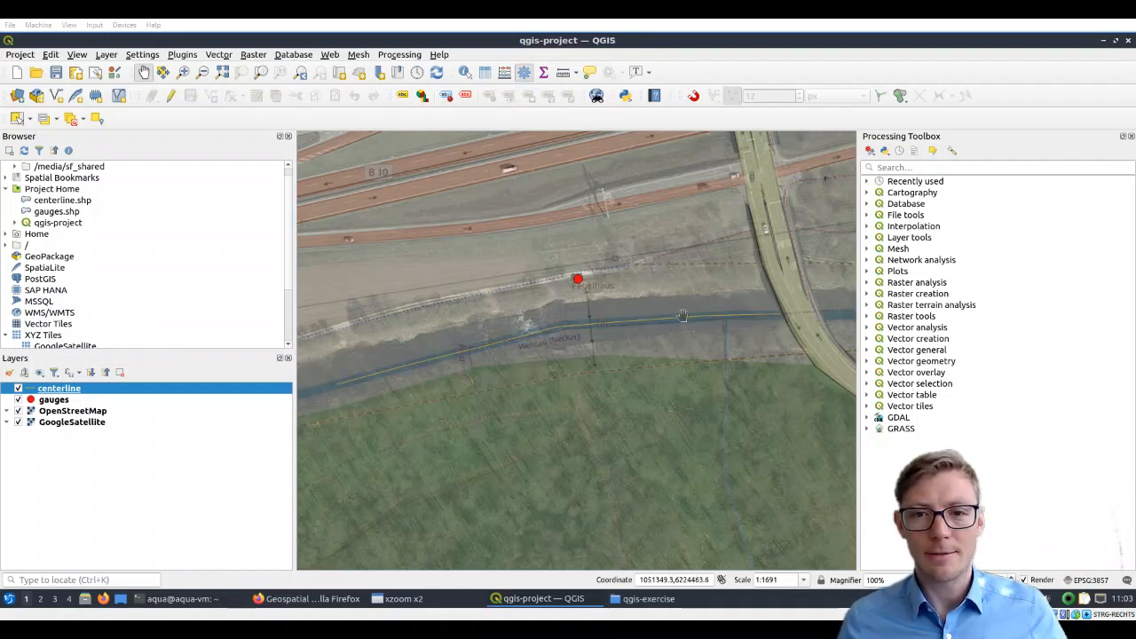
pyautogui.moveTo(653, 323)
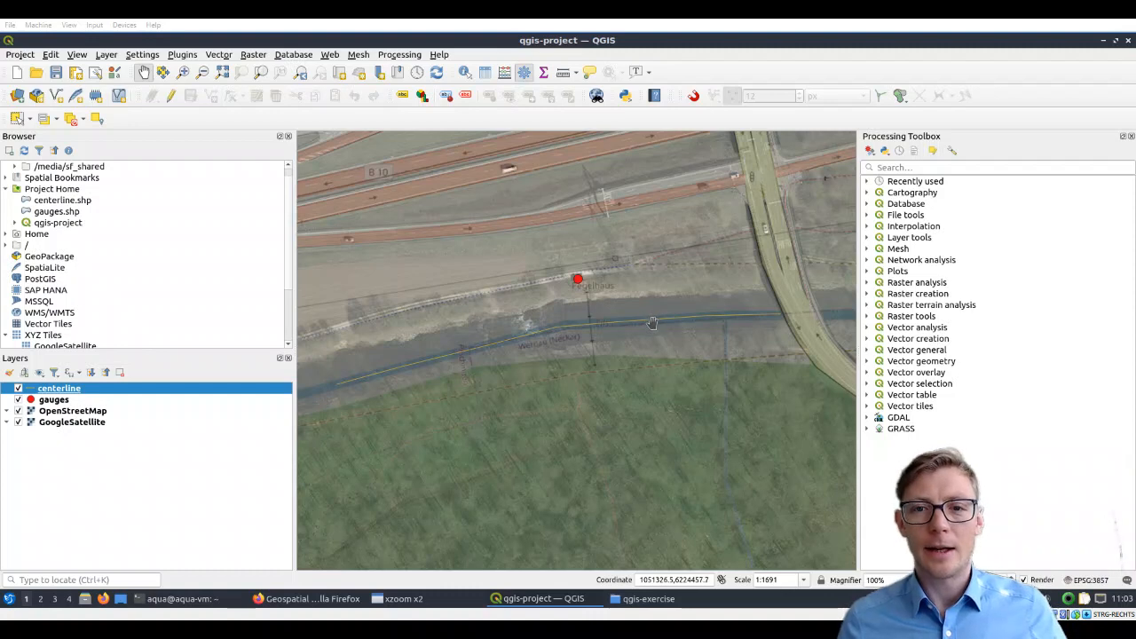
pyautogui.moveTo(191, 131)
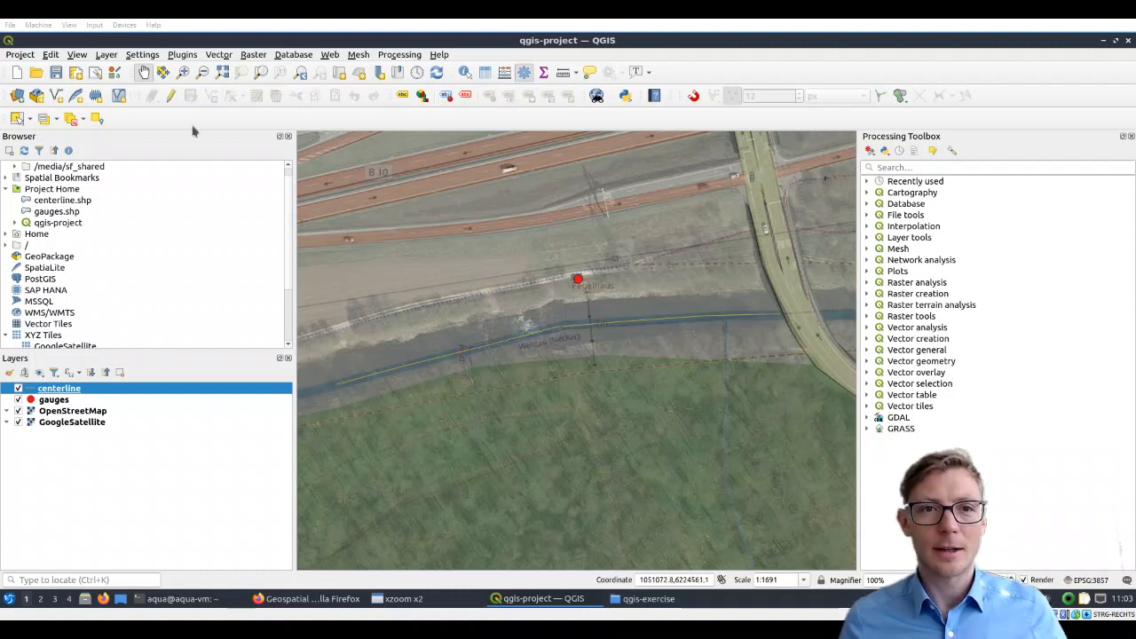
pyautogui.moveTo(201, 121)
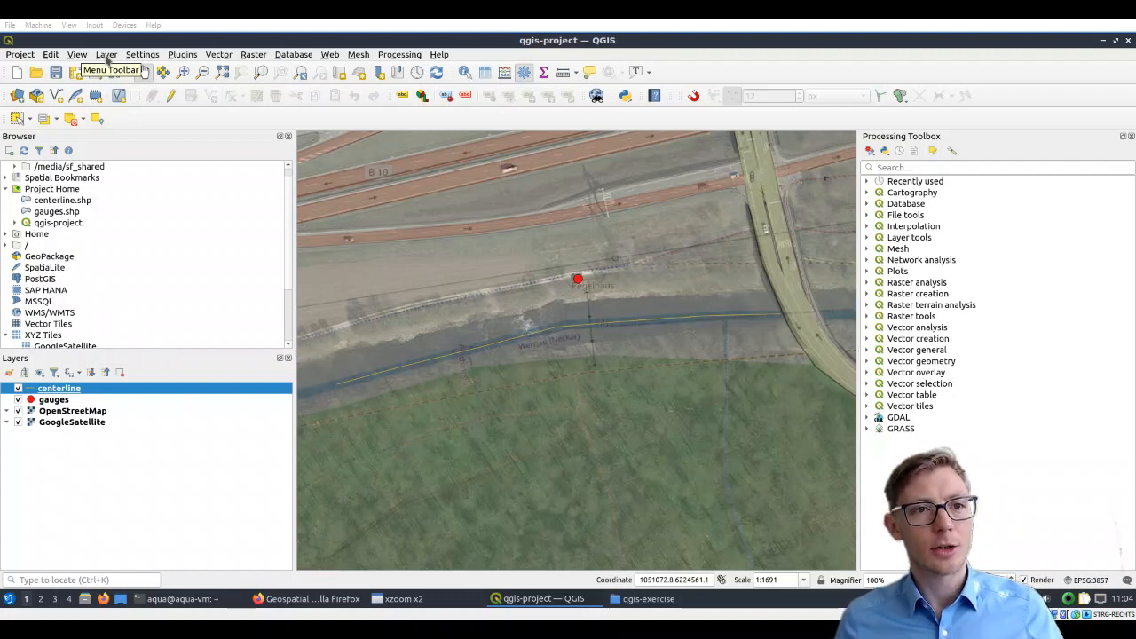
# Create a new shapefile layer saved as flowareas.shp in the qgis-exercise folder
pyautogui.click(107, 53)
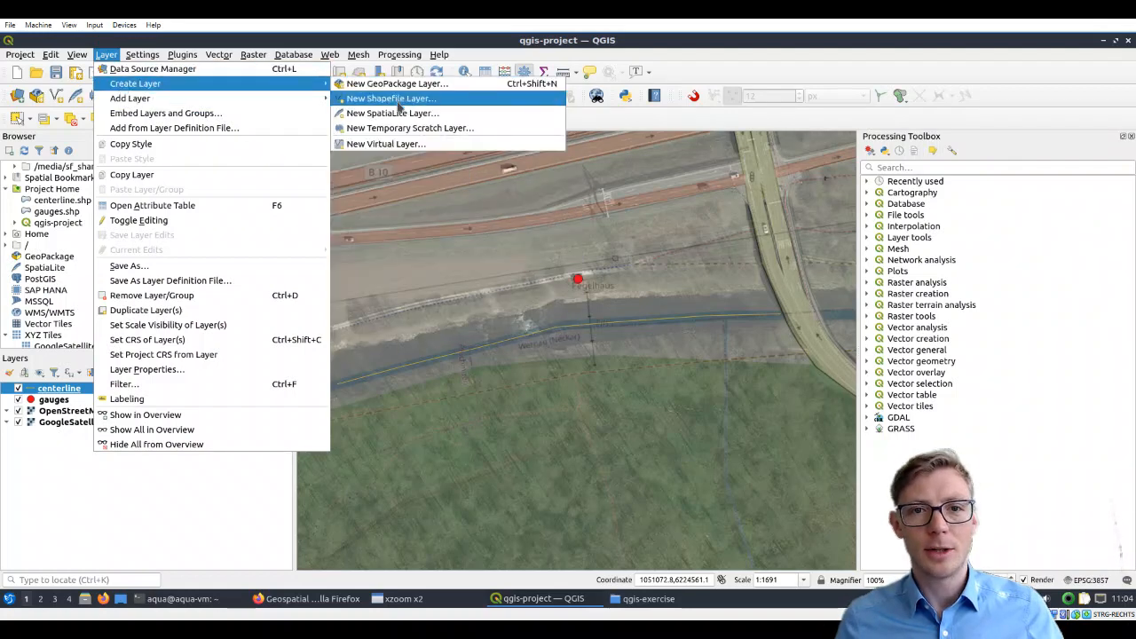
pyautogui.click(388, 99)
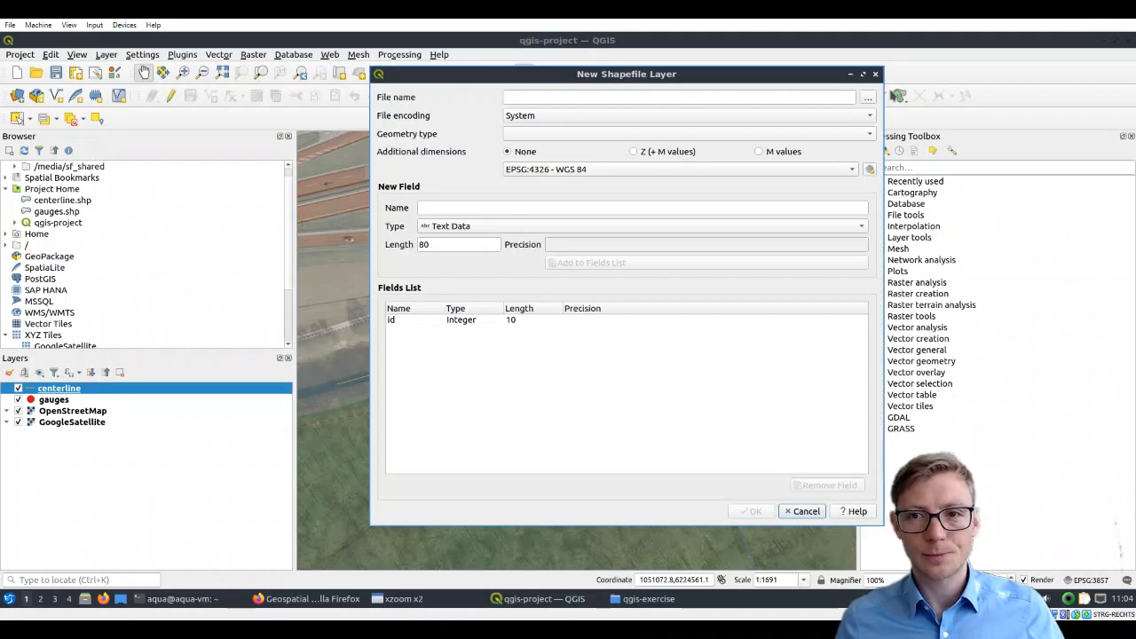
pyautogui.click(866, 96)
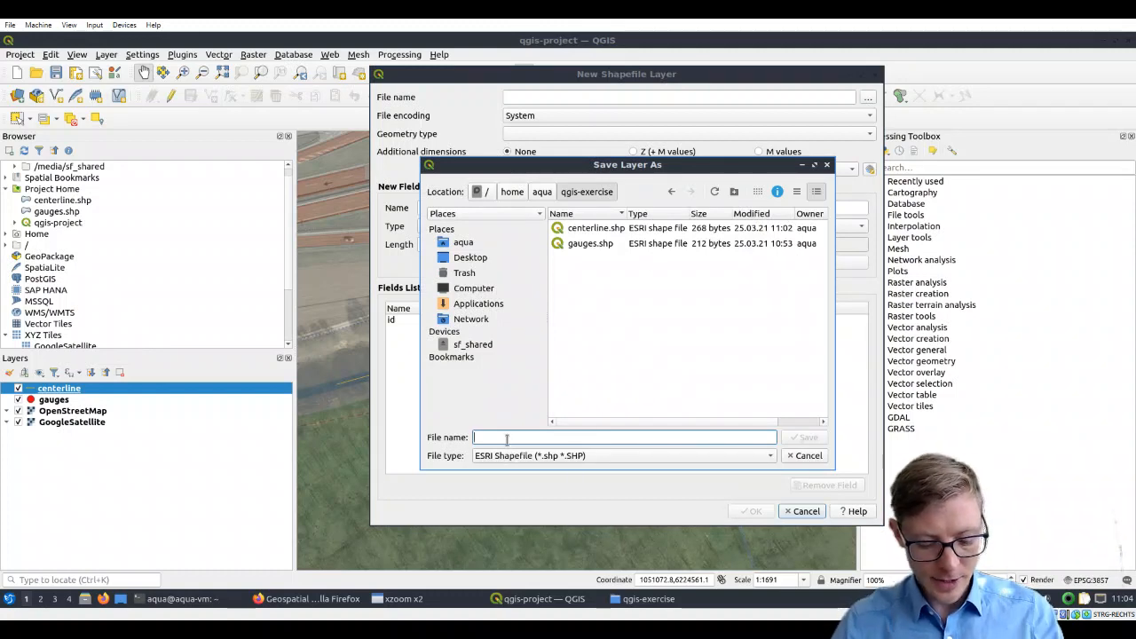
pyautogui.write('flowareas')
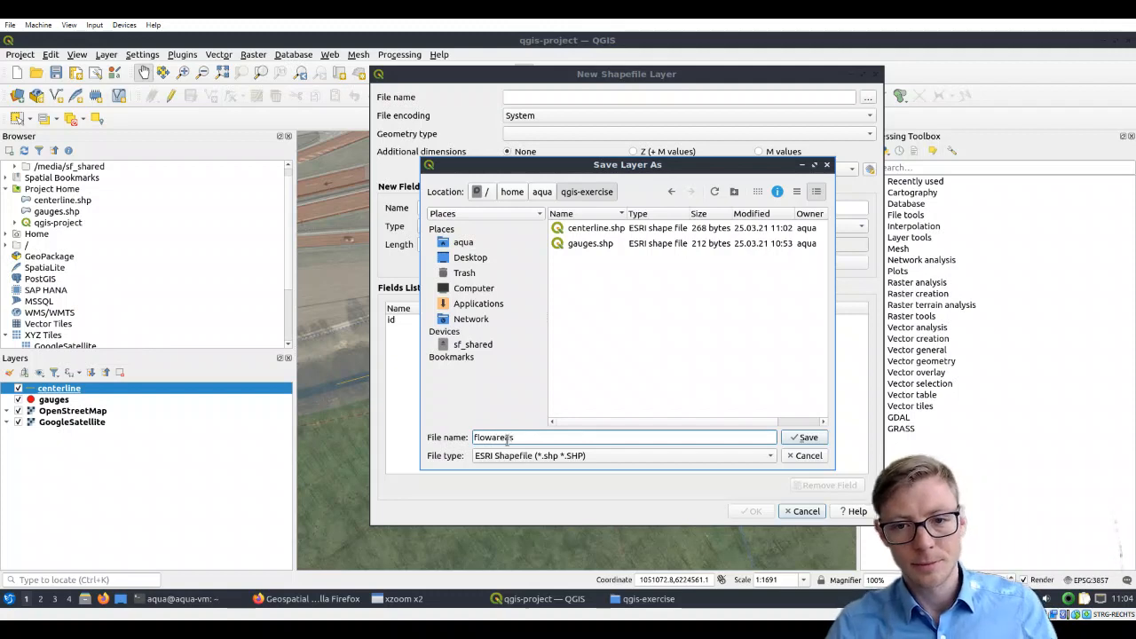
pyautogui.click(804, 437)
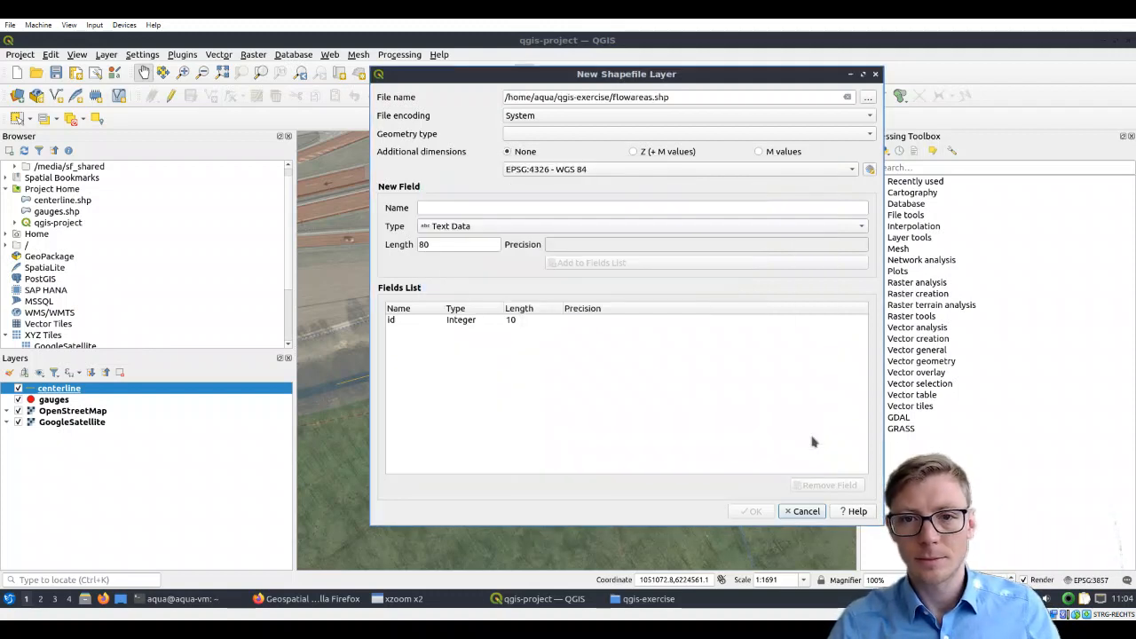
pyautogui.click(689, 133)
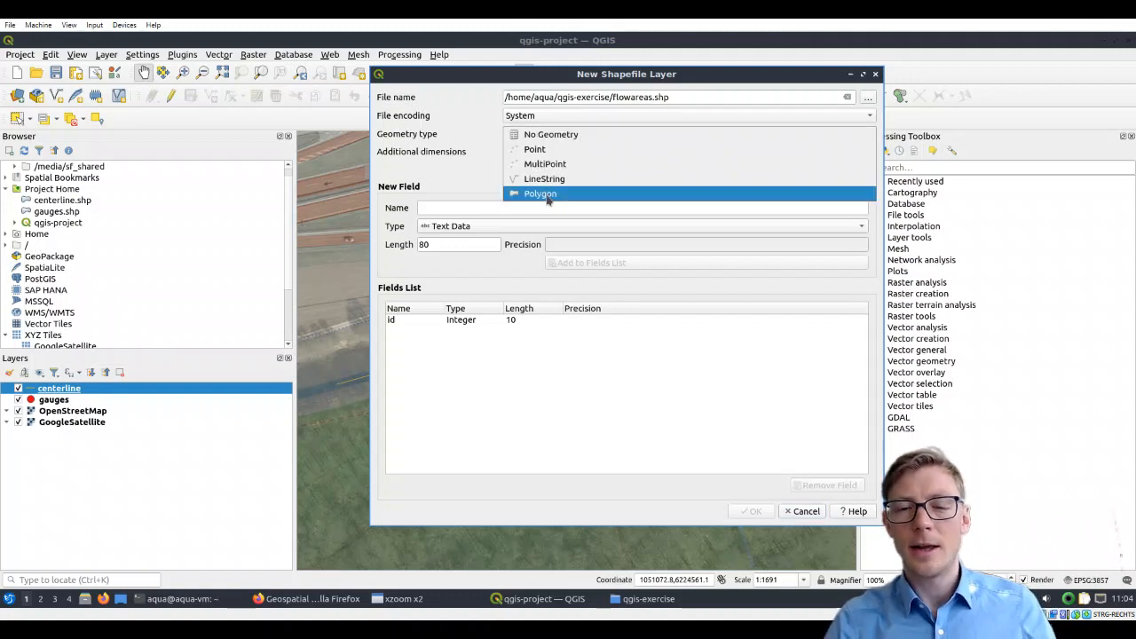
# Set geometry type to Polygon and add an AreaType text field
pyautogui.click(540, 193)
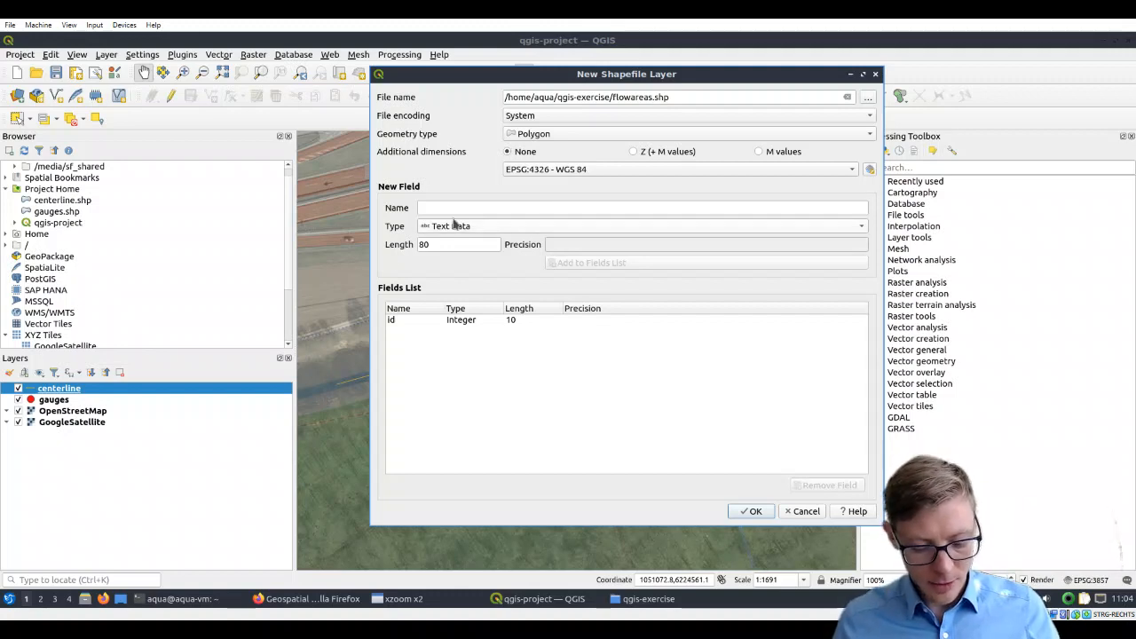
pyautogui.click(642, 208)
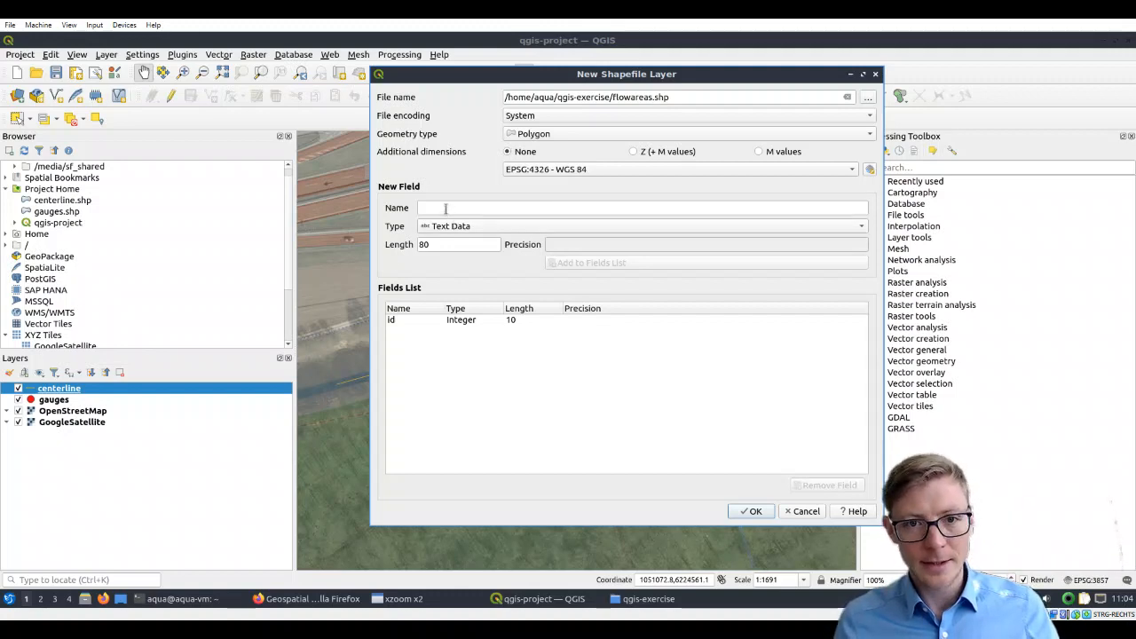
pyautogui.write('AreaTi')
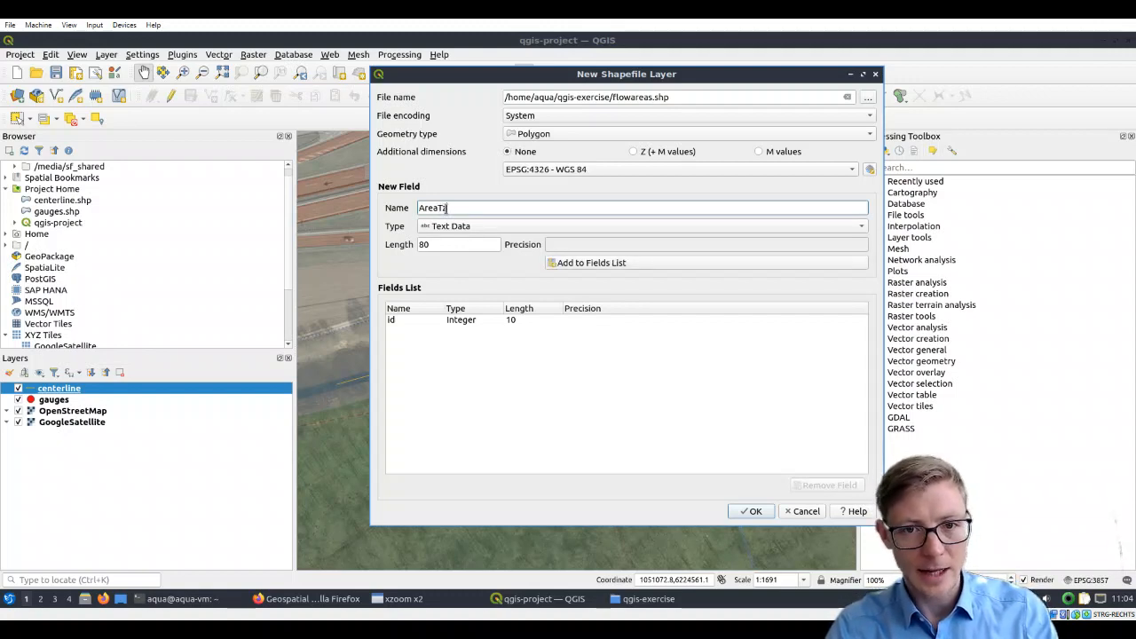
pyautogui.write('ype')
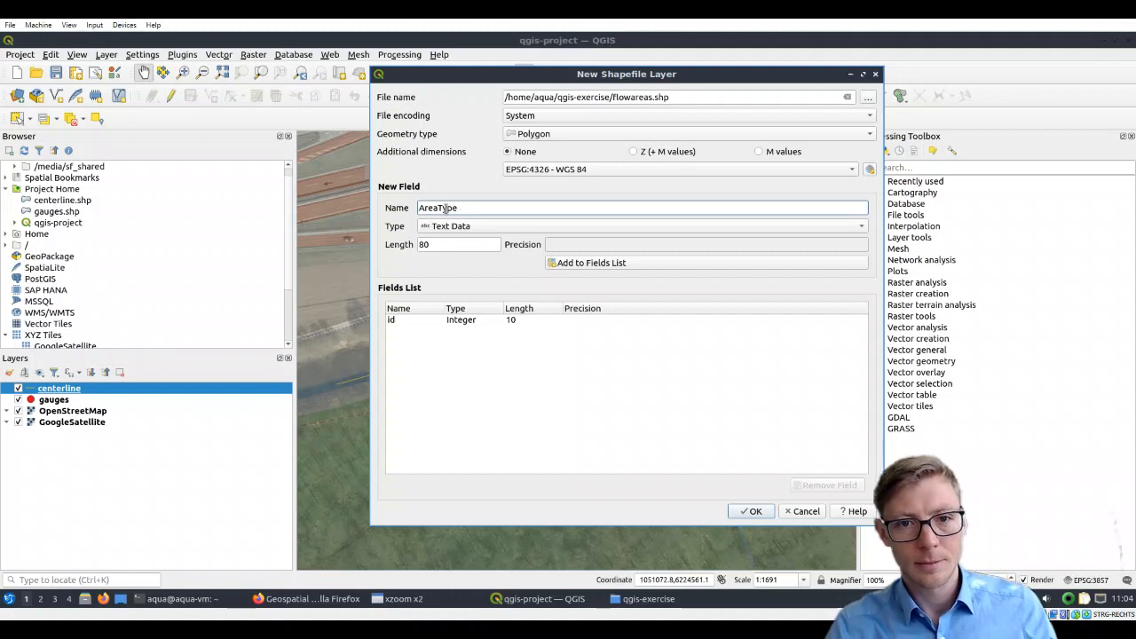
pyautogui.moveTo(590, 263)
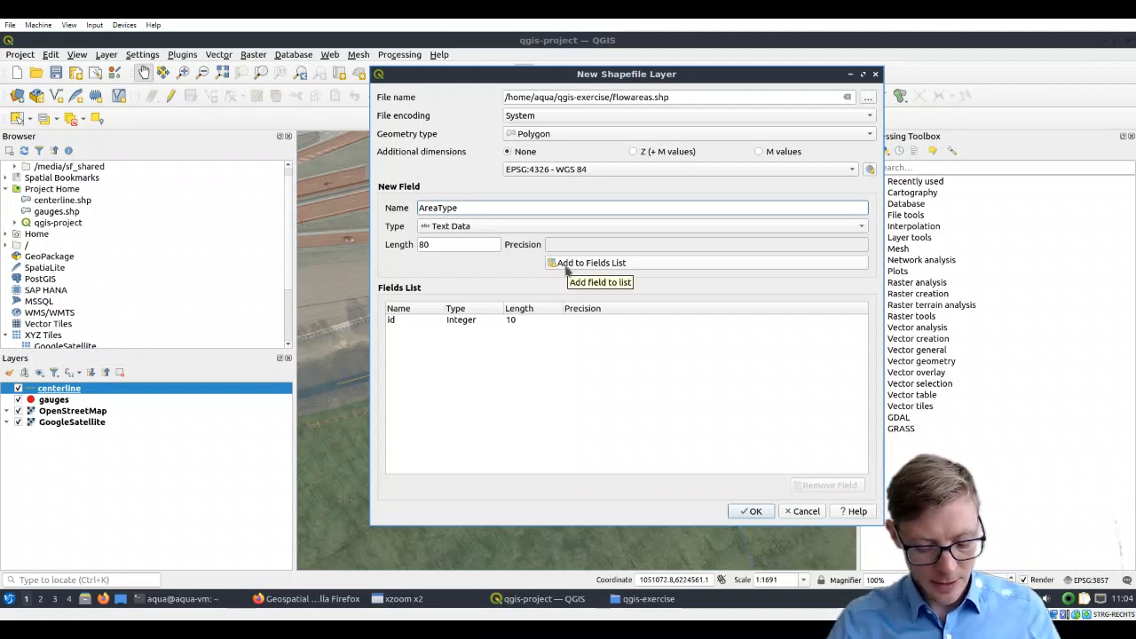
pyautogui.moveTo(550, 311)
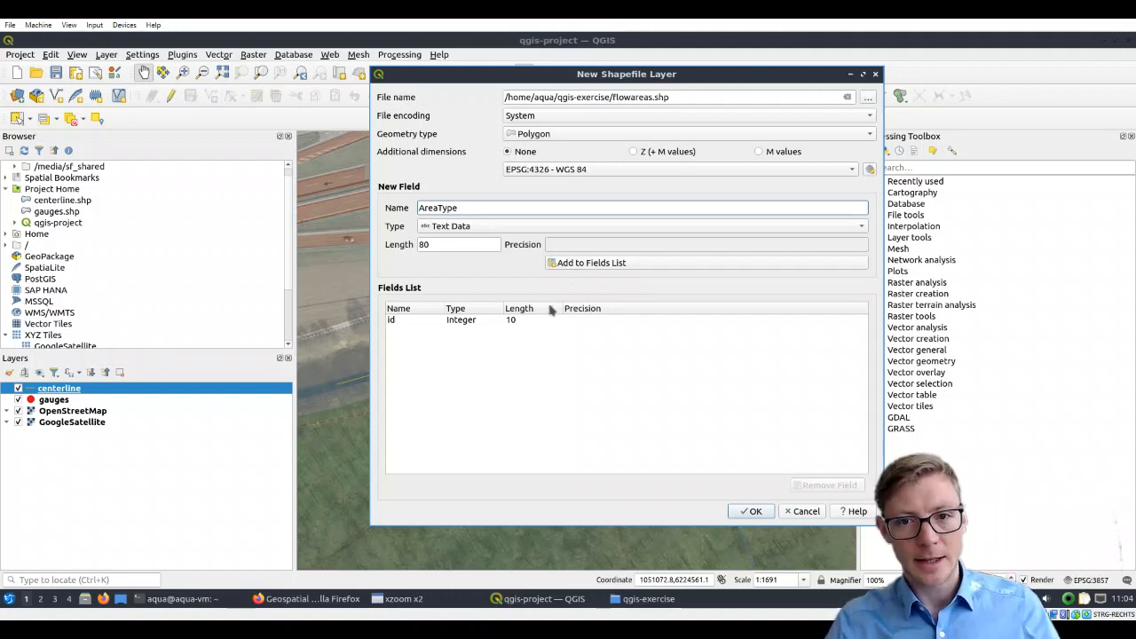
pyautogui.moveTo(591, 263)
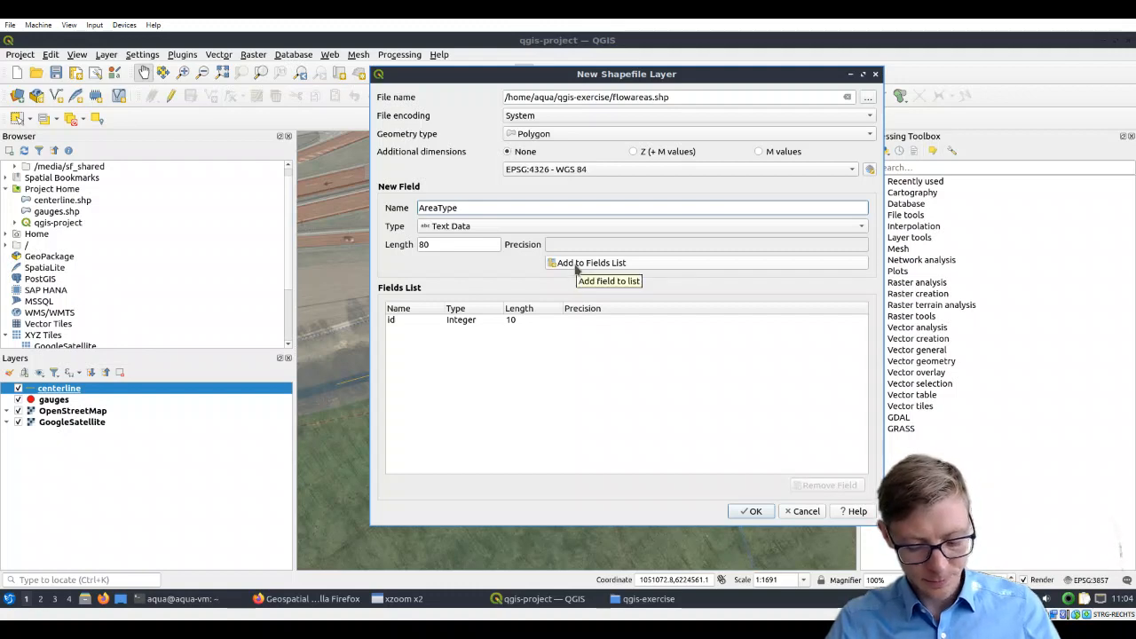
pyautogui.click(591, 262)
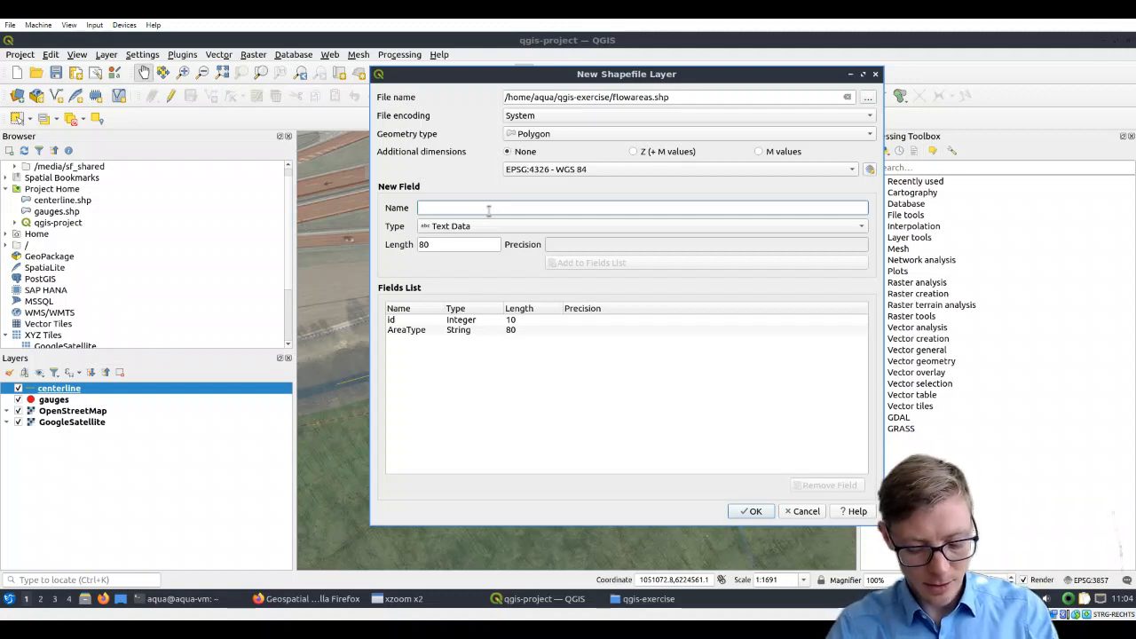
# Add a ManningsN decimal number field and create the flowareas layer
pyautogui.write('Mannin')
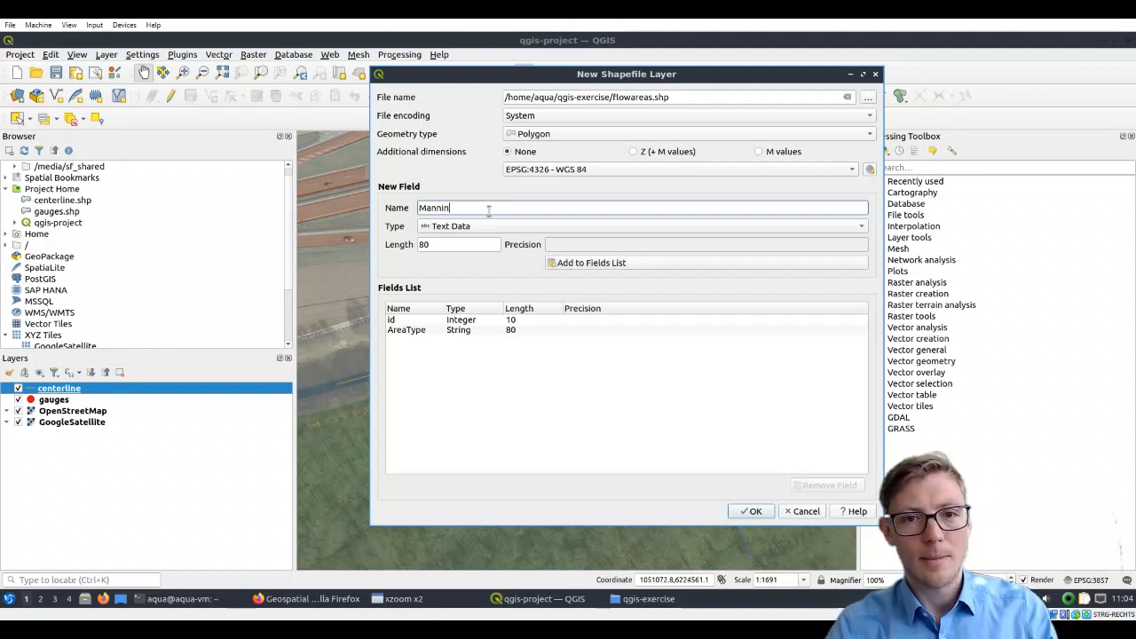
pyautogui.write('gsN')
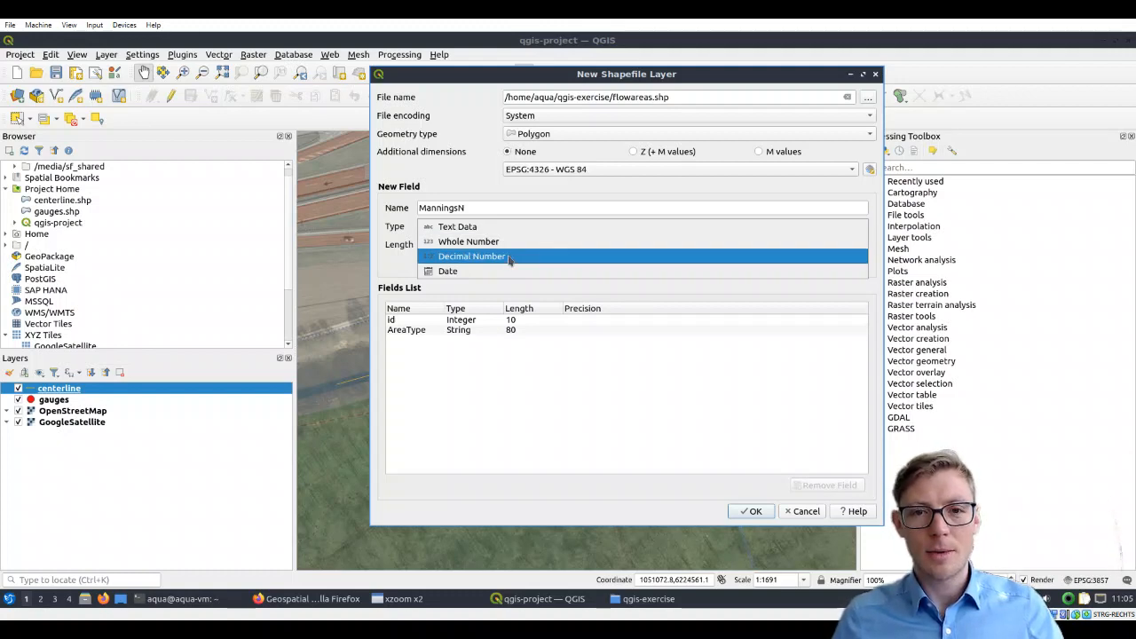
pyautogui.click(472, 256)
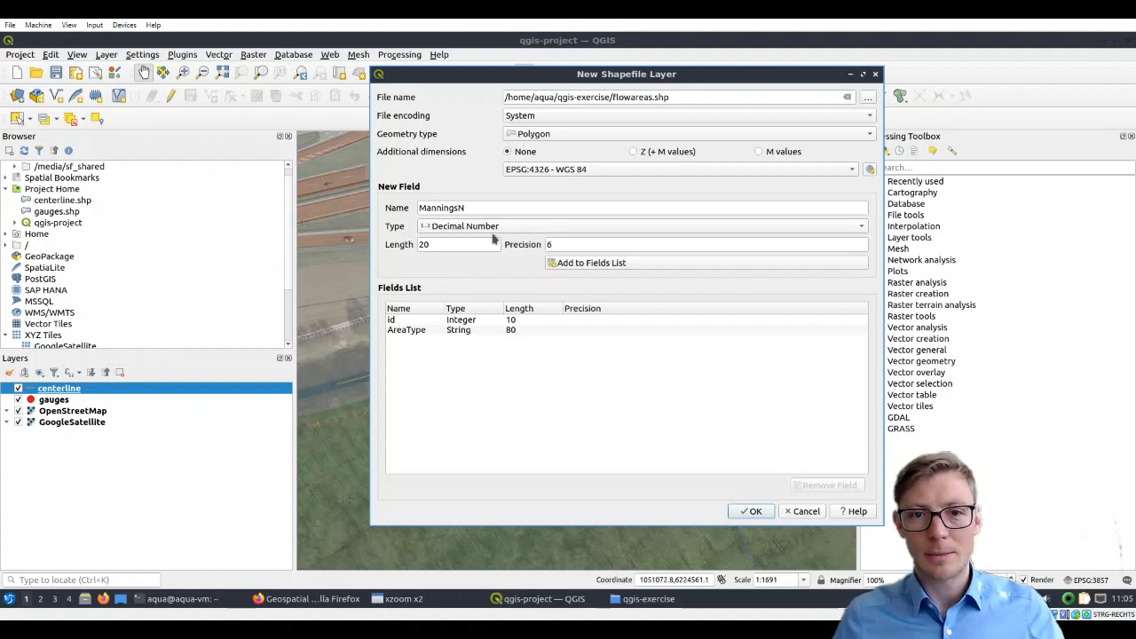
pyautogui.click(591, 263)
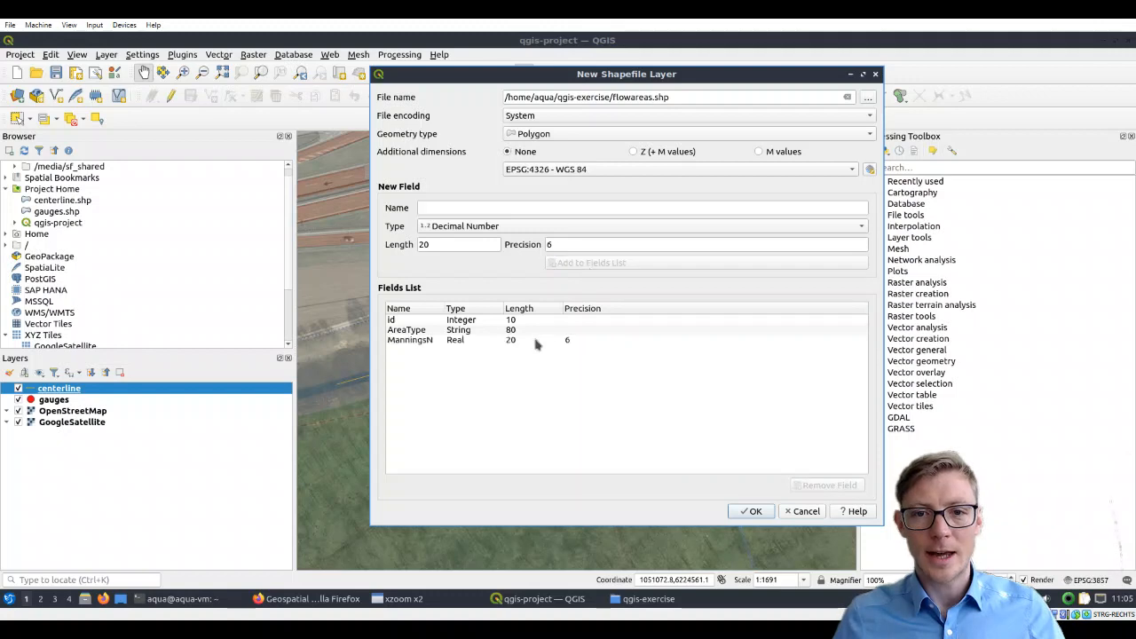
pyautogui.moveTo(511, 387)
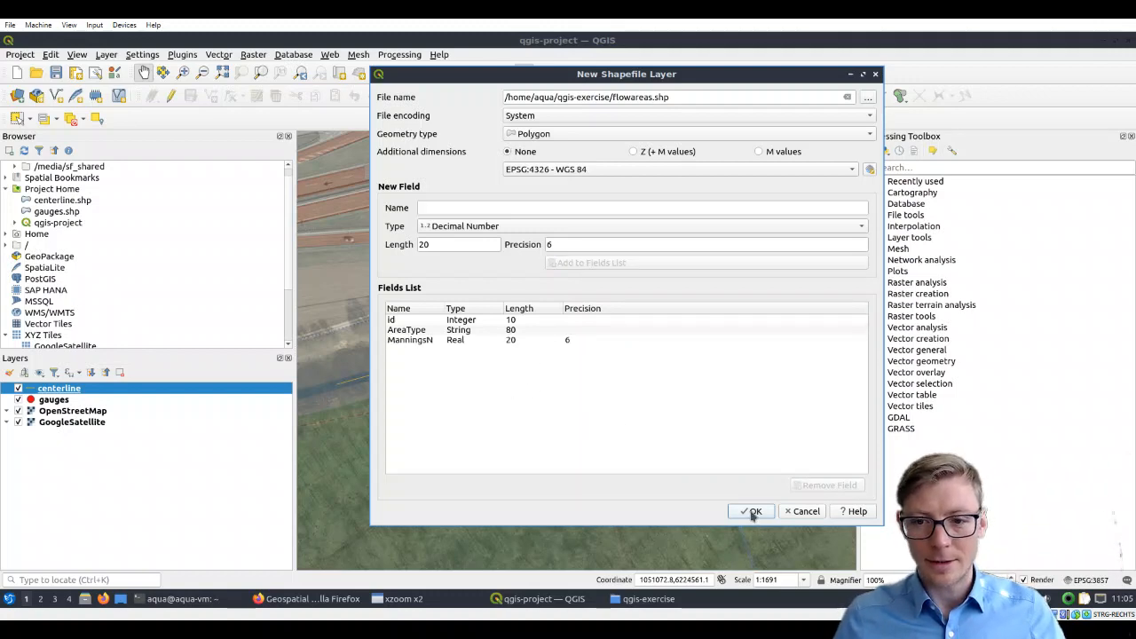
pyautogui.click(751, 511)
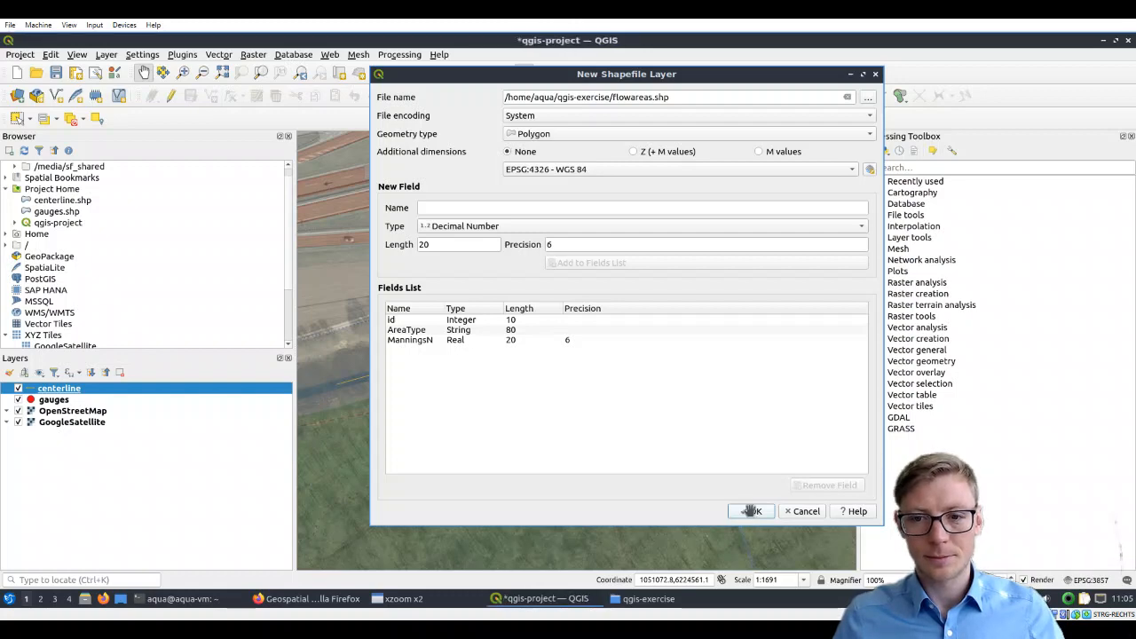
# Finish creating flowareas and narrow the side panels to widen the map canvas
pyautogui.click(751, 511)
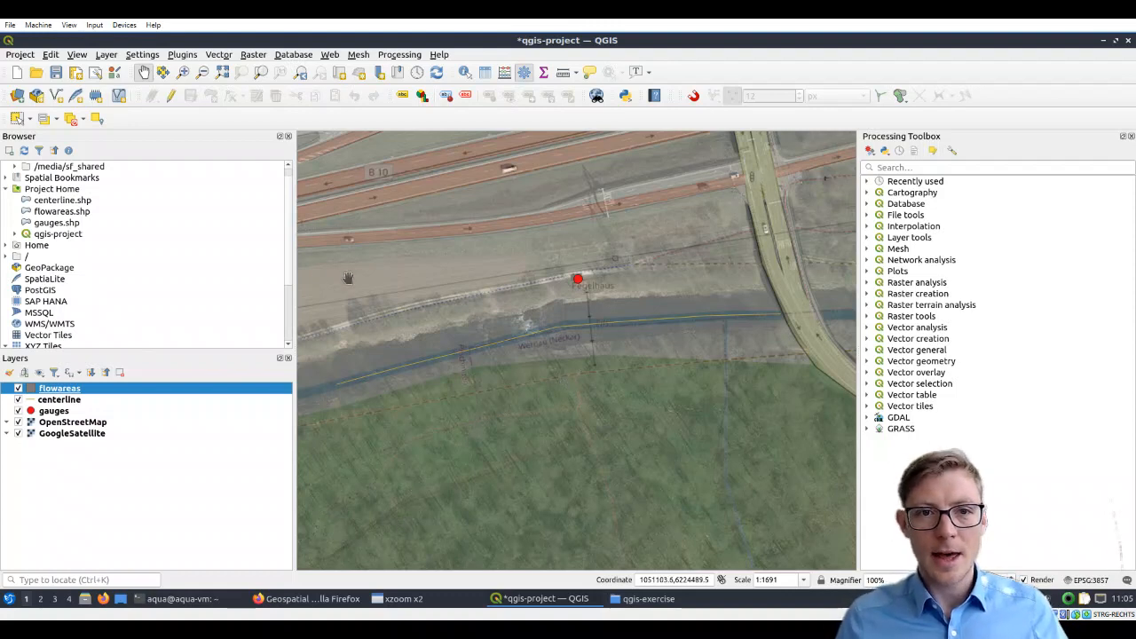
pyautogui.moveTo(295, 273)
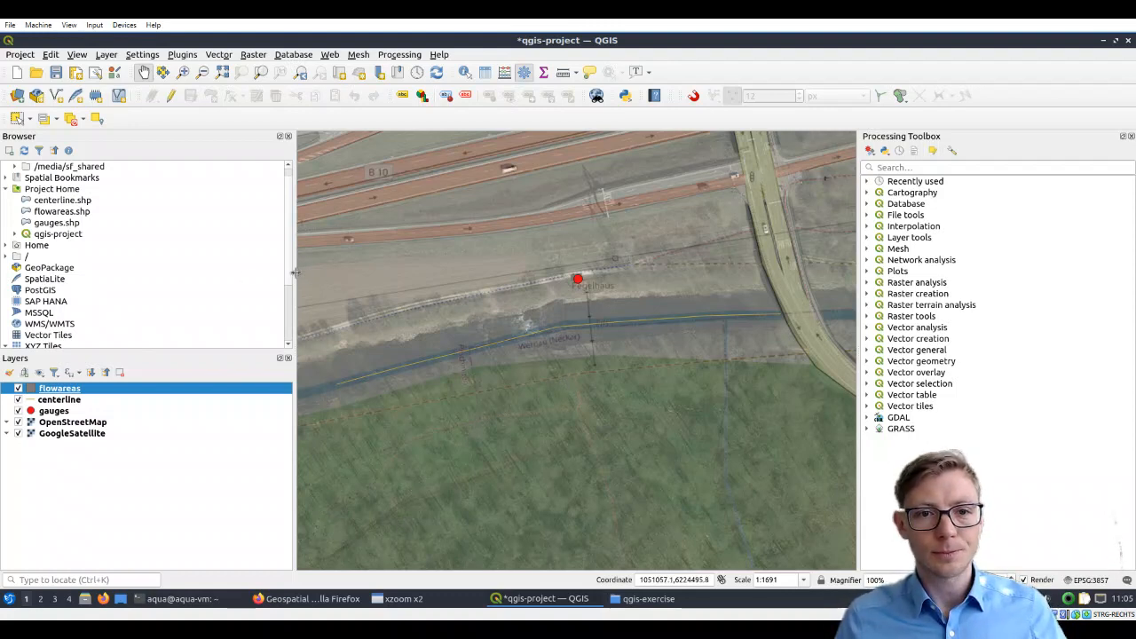
pyautogui.moveTo(294, 273); pyautogui.dragTo(184, 273)
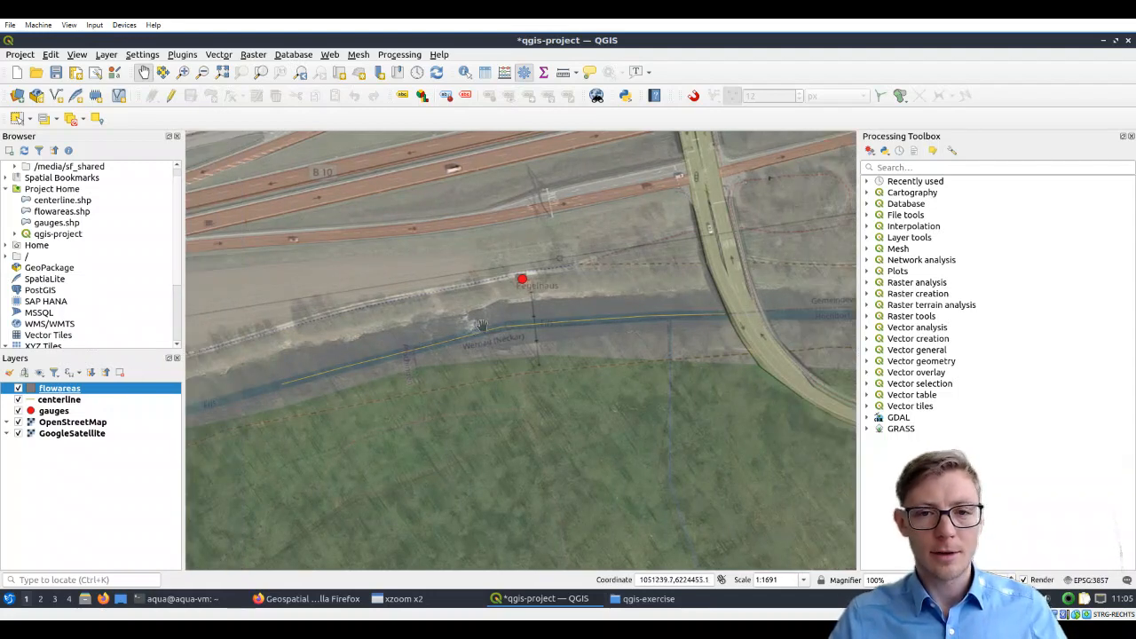
pyautogui.moveTo(458, 287)
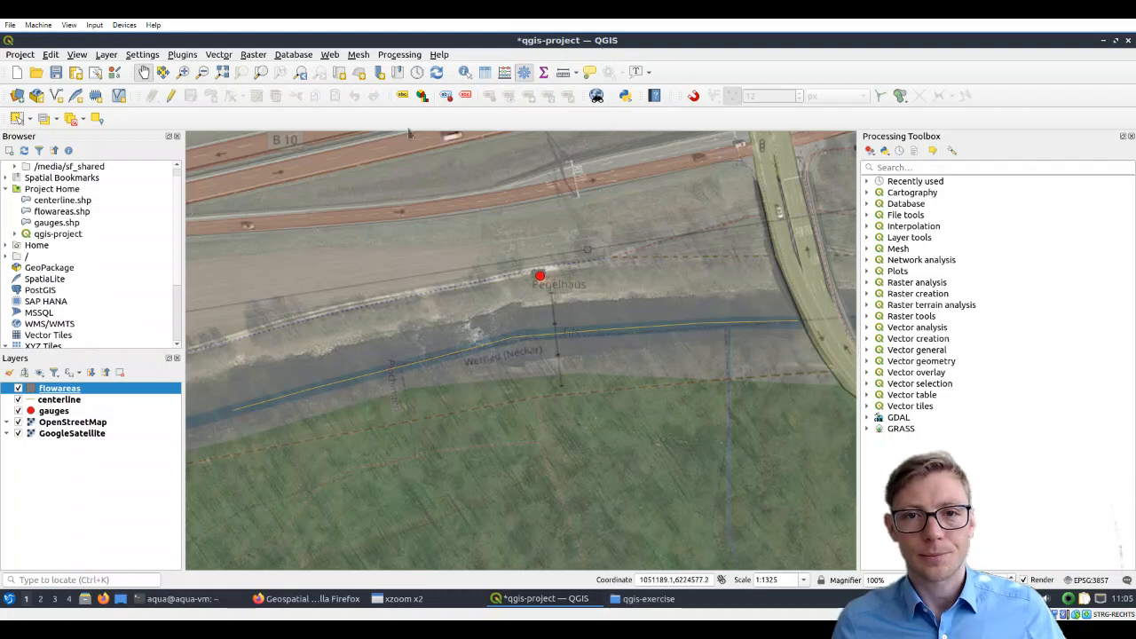
pyautogui.moveTo(259, 106)
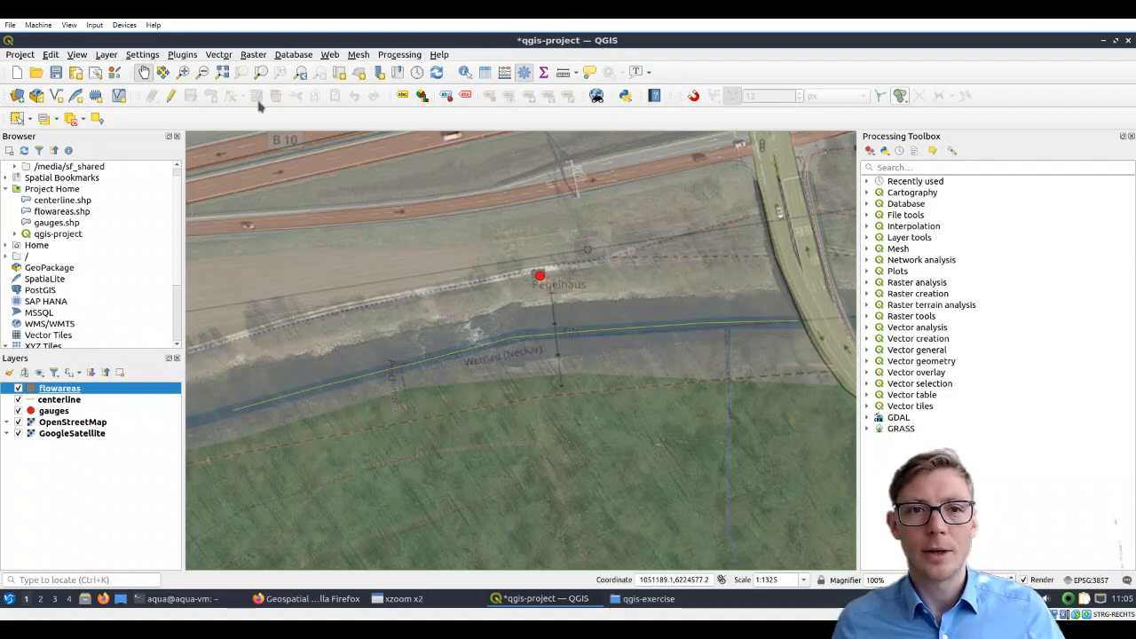
pyautogui.moveTo(167, 116)
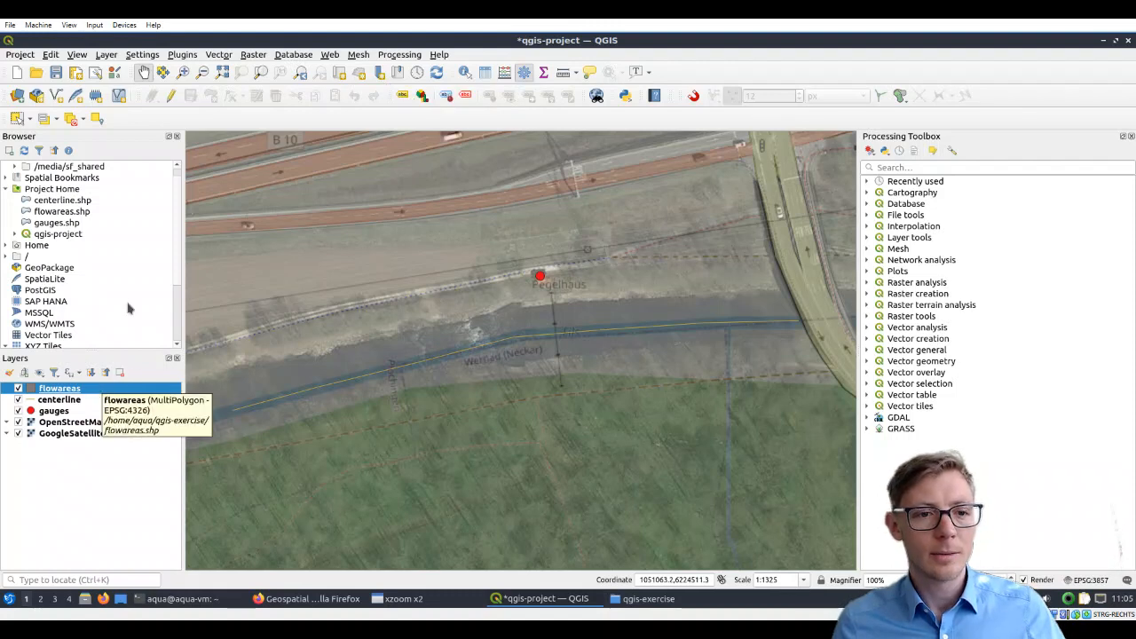
pyautogui.moveTo(60, 397)
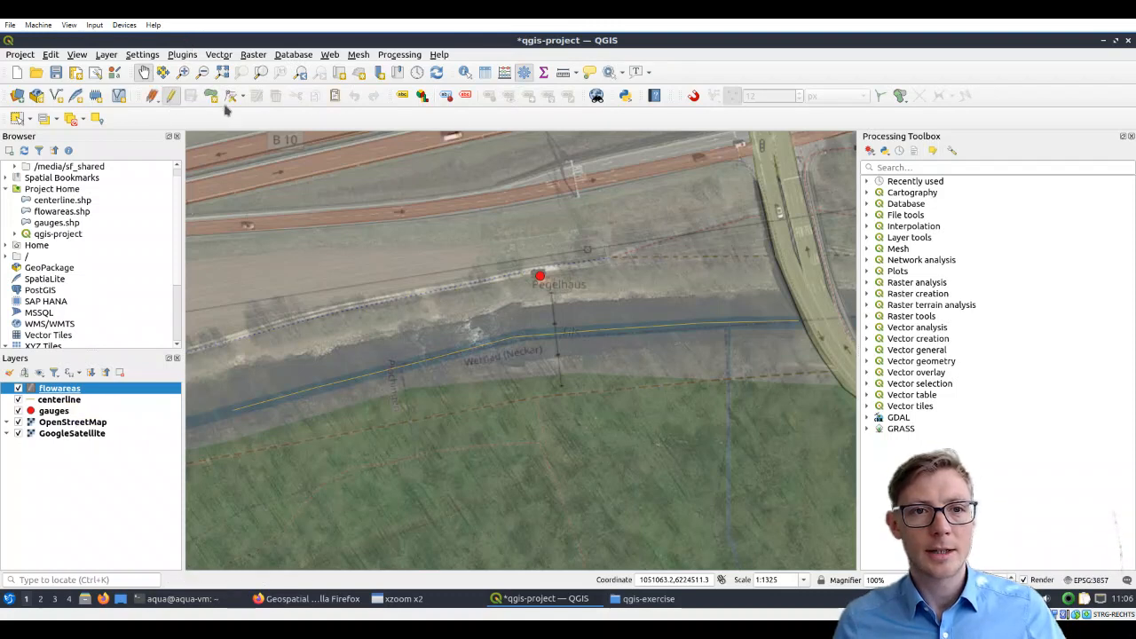
pyautogui.moveTo(211, 96)
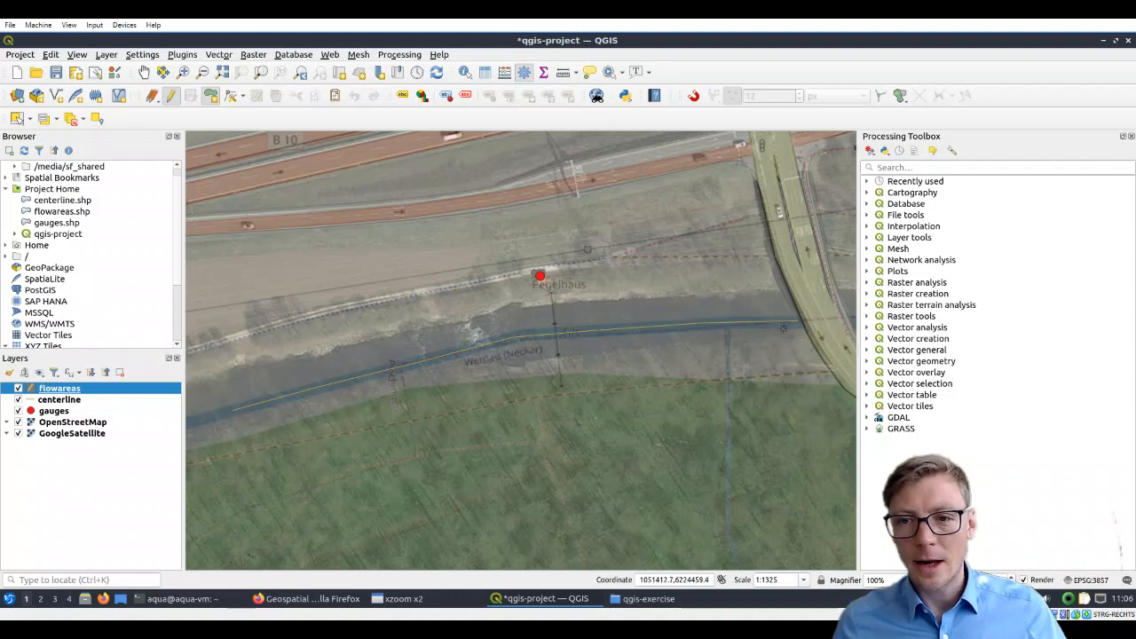
pyautogui.moveTo(796, 316)
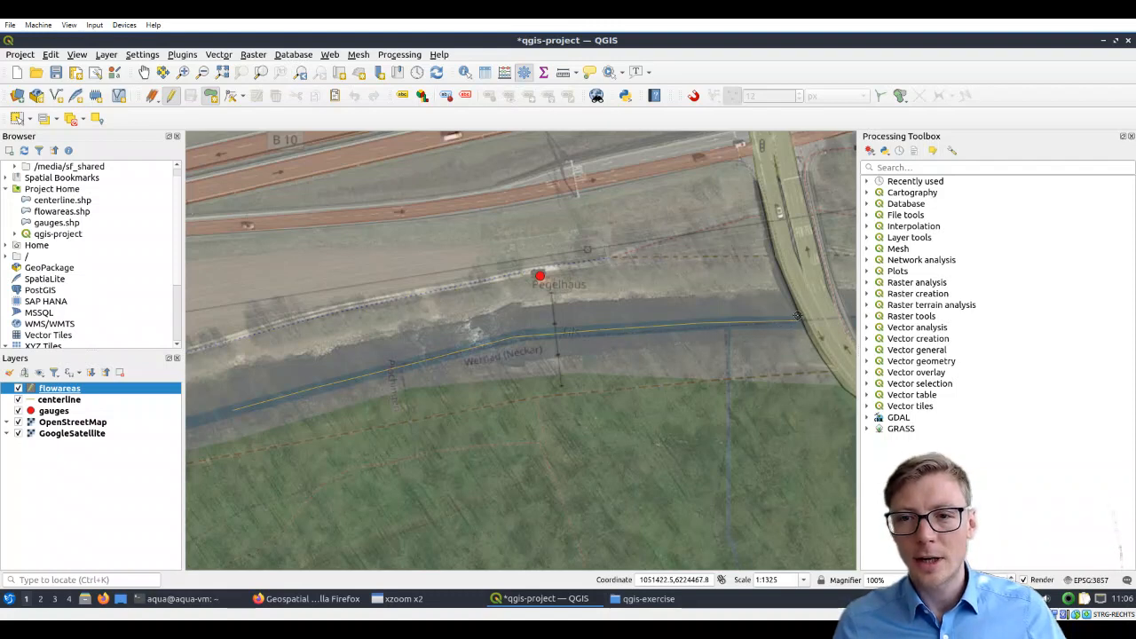
pyautogui.moveTo(632, 327)
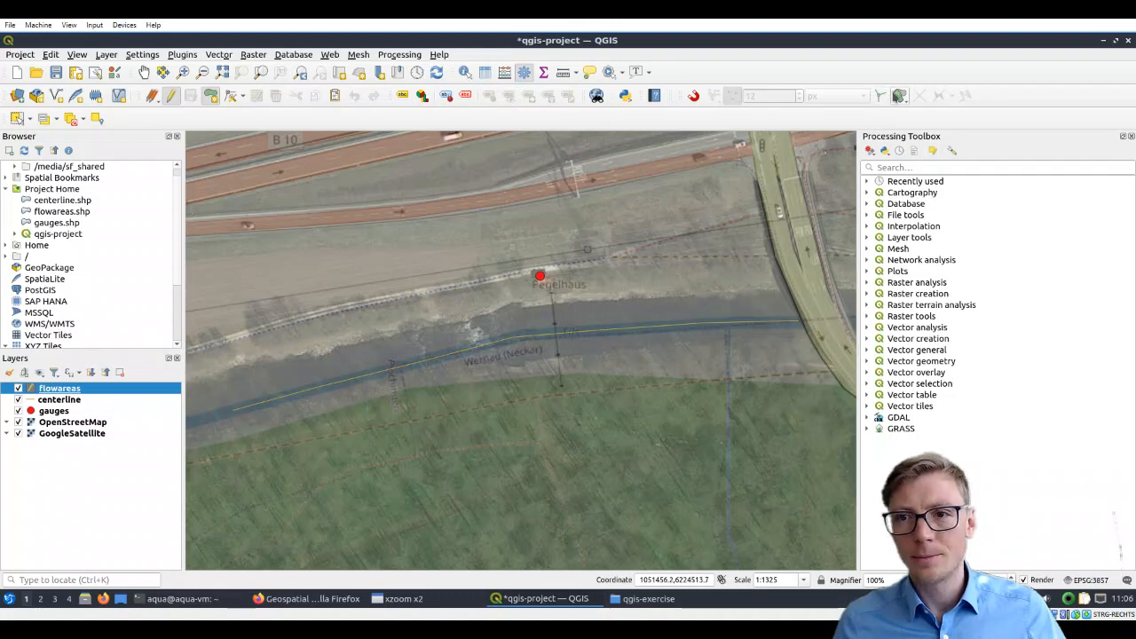
pyautogui.moveTo(884, 96)
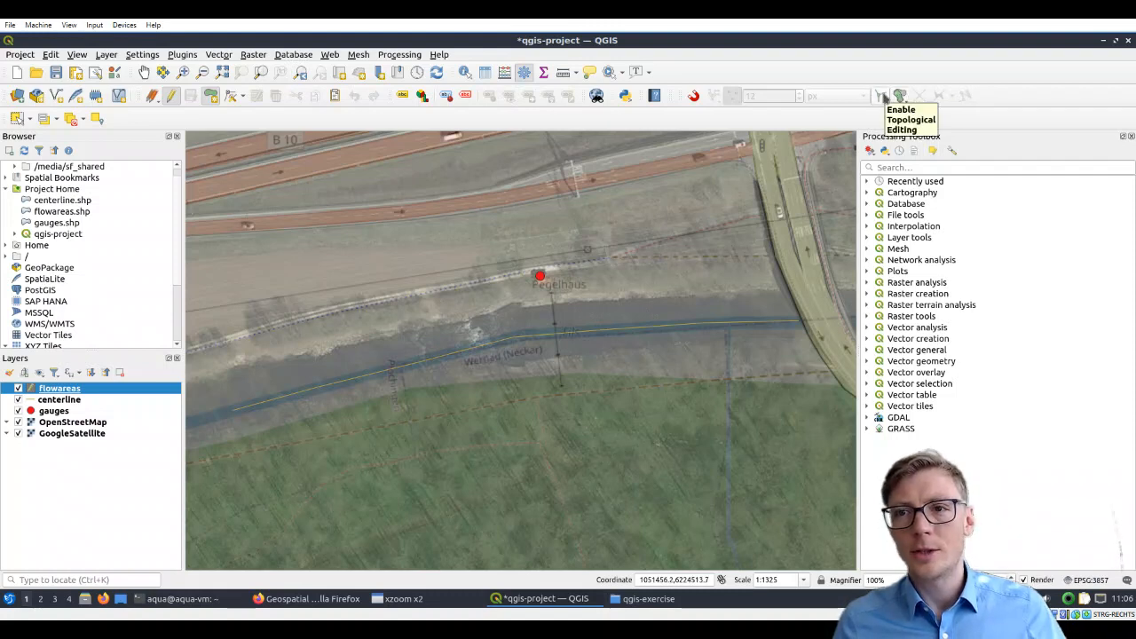
pyautogui.moveTo(719, 96)
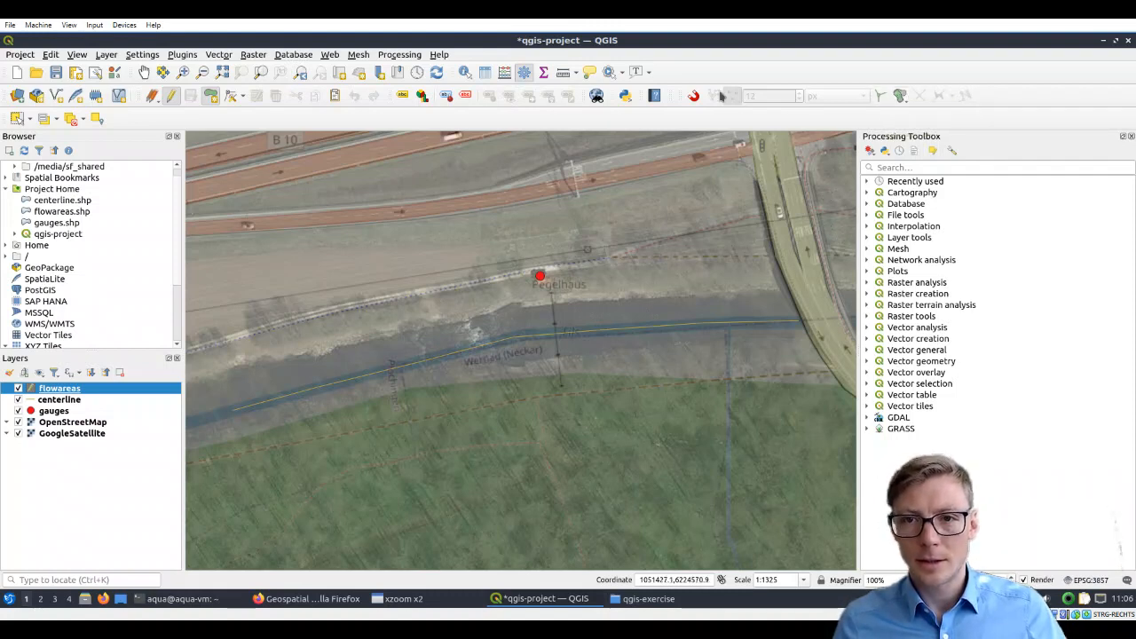
pyautogui.moveTo(694, 96)
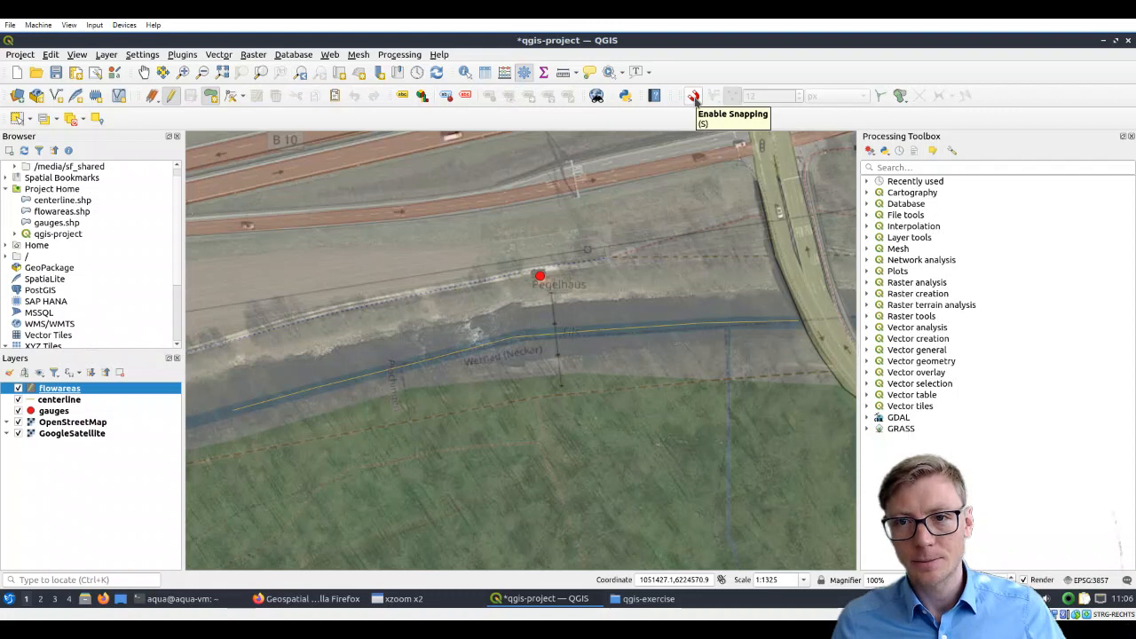
# Enable snapping on the Snapping toolbar, keeping the 12 px tolerance
pyautogui.click(692, 96)
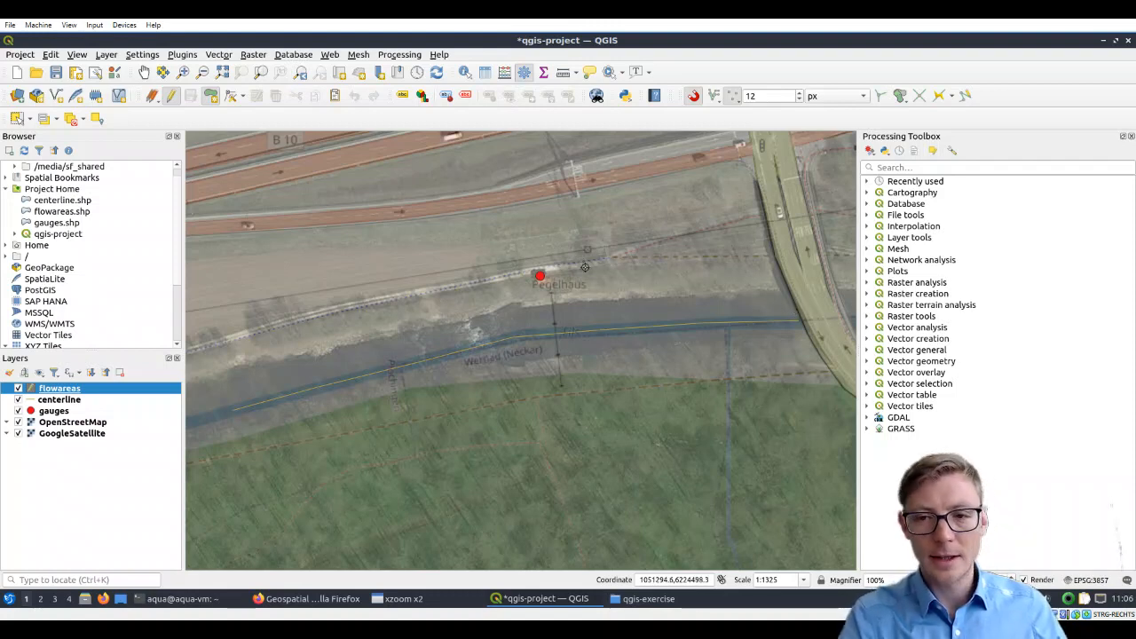
pyautogui.moveTo(801, 308)
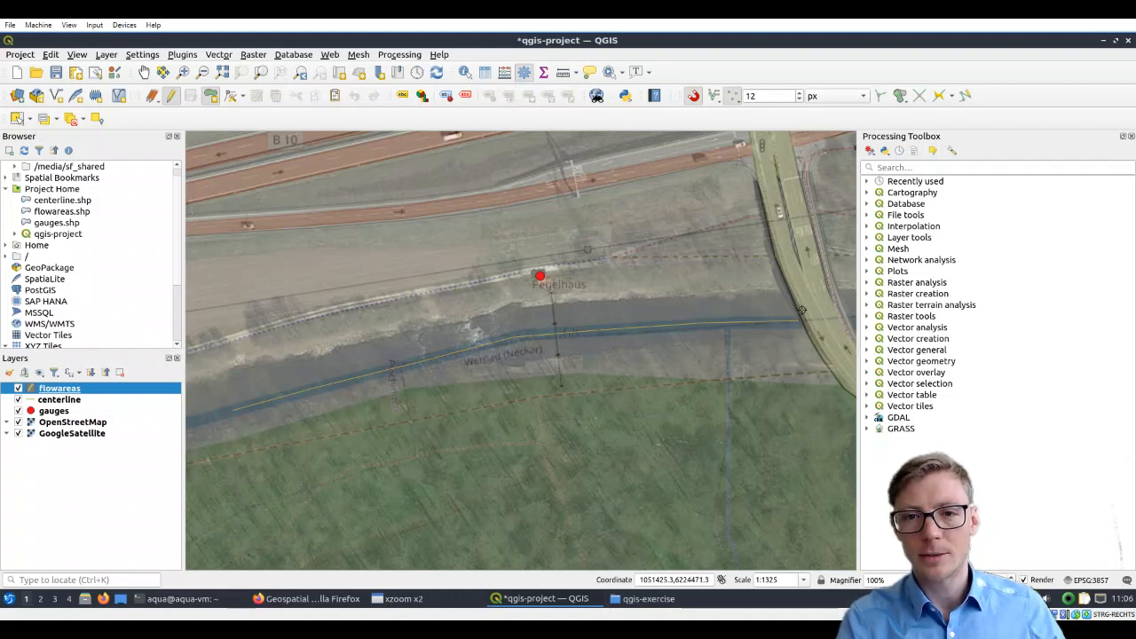
pyautogui.moveTo(795, 312)
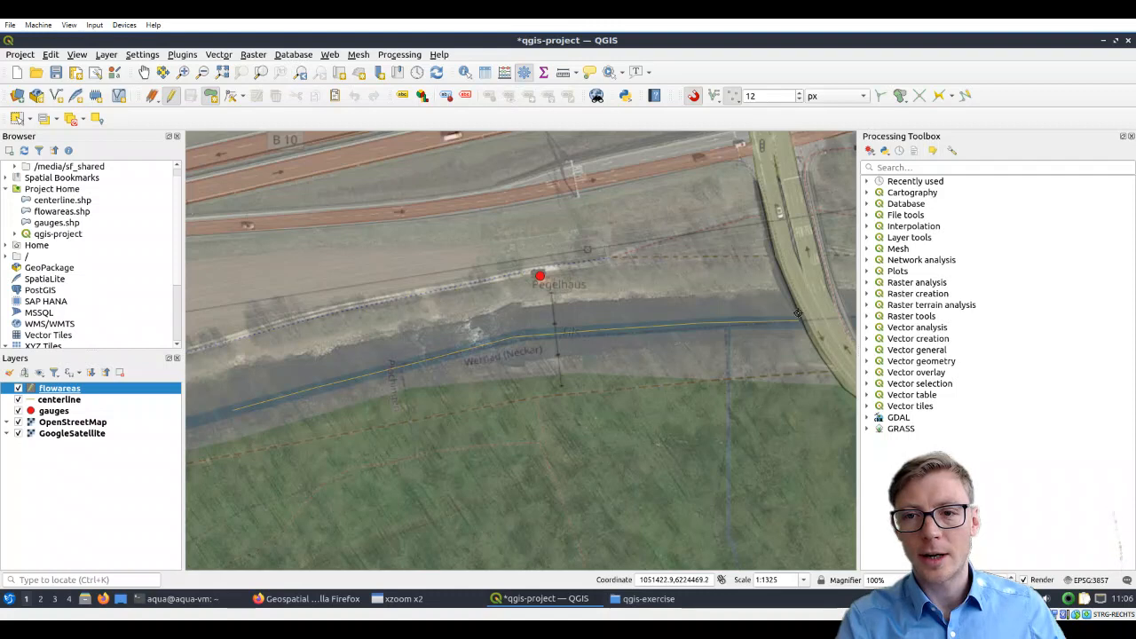
pyautogui.moveTo(759, 316)
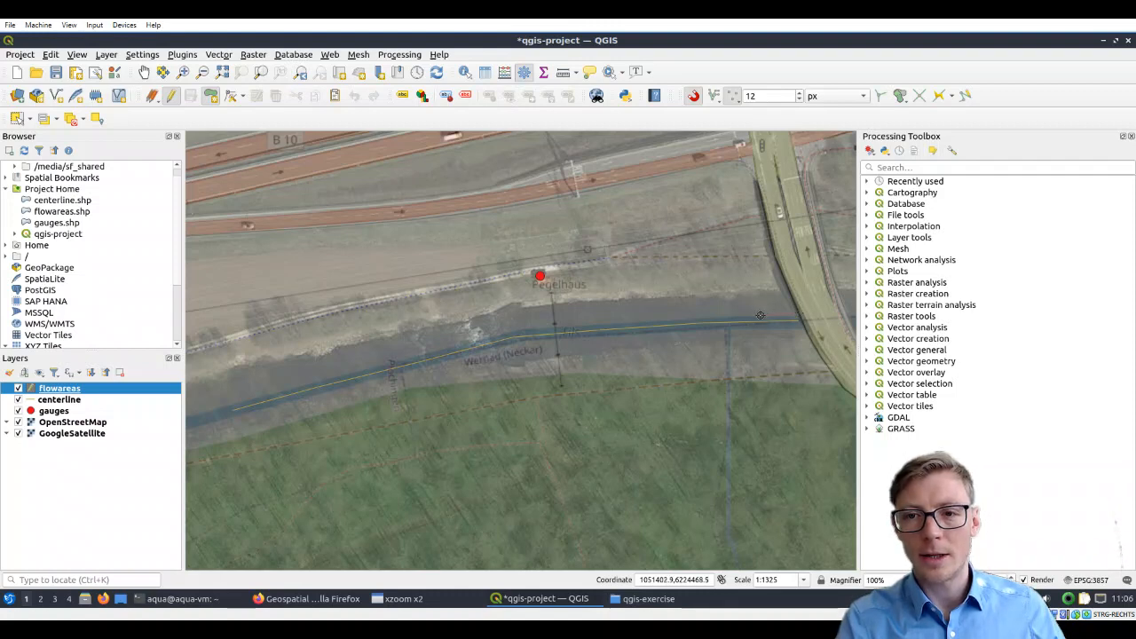
pyautogui.moveTo(726, 316)
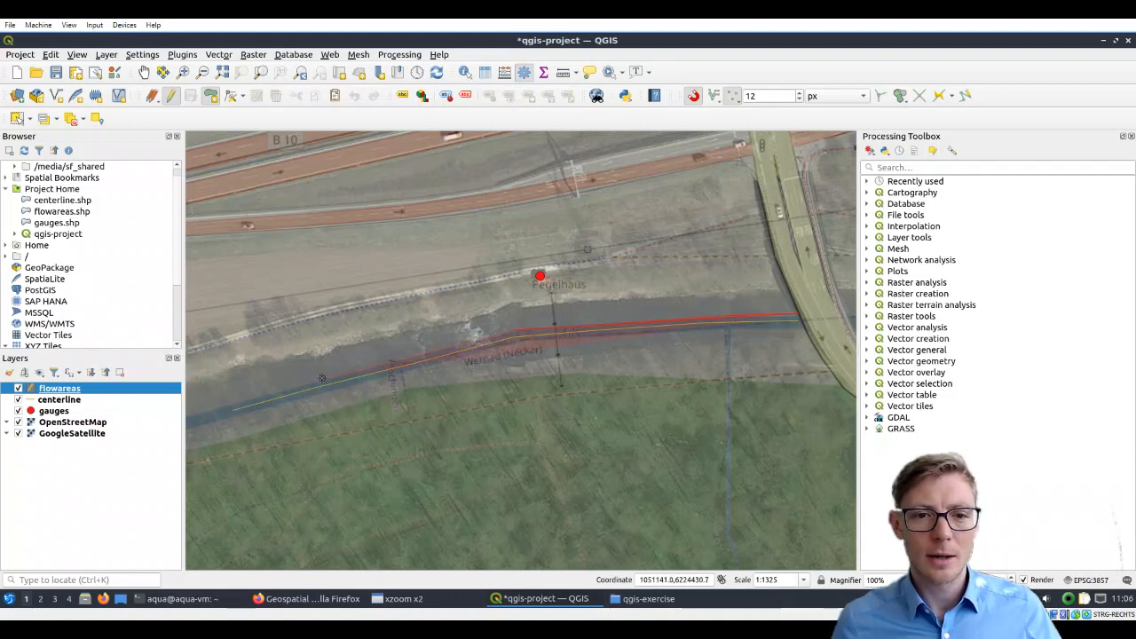
pyautogui.moveTo(291, 387)
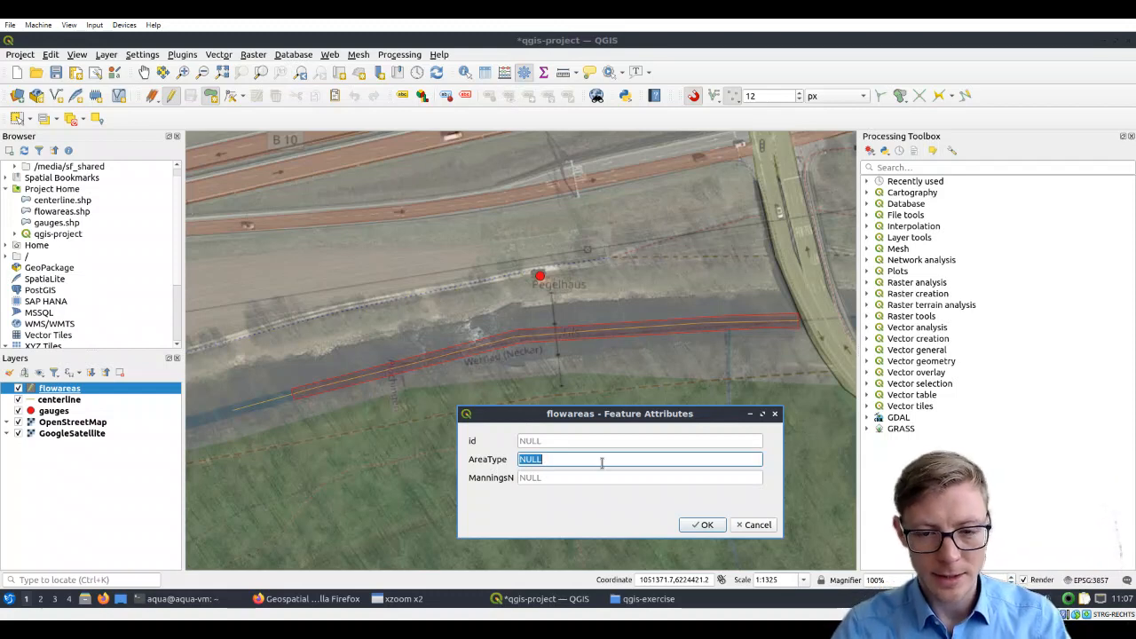
# Enter AreaType MainChannel and ManningsN 0.028 for the river channel polygon and confirm
pyautogui.write('Main')
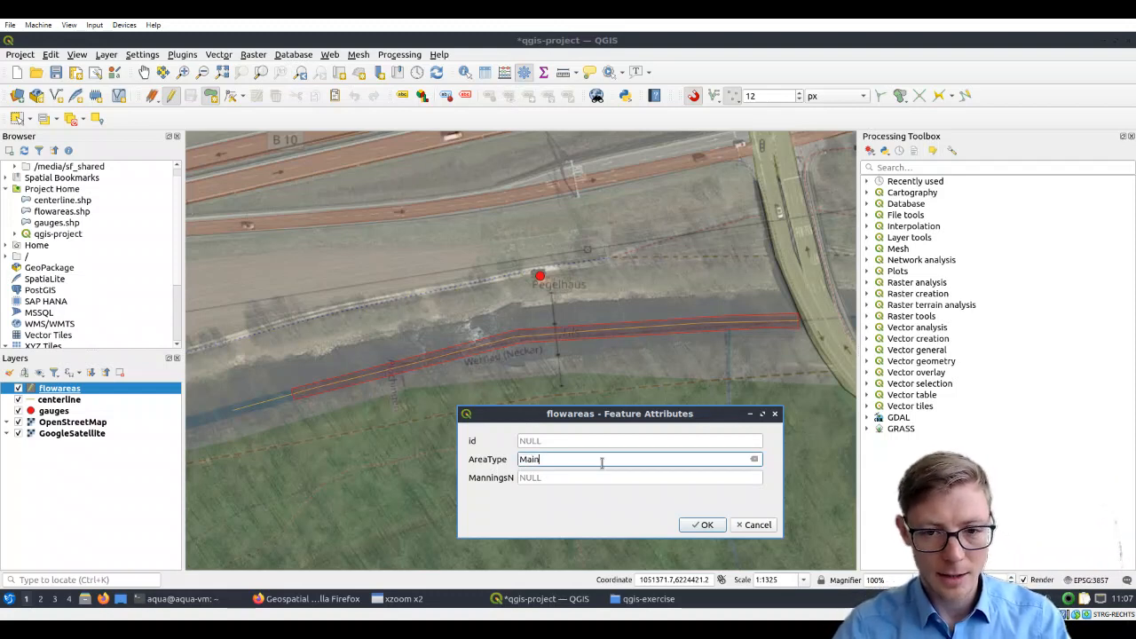
pyautogui.write('Chan')
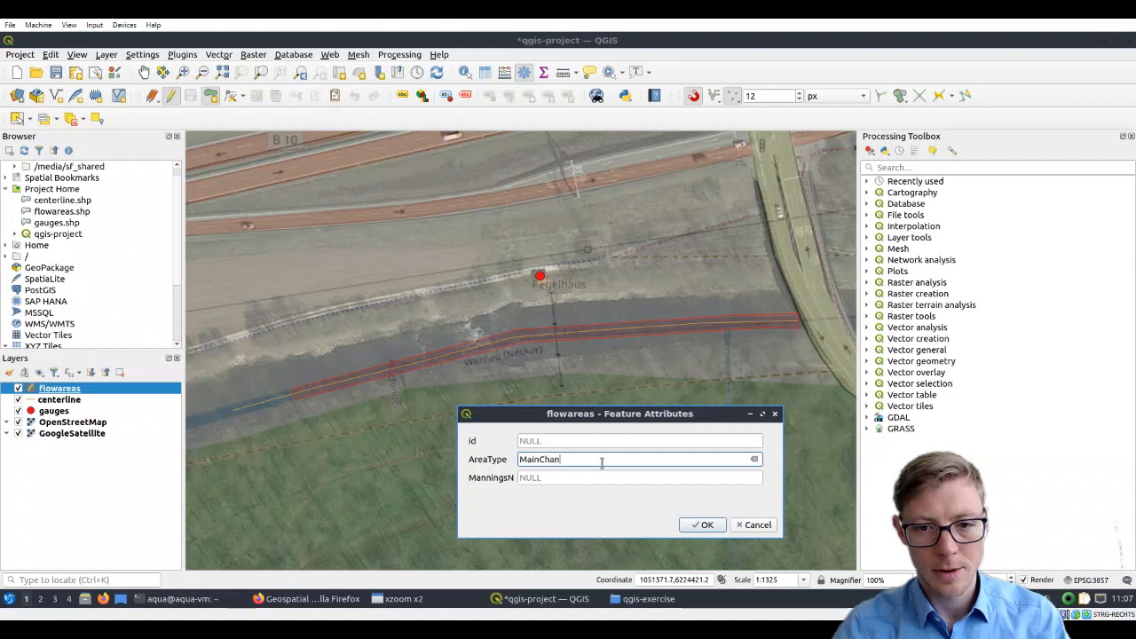
pyautogui.write('nel')
pyautogui.click(640, 477)
pyautogui.write('0')
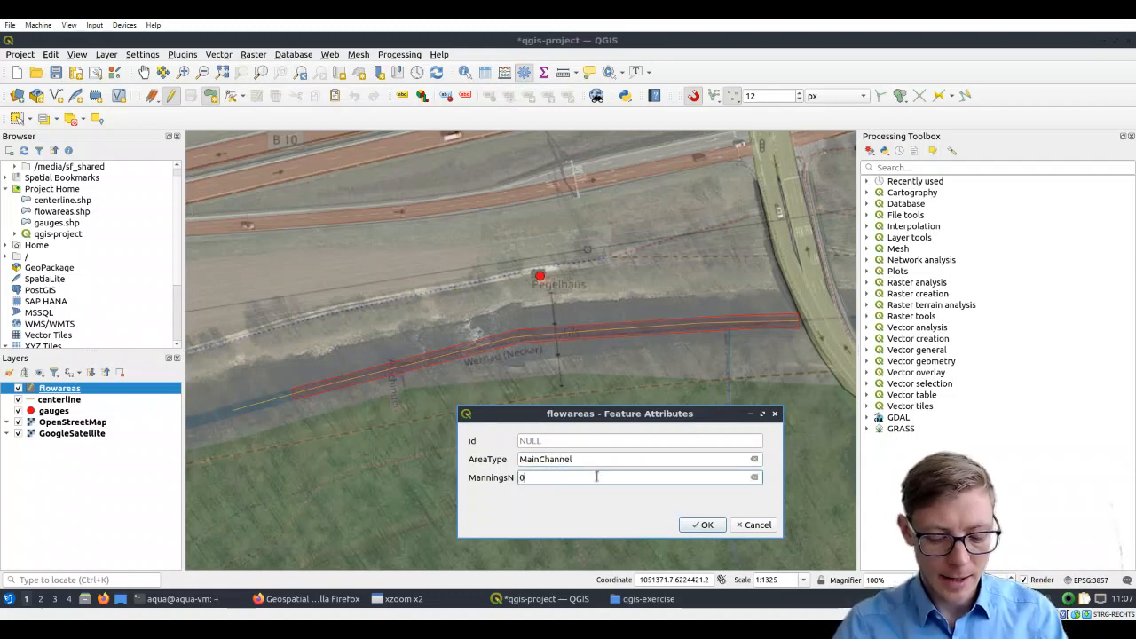
pyautogui.write('.')
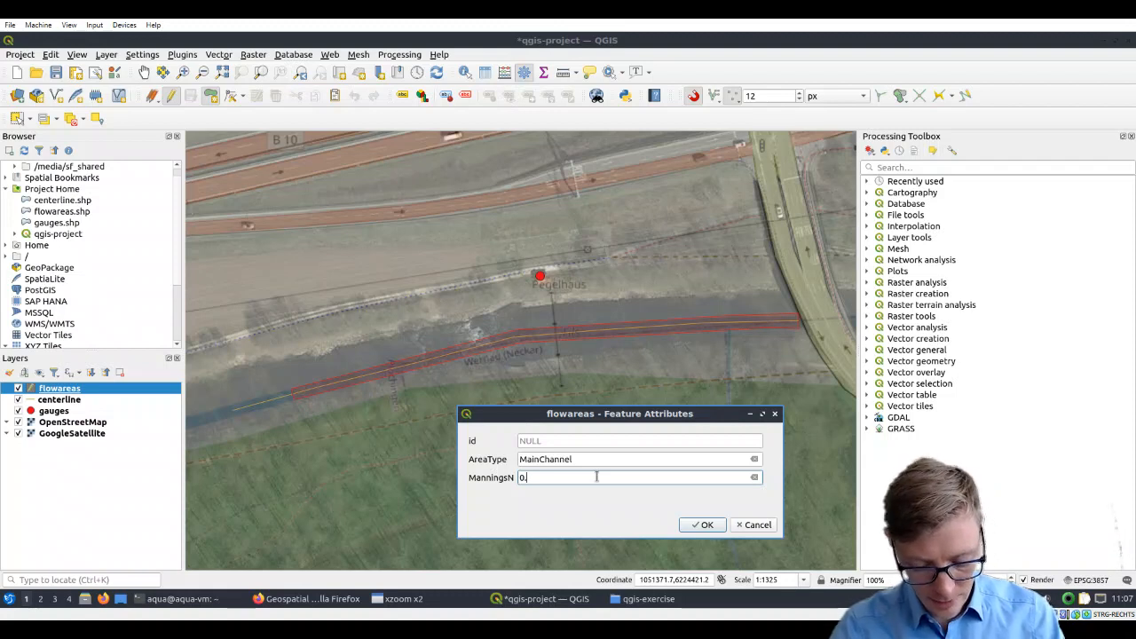
pyautogui.write('28')
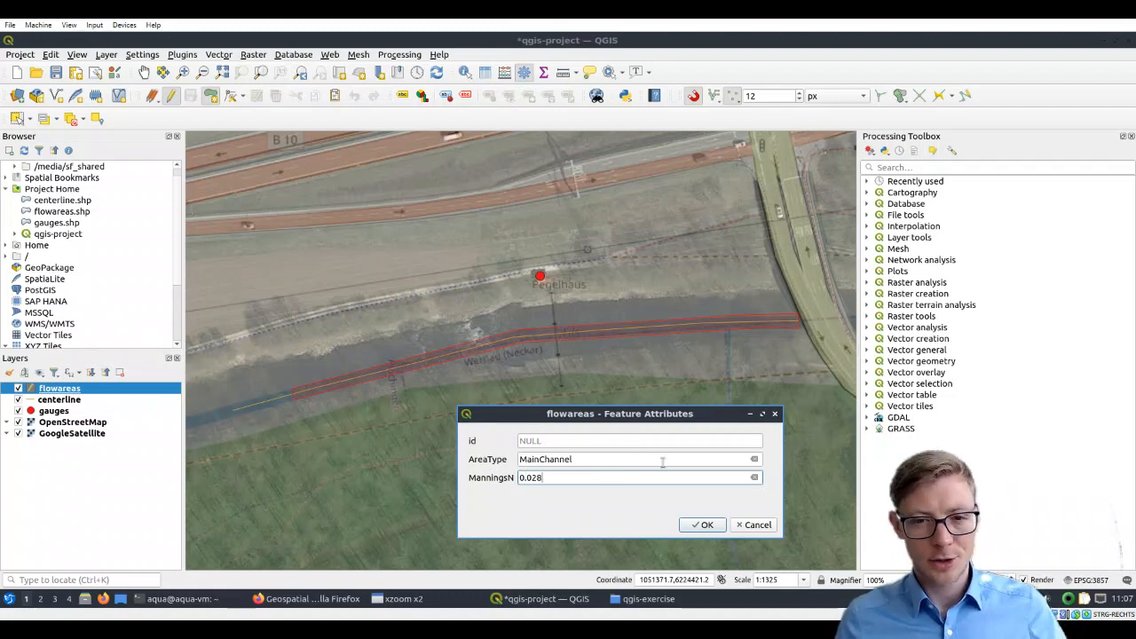
pyautogui.moveTo(619, 414); pyautogui.dragTo(619, 389)
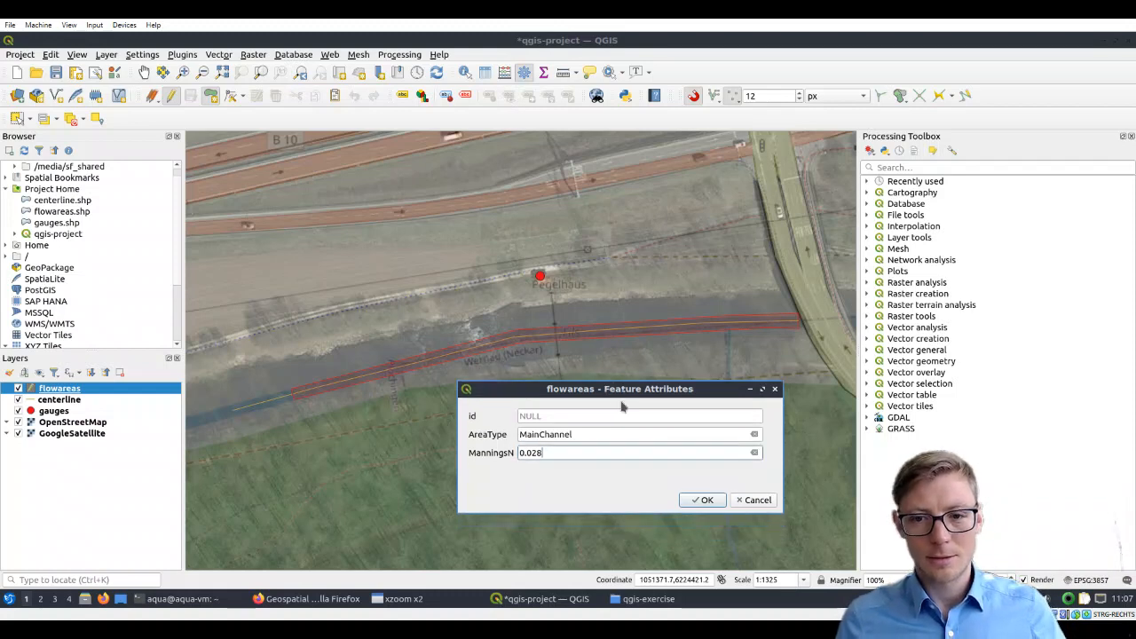
pyautogui.click(703, 500)
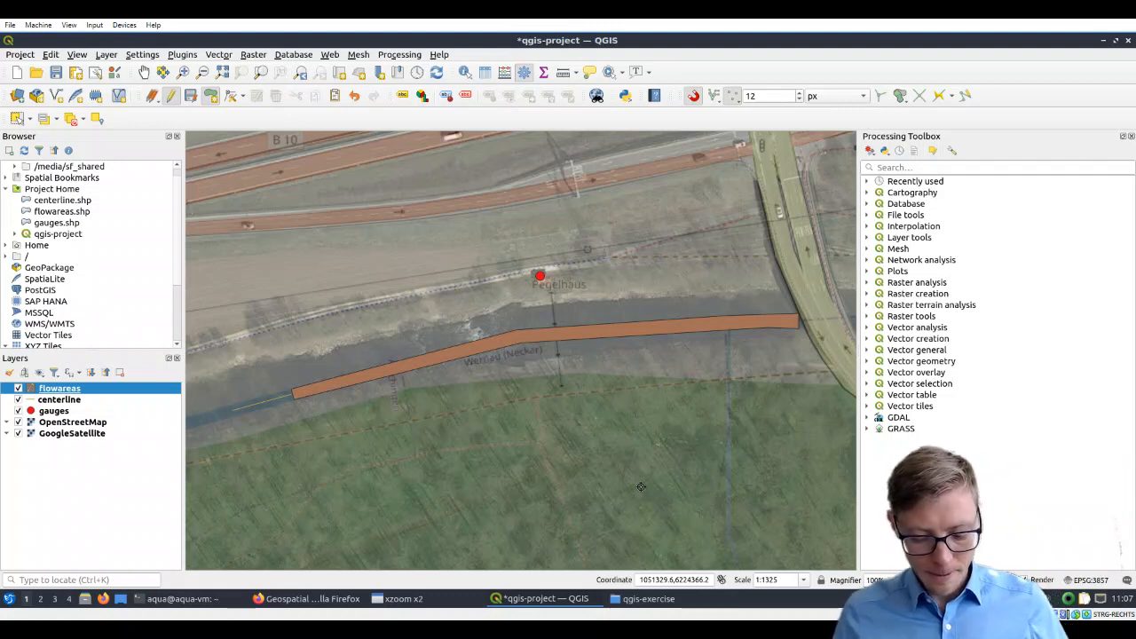
pyautogui.moveTo(692, 397)
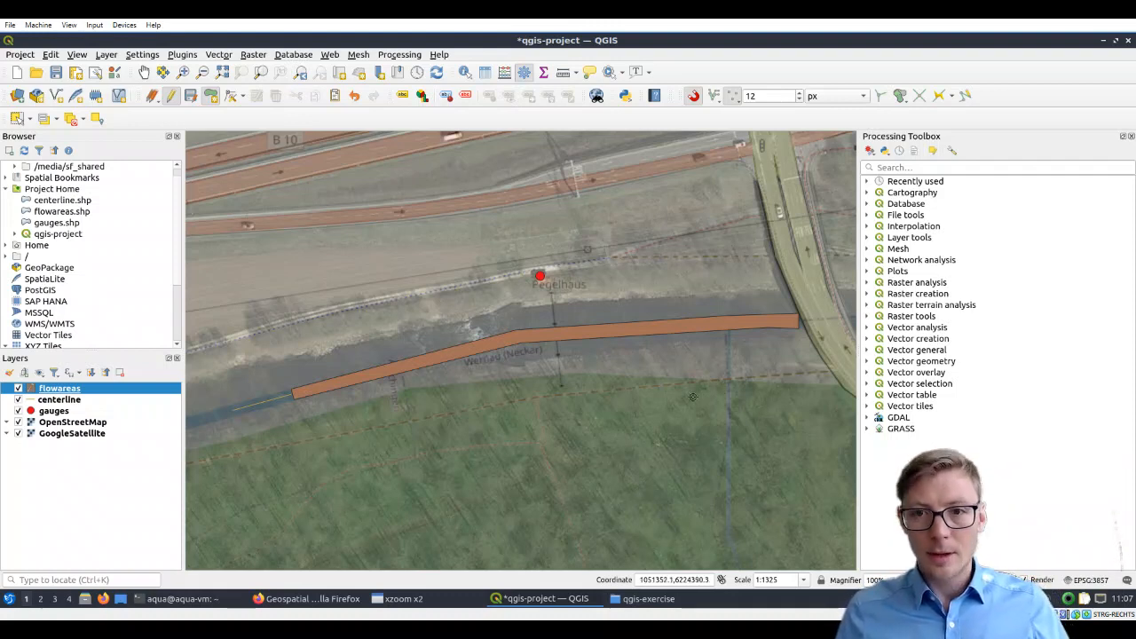
pyautogui.moveTo(898, 96)
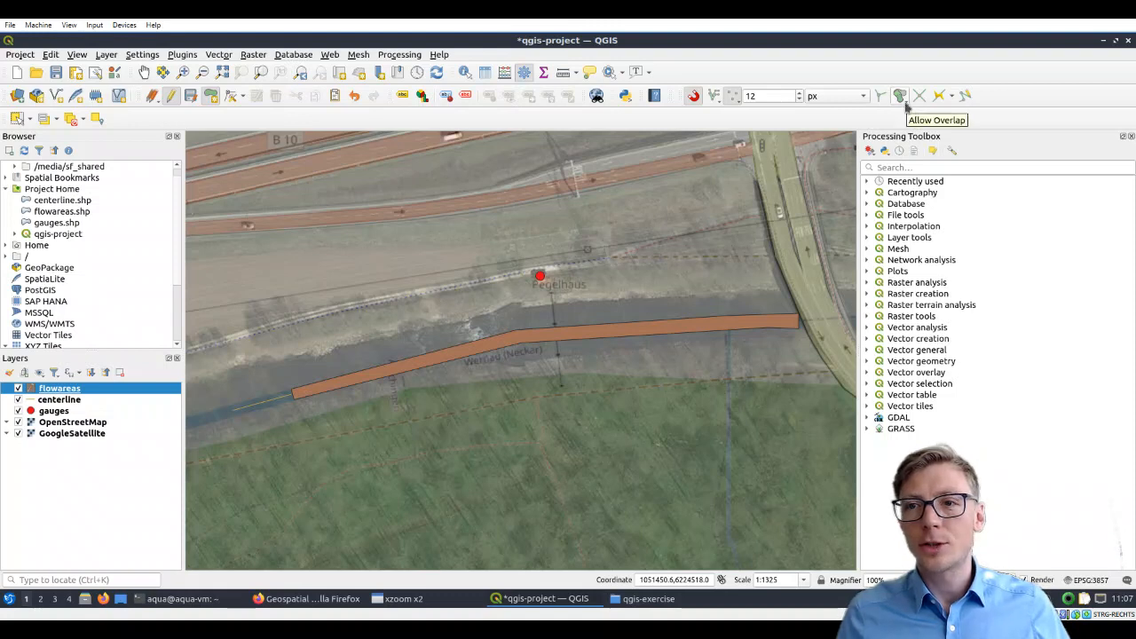
# Set the overlap option so new polygons snap to the existing main channel edges
pyautogui.click(898, 96)
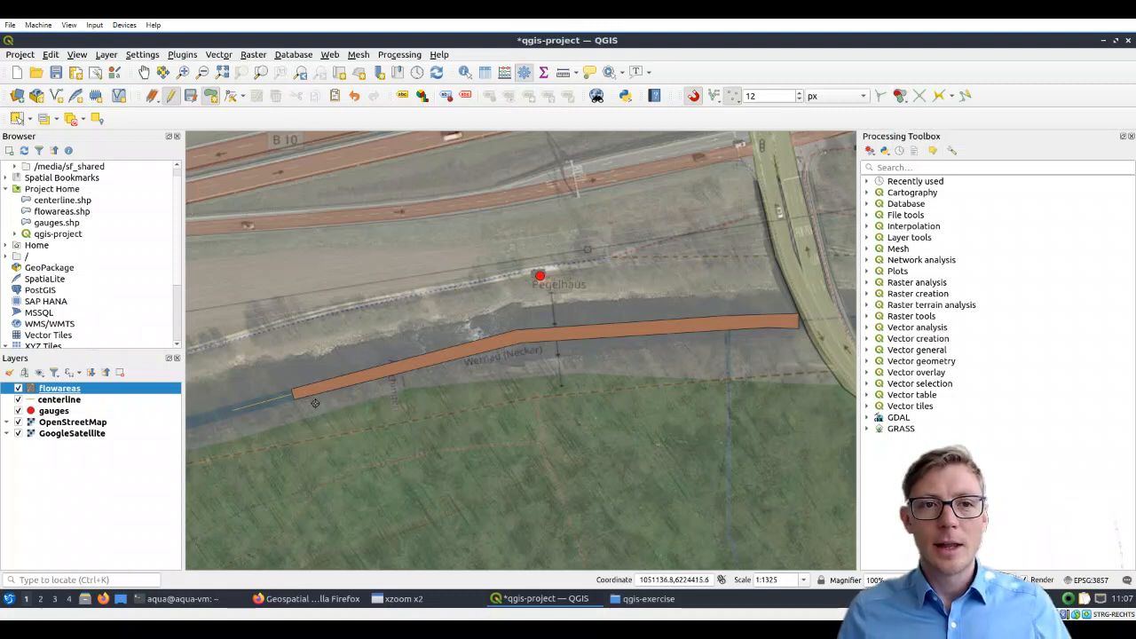
pyautogui.moveTo(490, 334)
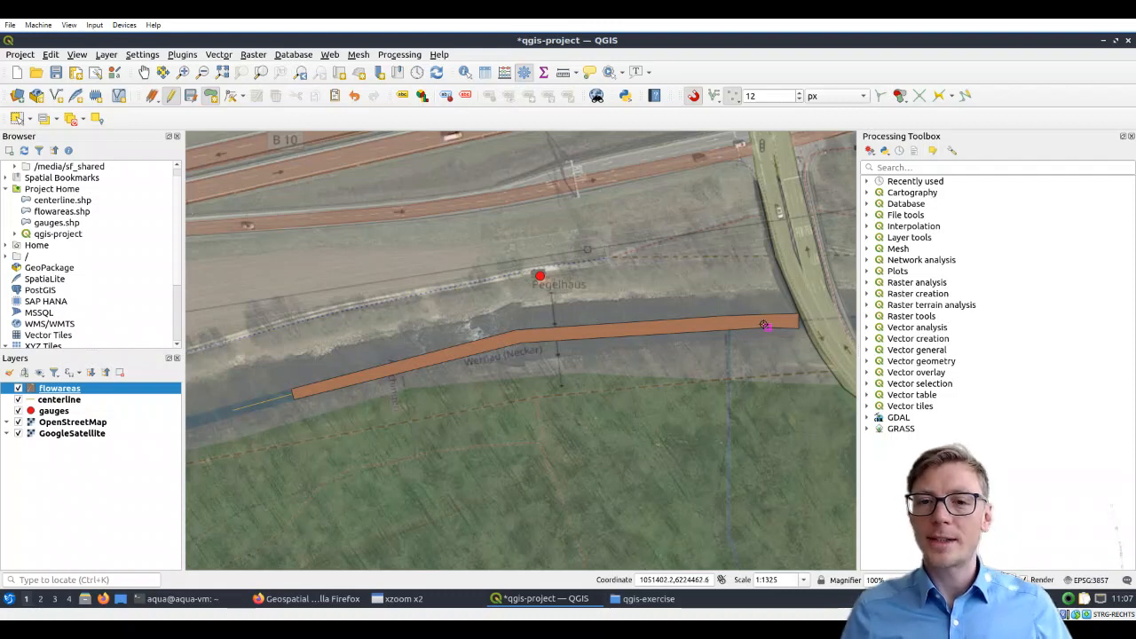
pyautogui.moveTo(733, 317)
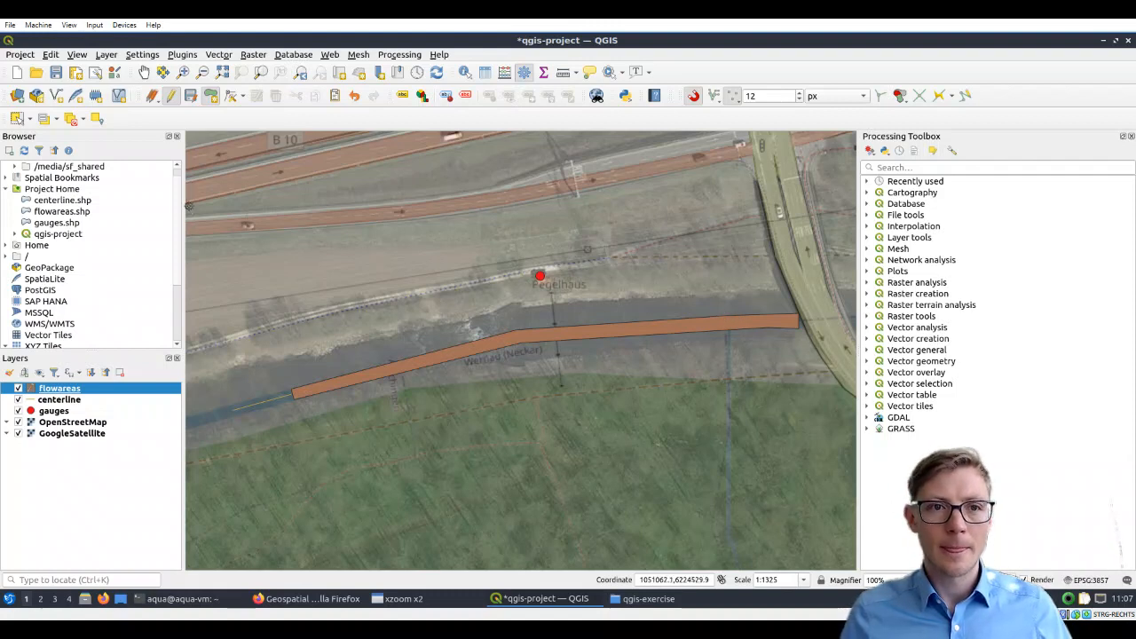
pyautogui.moveTo(190, 95)
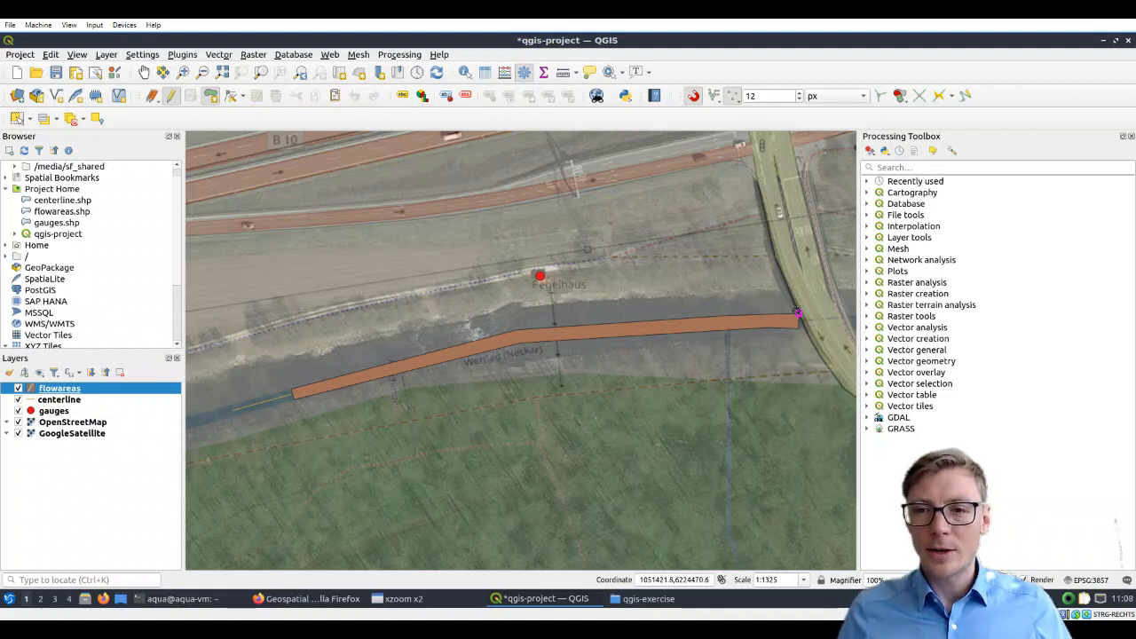
pyautogui.moveTo(735, 186)
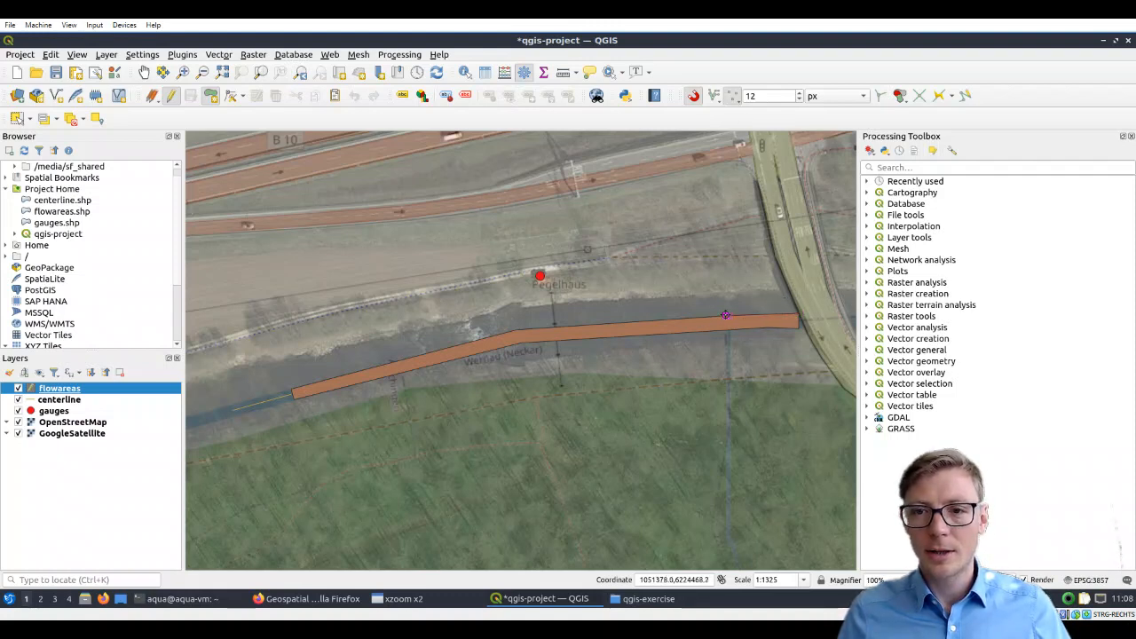
pyautogui.moveTo(725, 316)
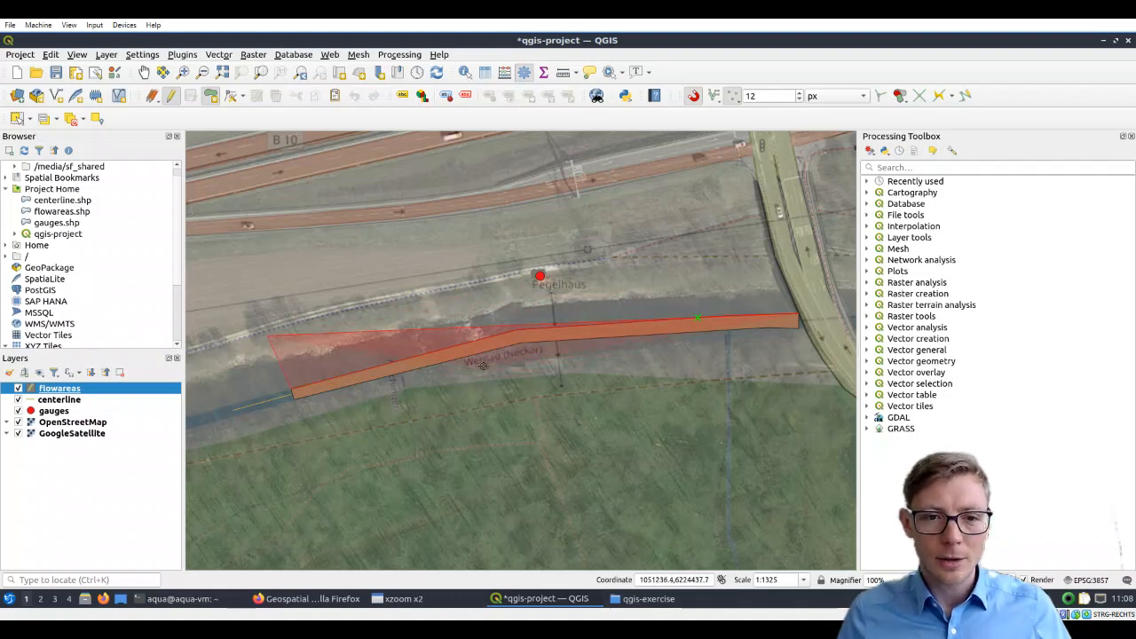
pyautogui.moveTo(407, 376)
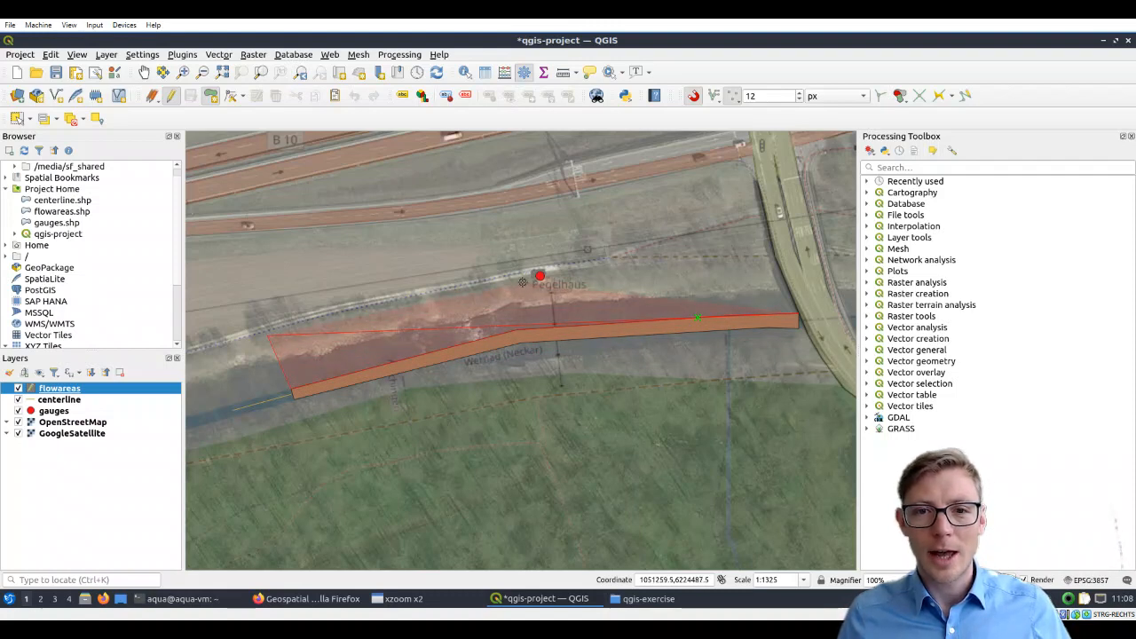
pyautogui.moveTo(501, 283)
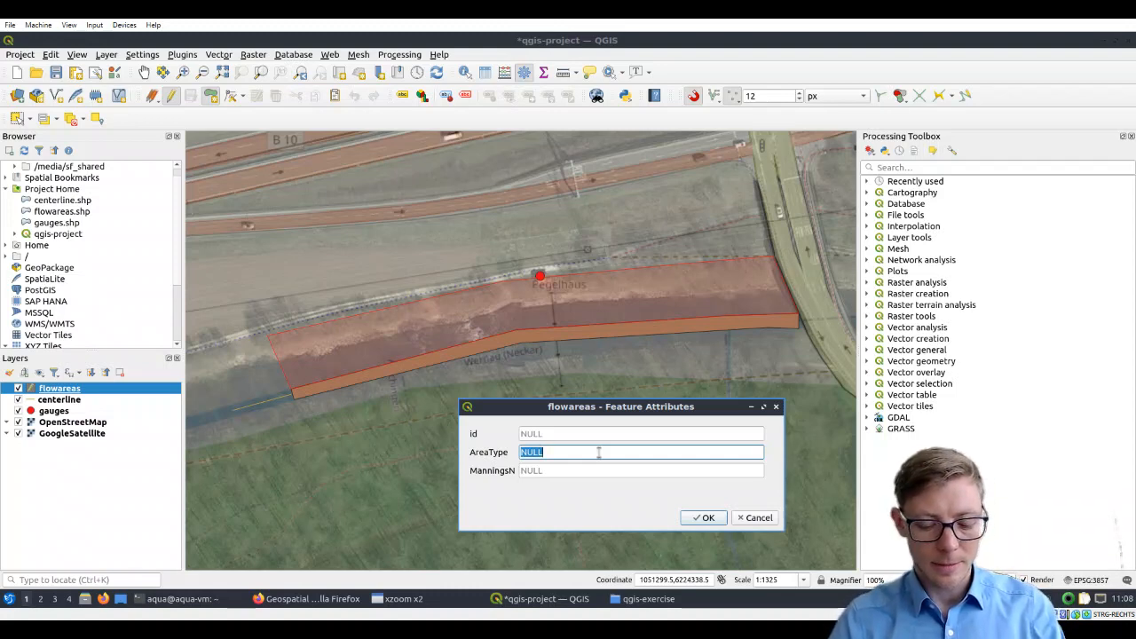
# Enter AreaType FloodPlainRB and ManningsN 0.05 for the right floodplain polygon
pyautogui.write('FloodP')
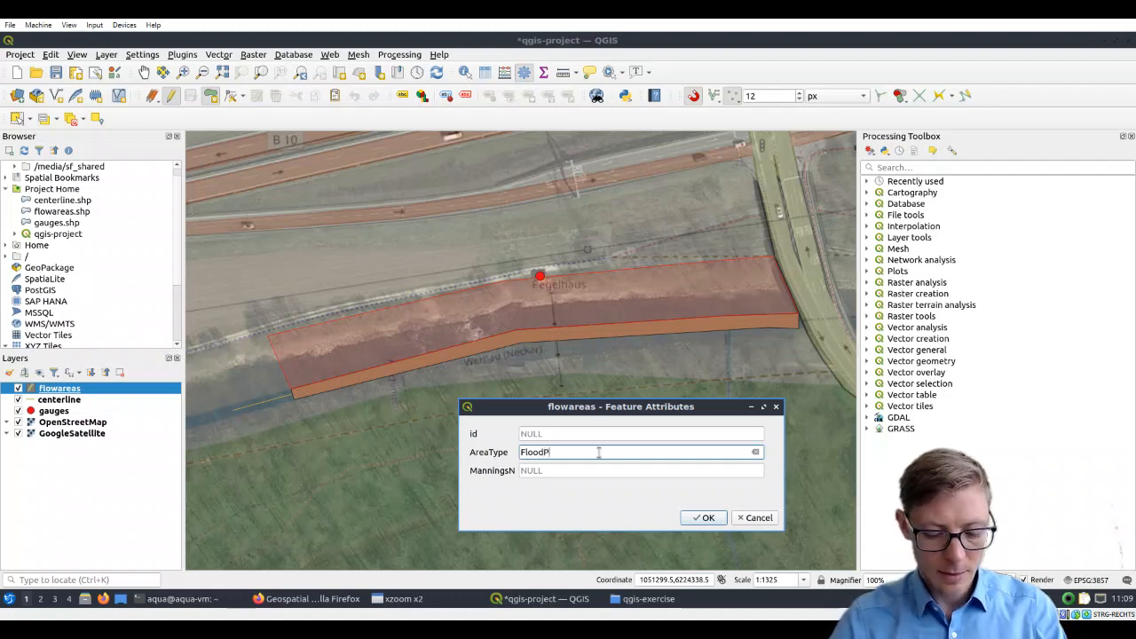
pyautogui.write('lainRB')
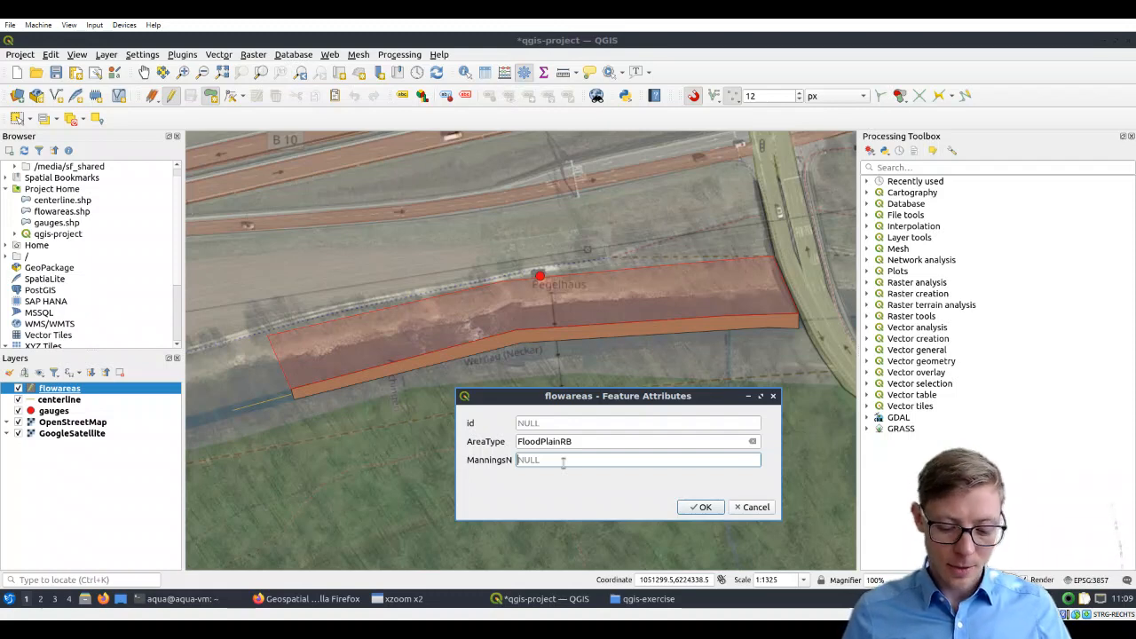
pyautogui.write('0')
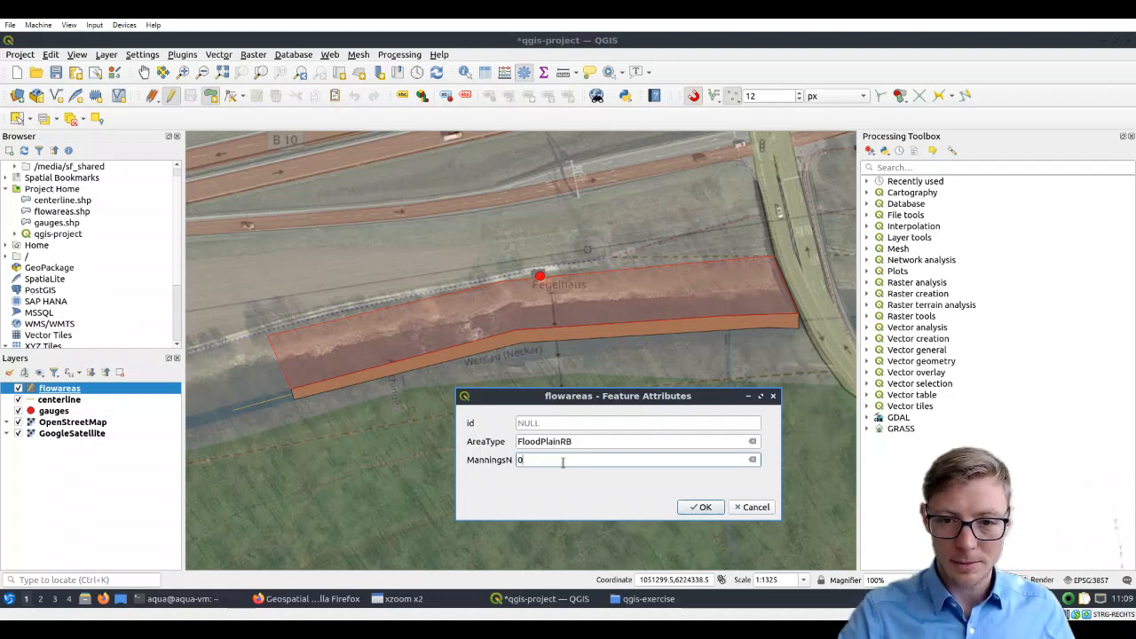
pyautogui.write('.05')
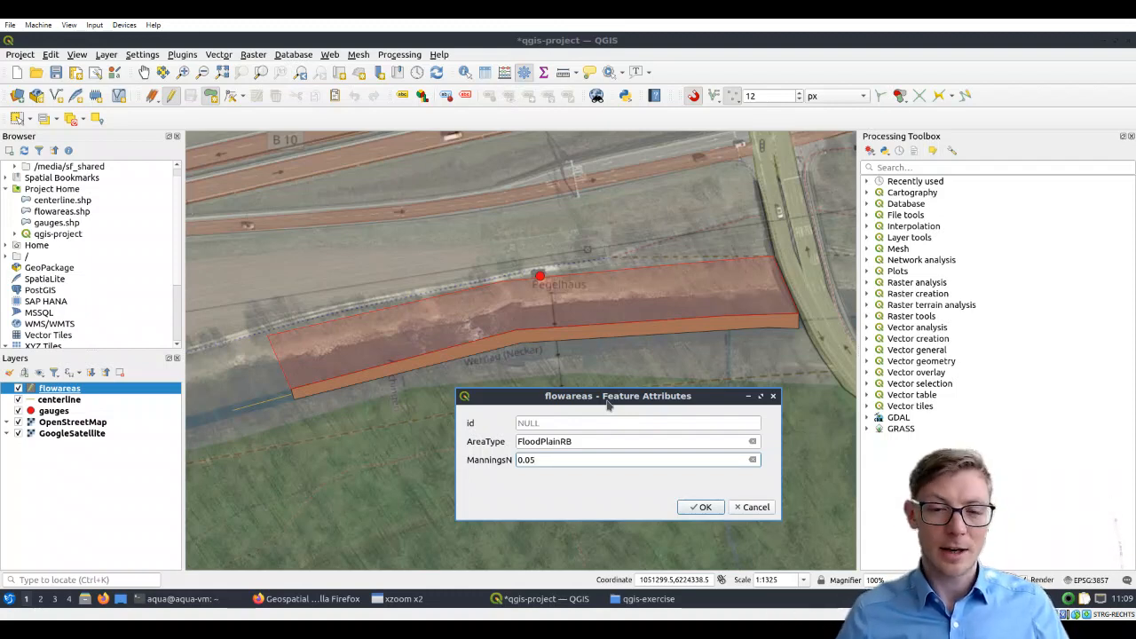
pyautogui.moveTo(655, 490)
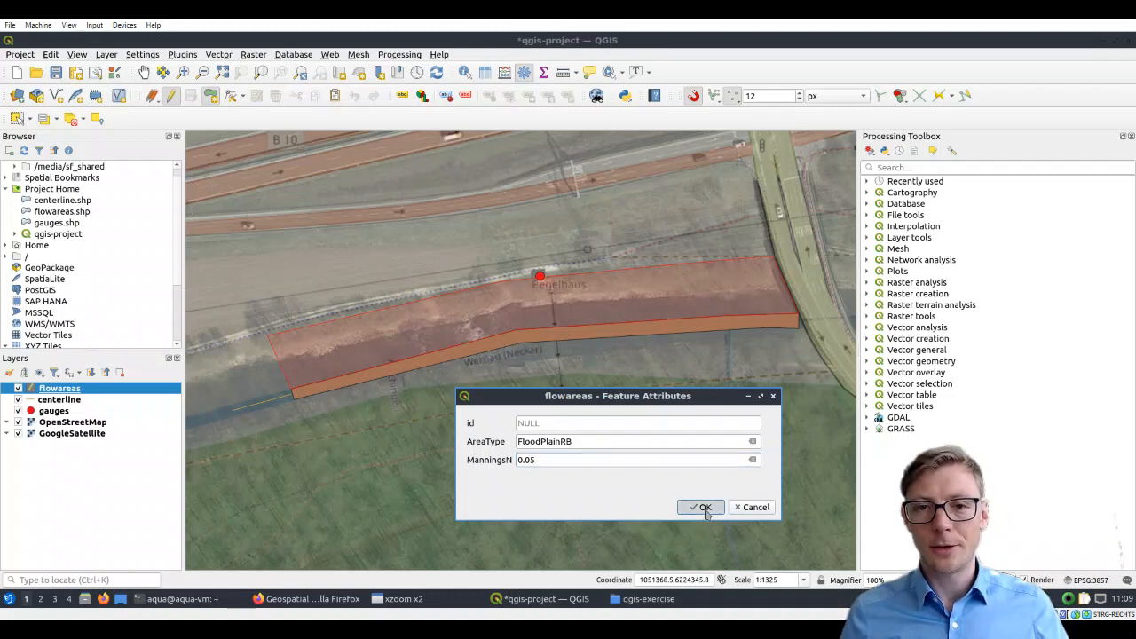
# Confirm the FloodPlainRB attributes to store the floodplain polygon in flowareas
pyautogui.click(700, 508)
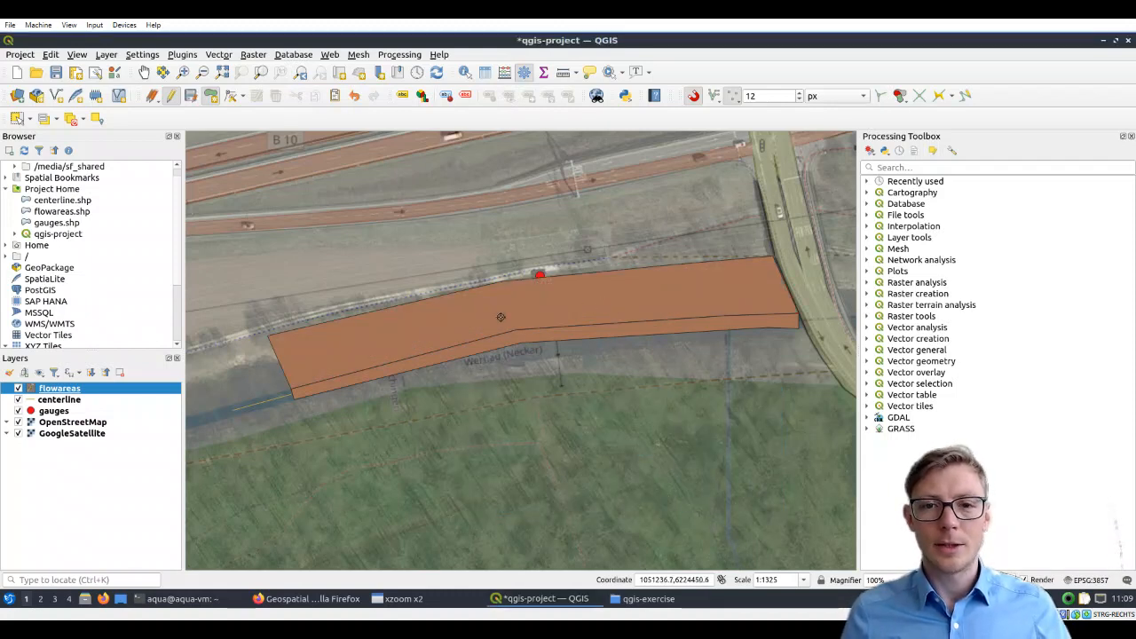
pyautogui.moveTo(653, 302)
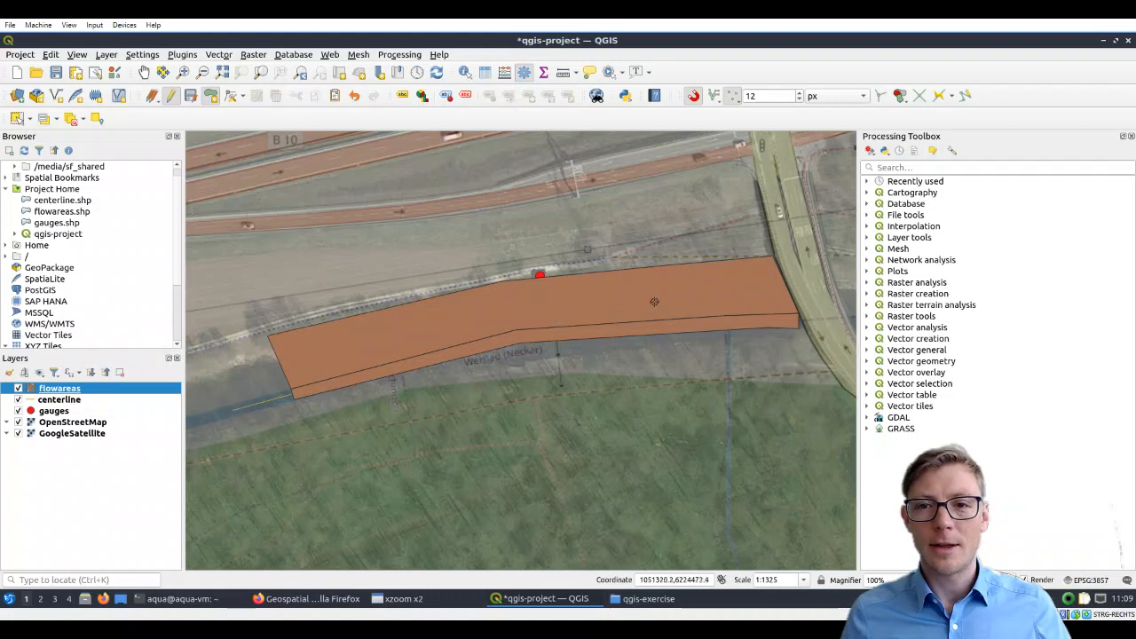
pyautogui.moveTo(359, 348)
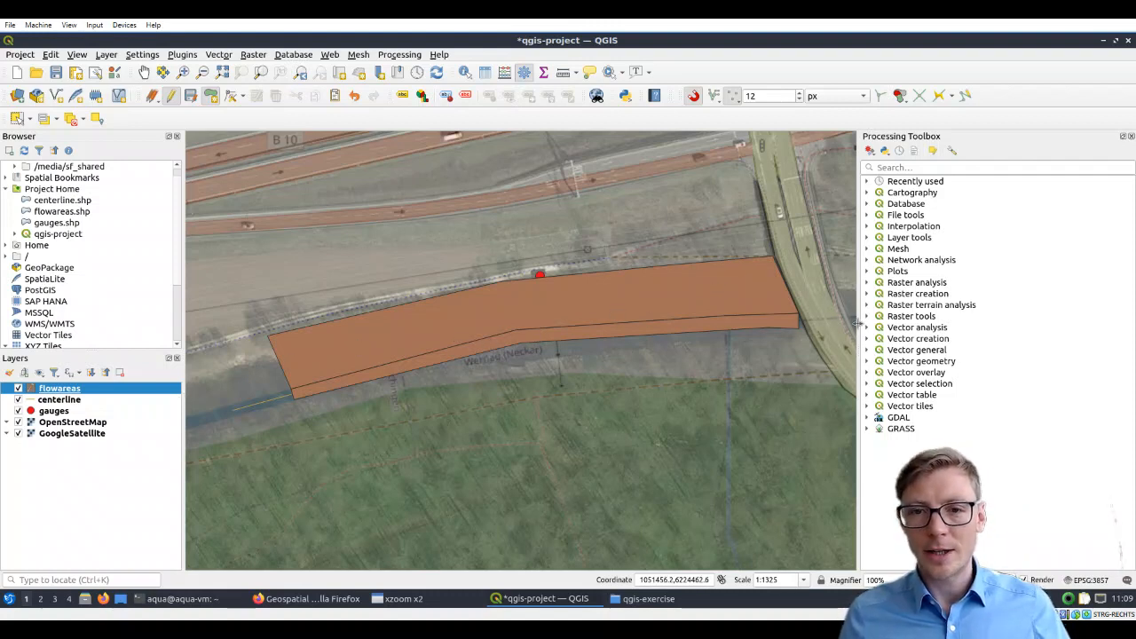
pyautogui.moveTo(554, 294)
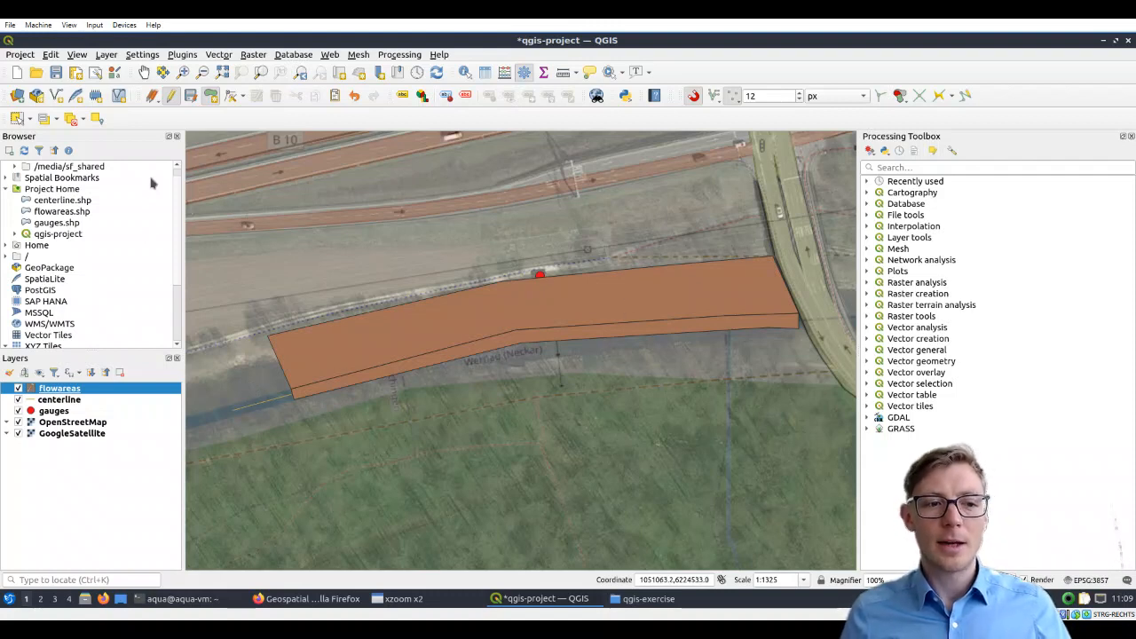
pyautogui.moveTo(192, 96)
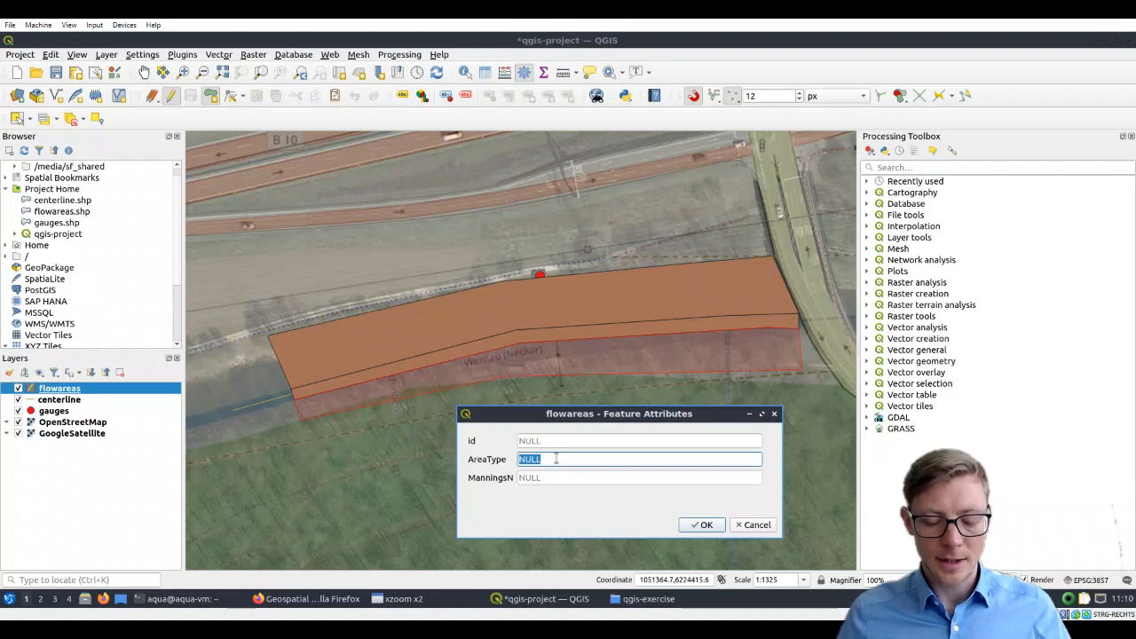
# Enter AreaType FloodPlainLB and ManningsN 0.04 for the left floodplain polygon and confirm
pyautogui.write('Fl')
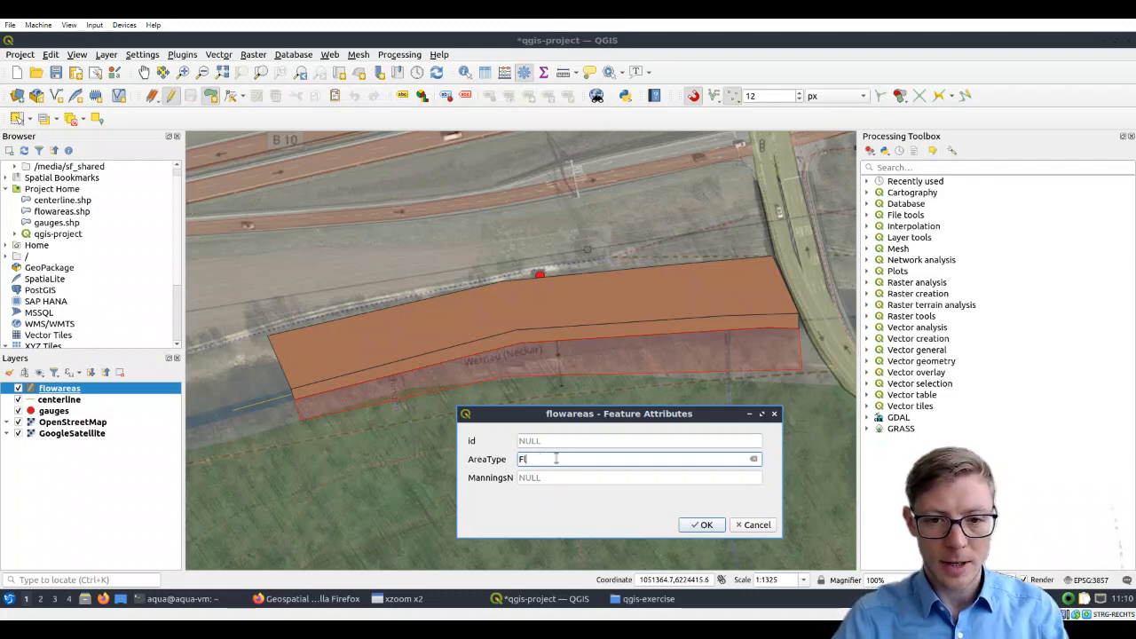
pyautogui.write('oodPlain')
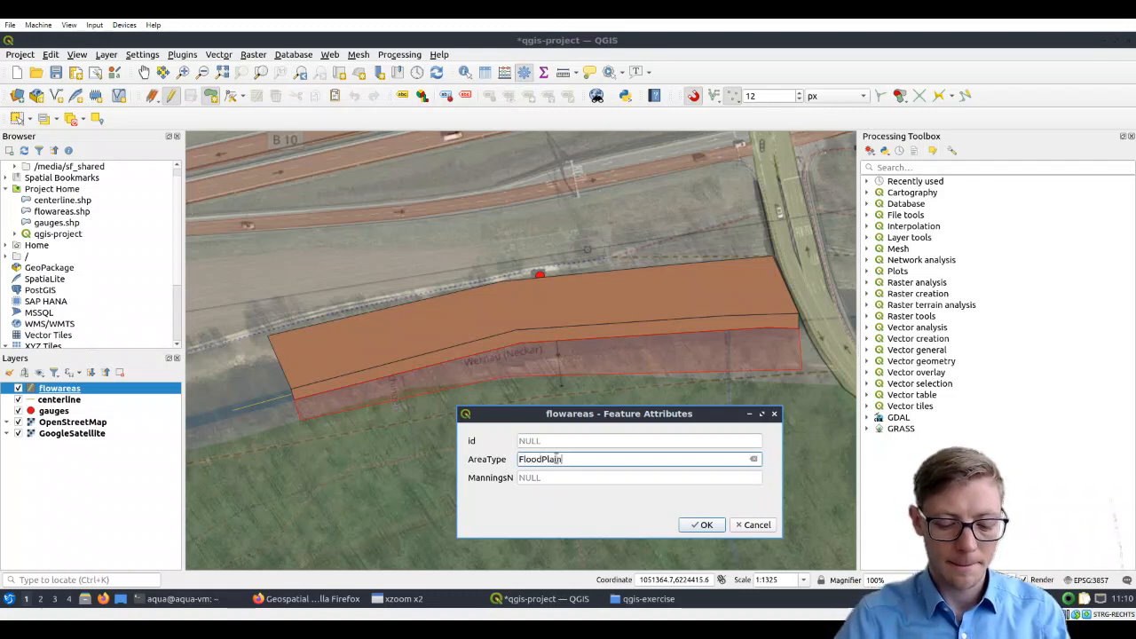
pyautogui.write('LB')
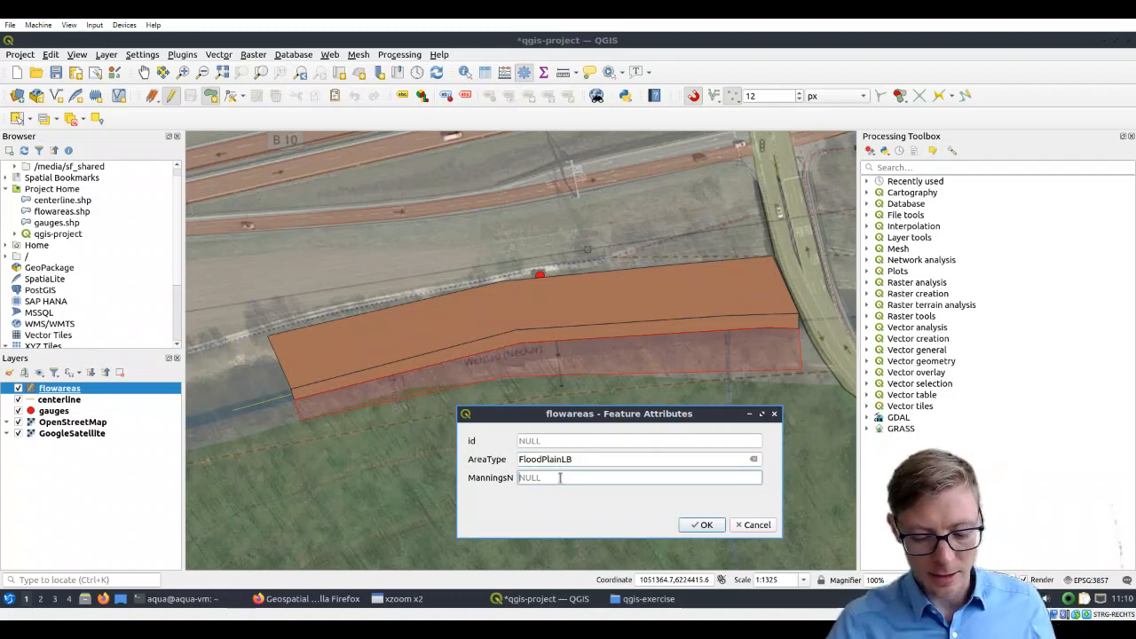
pyautogui.write('0.0')
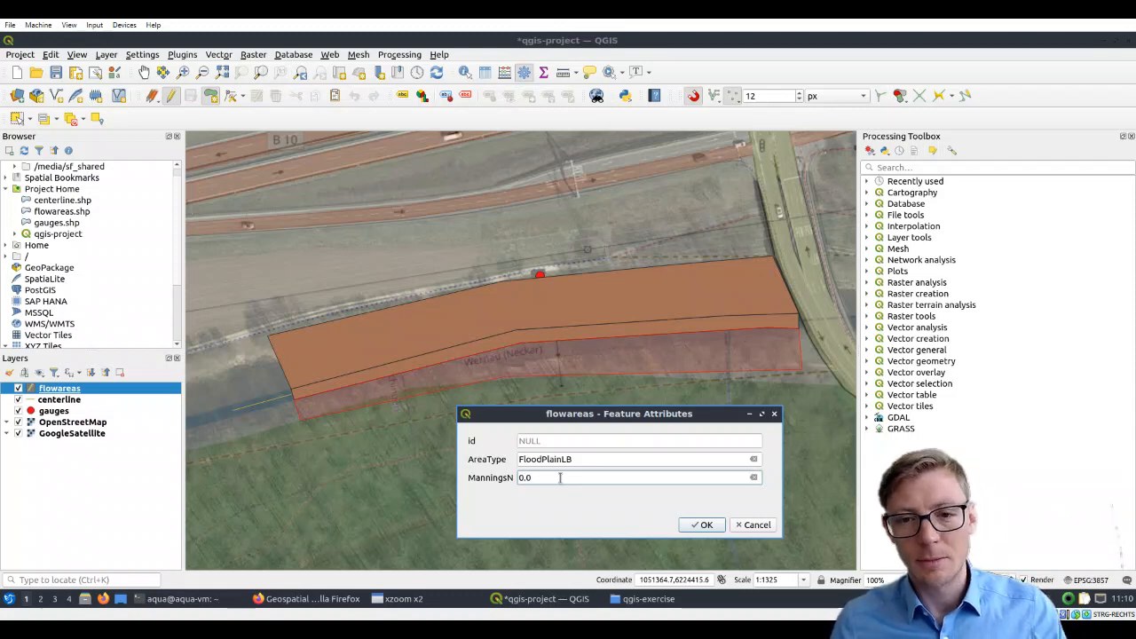
pyautogui.write('4')
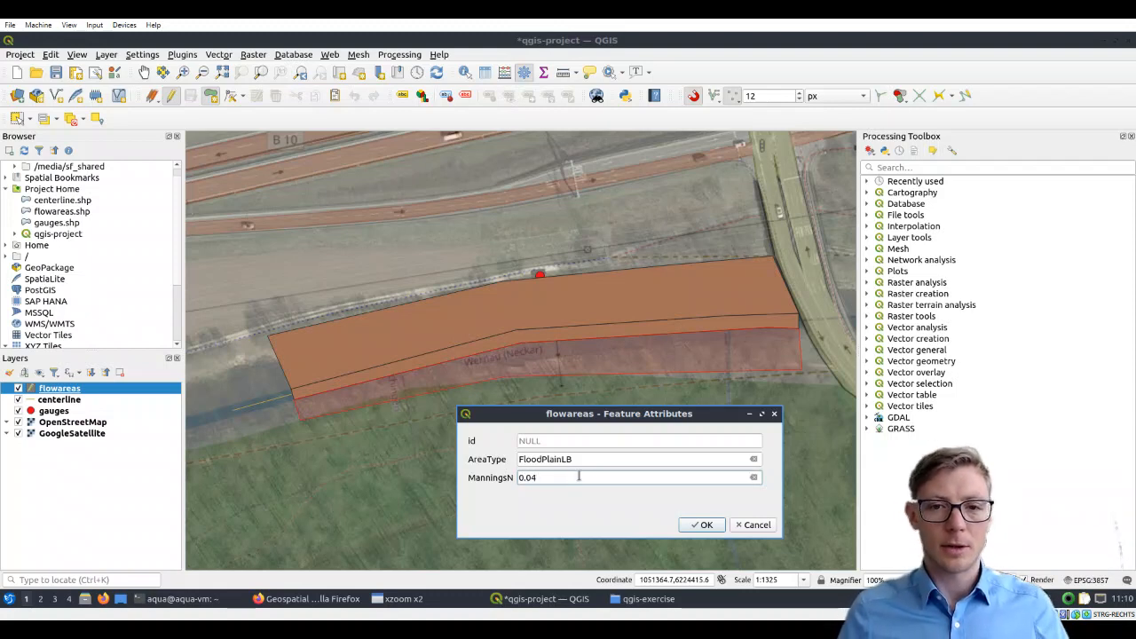
pyautogui.moveTo(618, 412); pyautogui.dragTo(600, 405)
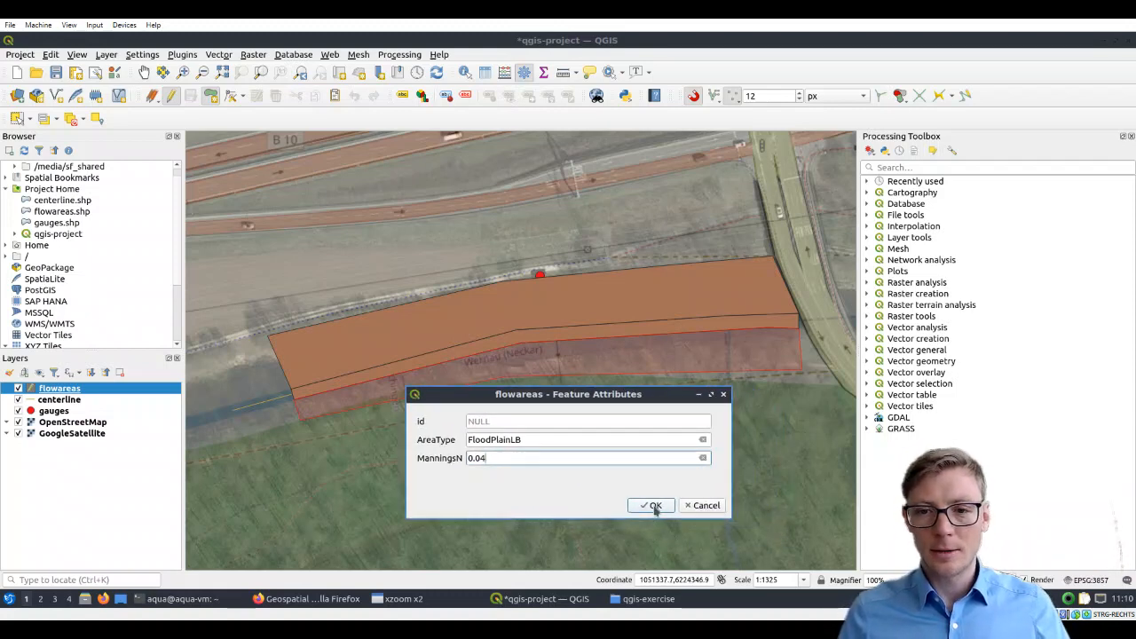
pyautogui.click(650, 505)
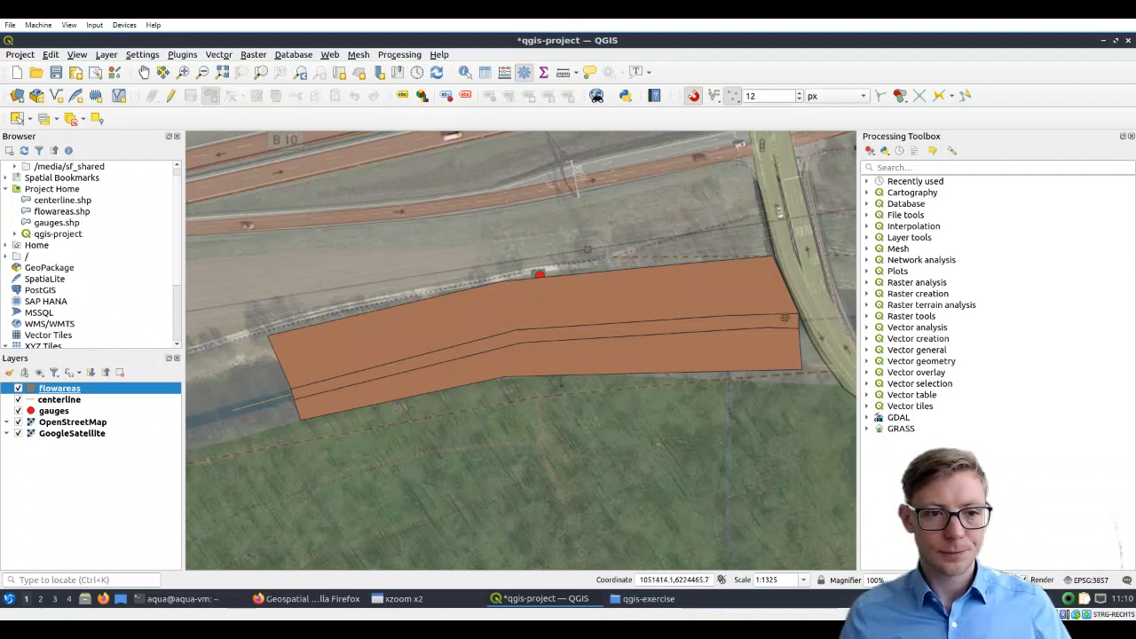
pyautogui.moveTo(264, 433)
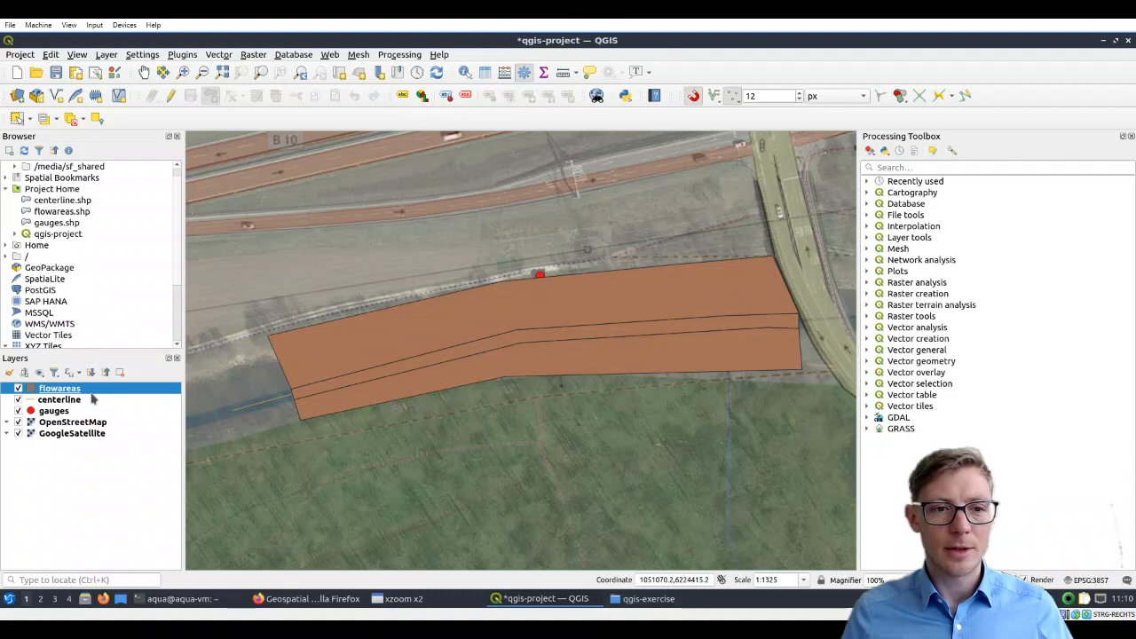
pyautogui.moveTo(60, 386)
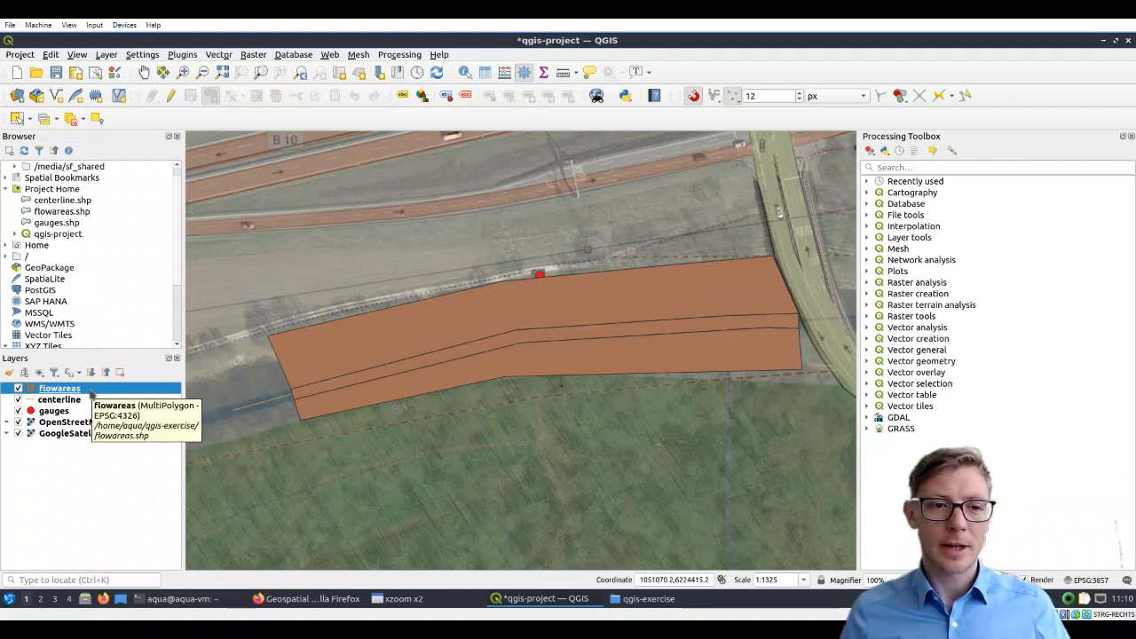
# Style flowareas as Categorized by AreaType with a multicolour random ramp in Layer Properties
pyautogui.rightClick(59, 387)
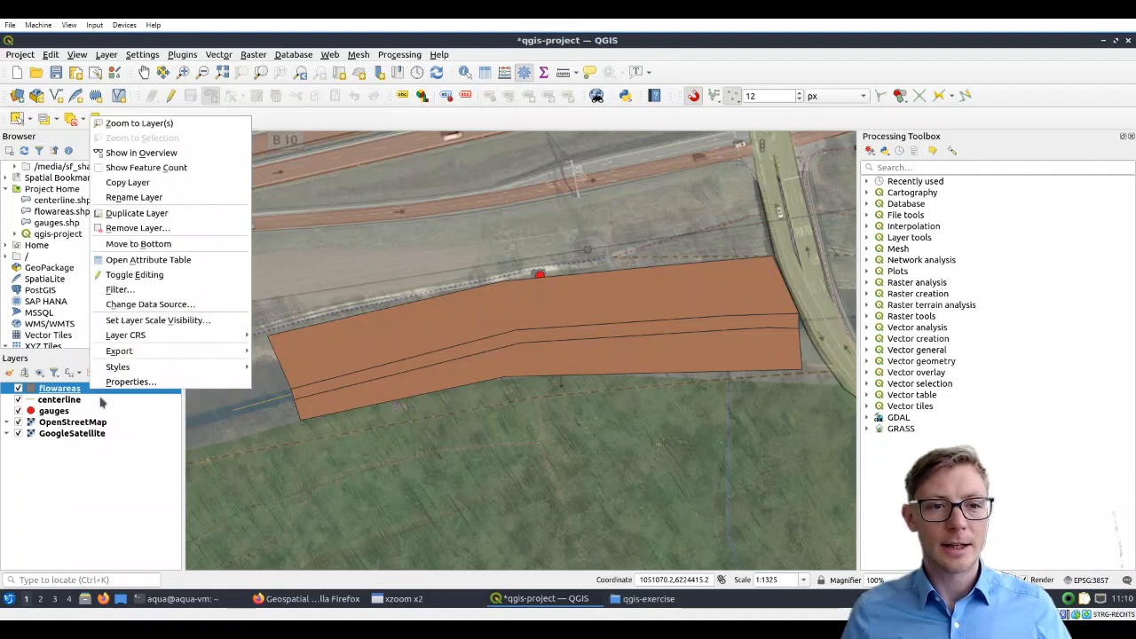
pyautogui.moveTo(131, 382)
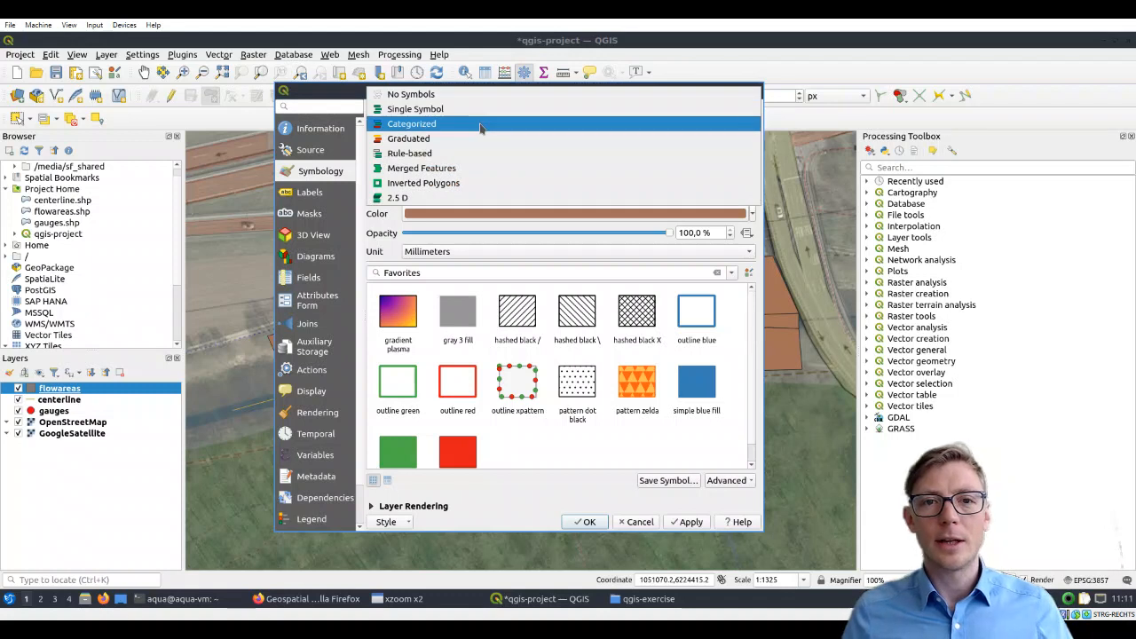
pyautogui.click(412, 124)
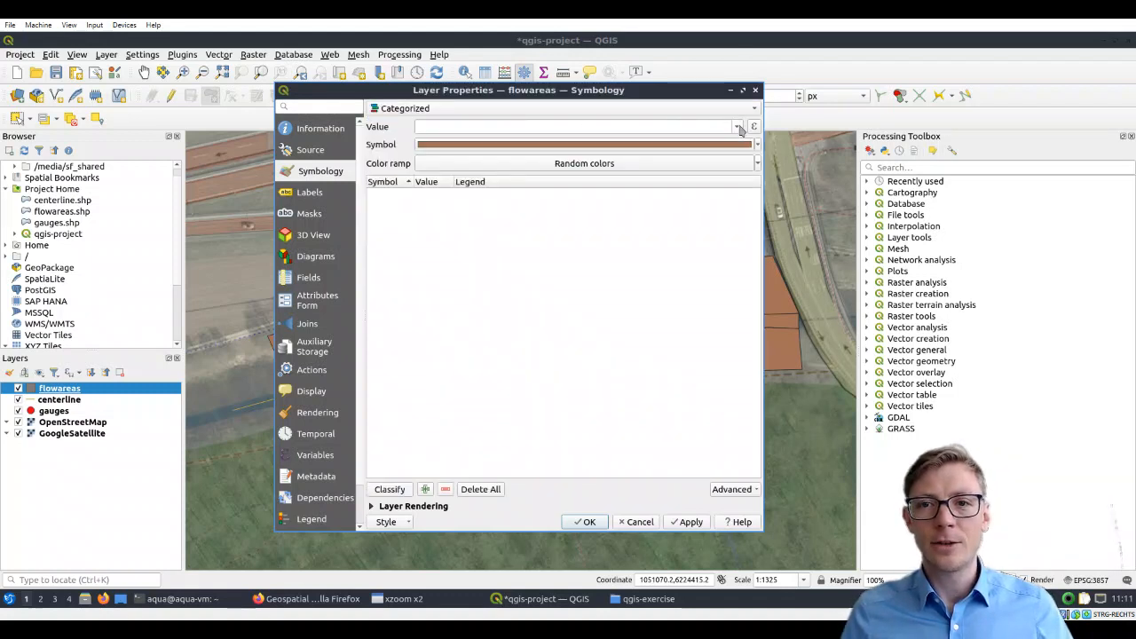
pyautogui.click(737, 126)
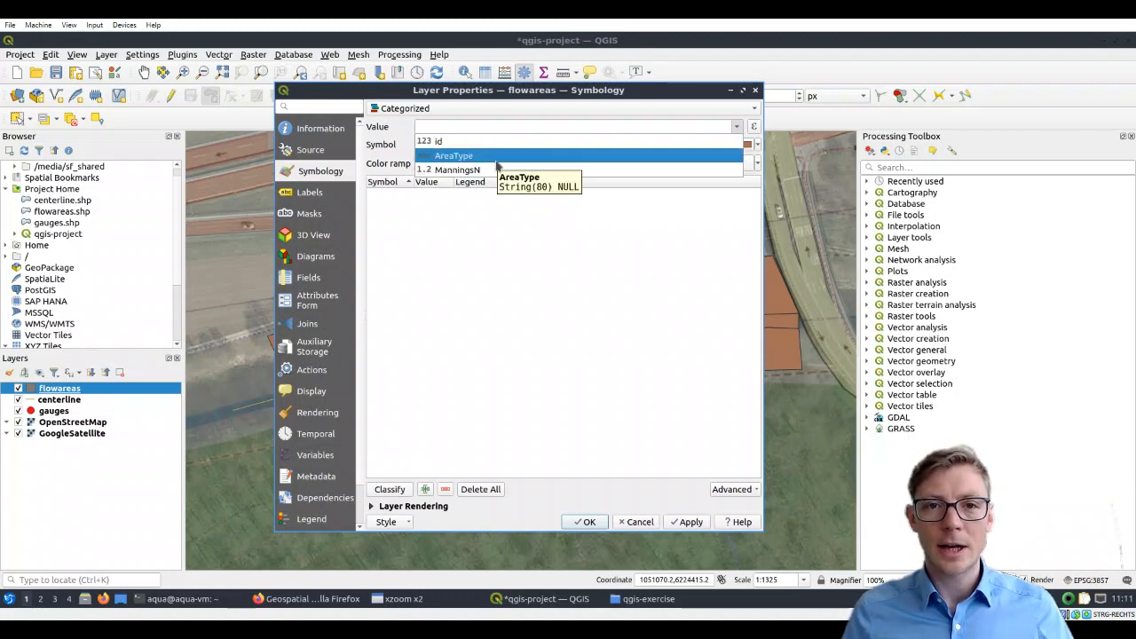
pyautogui.click(453, 156)
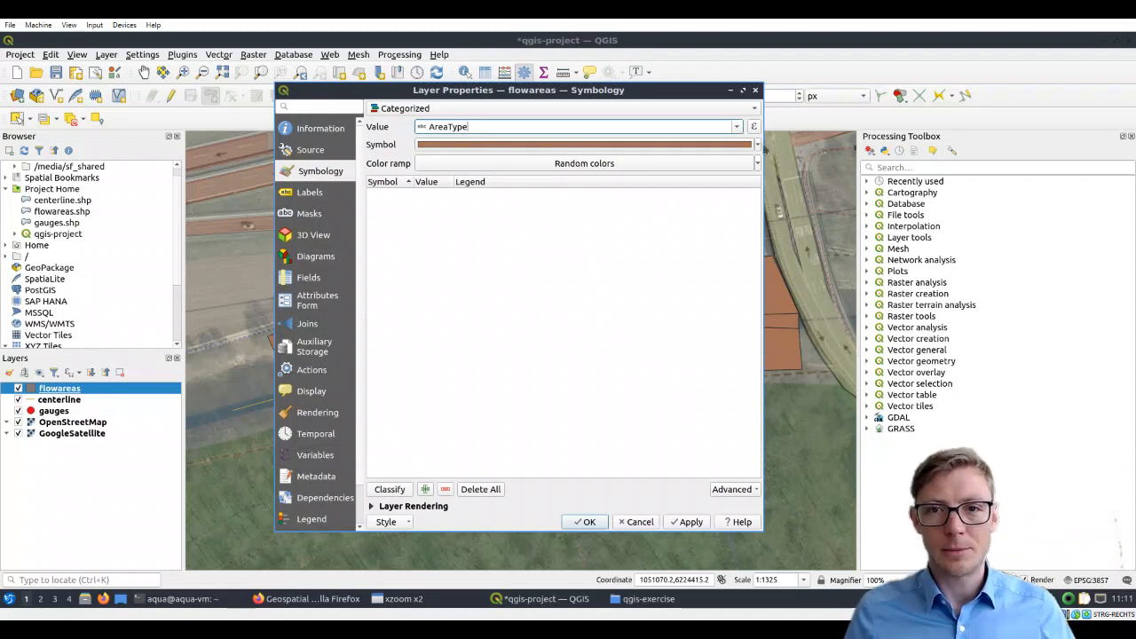
pyautogui.click(753, 144)
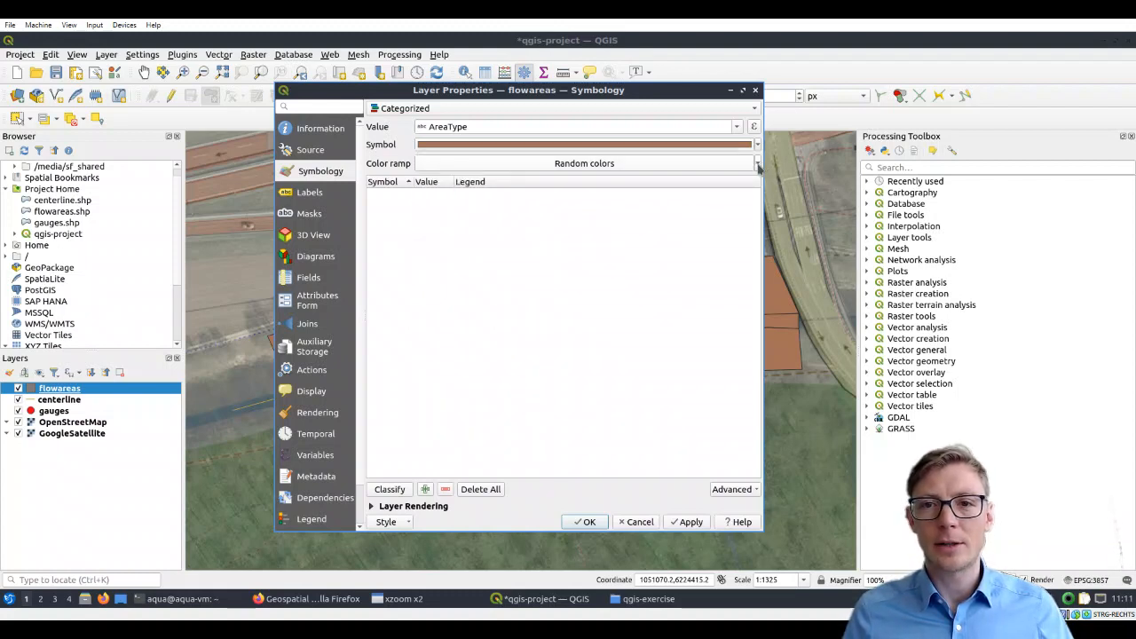
pyautogui.click(756, 163)
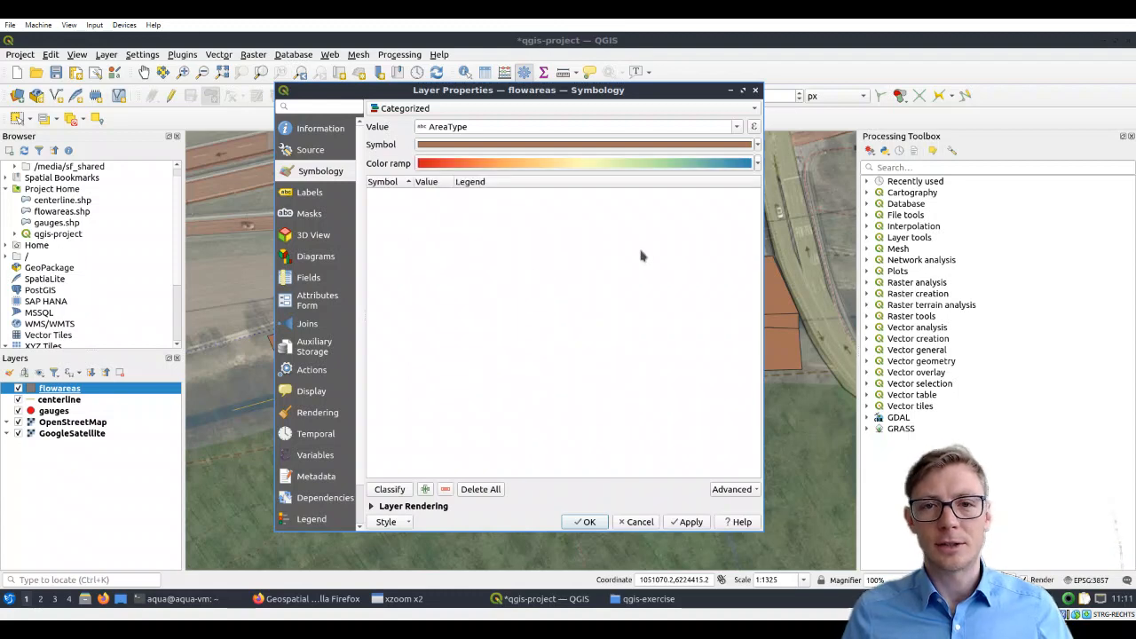
pyautogui.moveTo(493, 504)
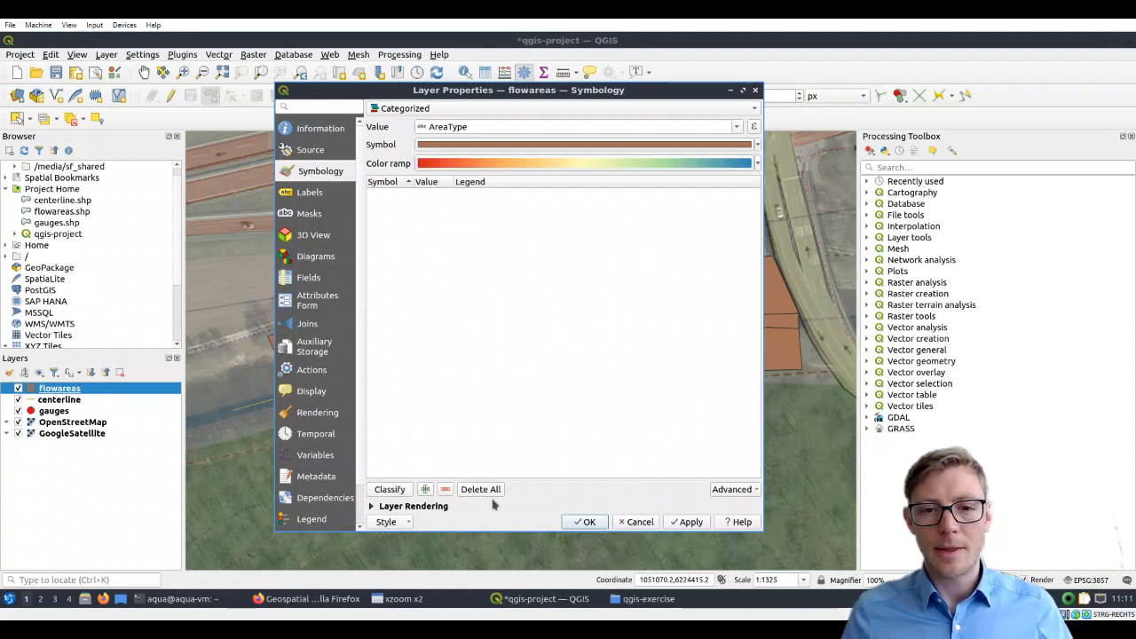
# Classify AreaType into FloodPlainLB, FloodPlainRB and MainChannel categories and apply them to the map
pyautogui.click(389, 490)
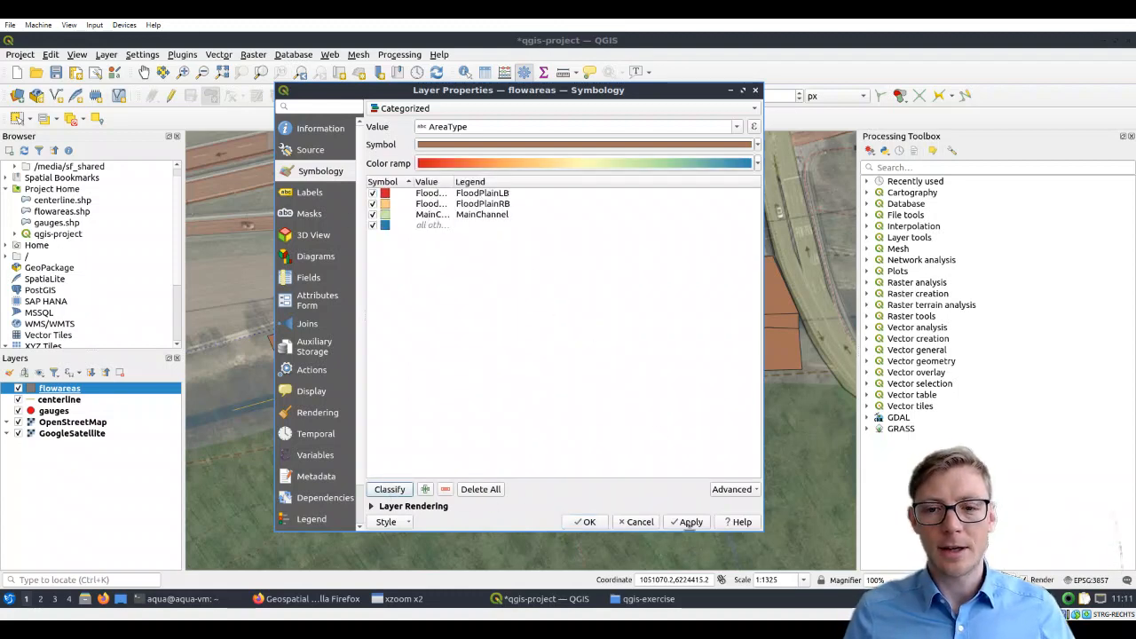
pyautogui.click(690, 522)
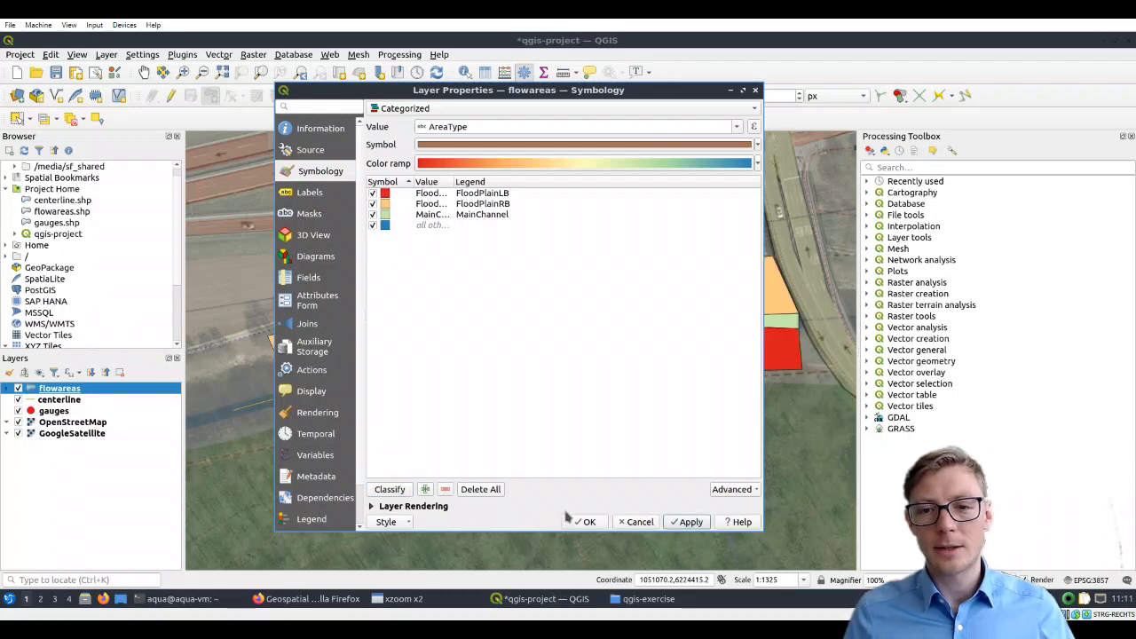
pyautogui.moveTo(672, 100)
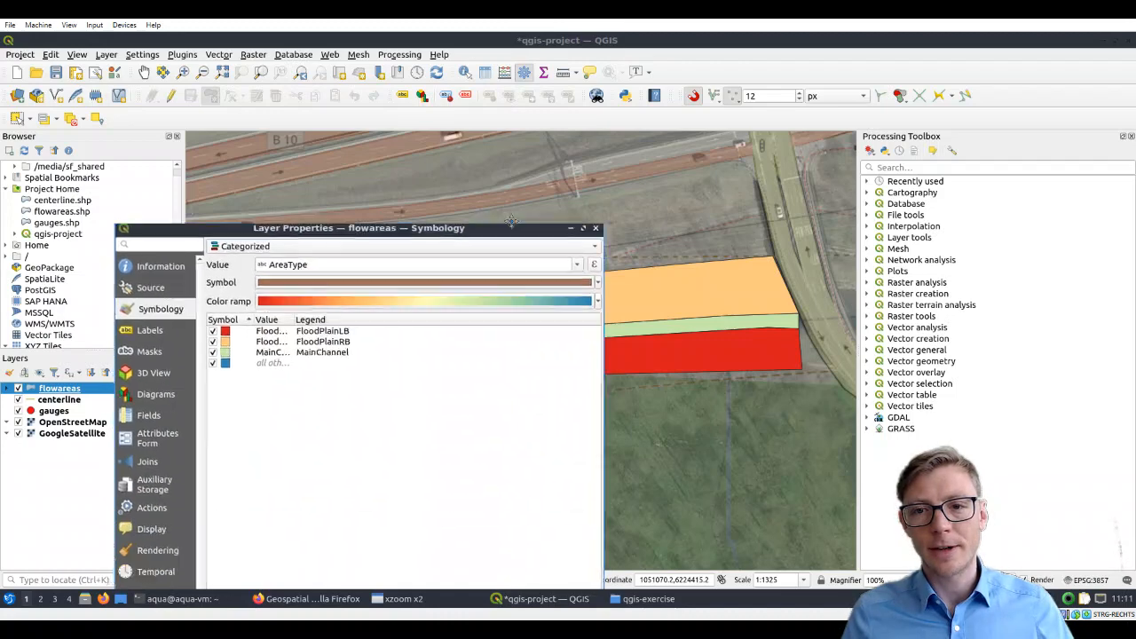
pyautogui.moveTo(358, 227); pyautogui.dragTo(345, 88)
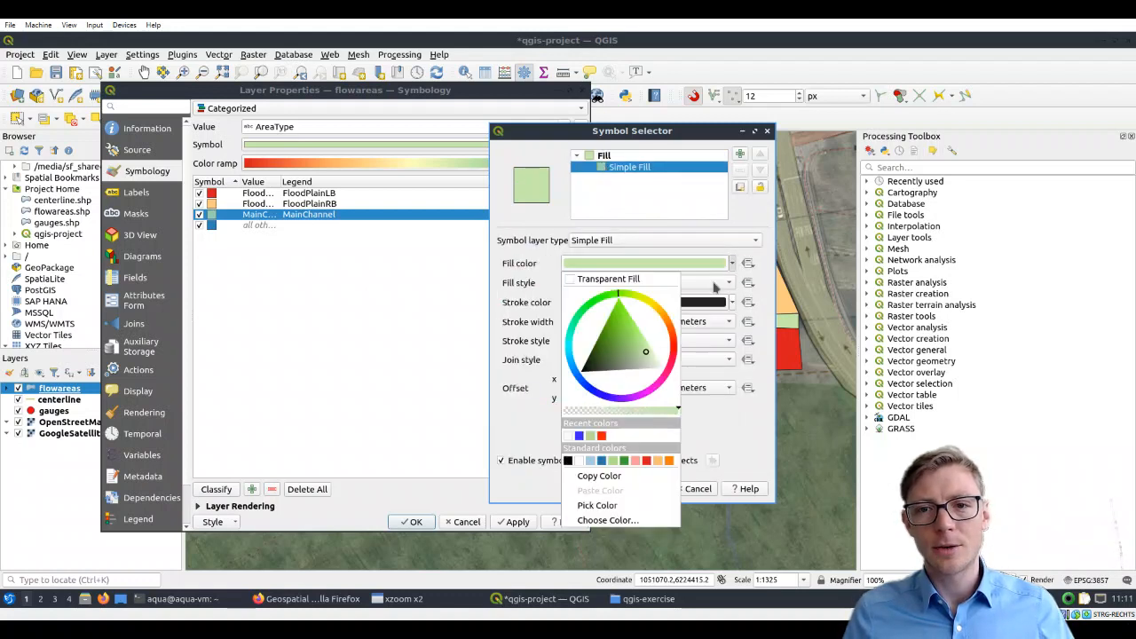
# Recolour the MainChannel category blue, apply it and confirm the layer styling
pyautogui.click(620, 320)
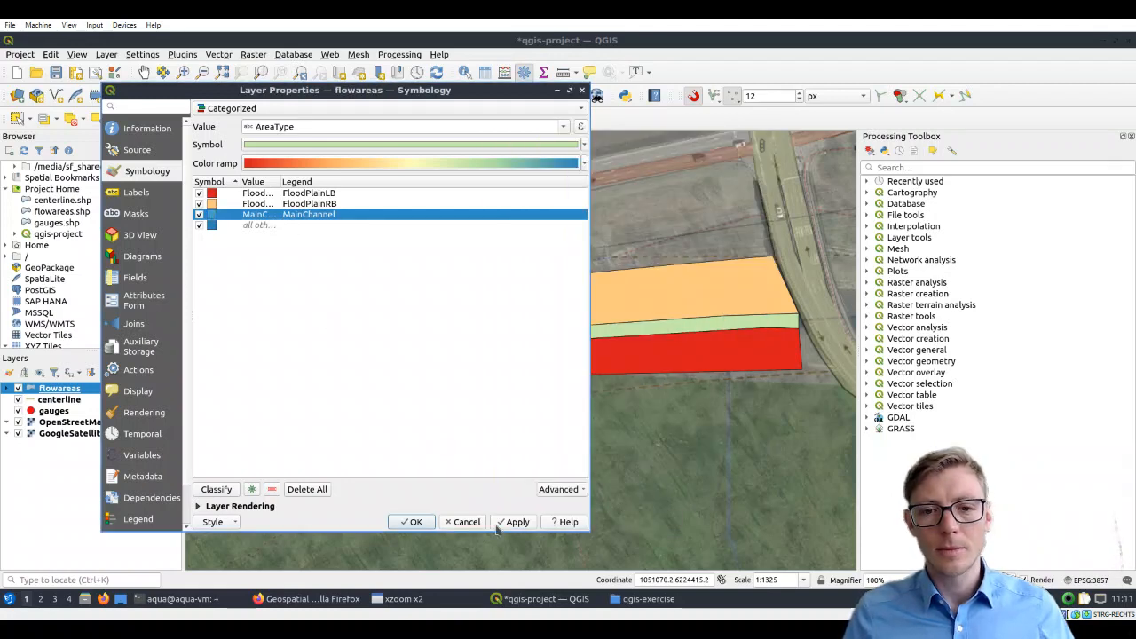
pyautogui.click(517, 522)
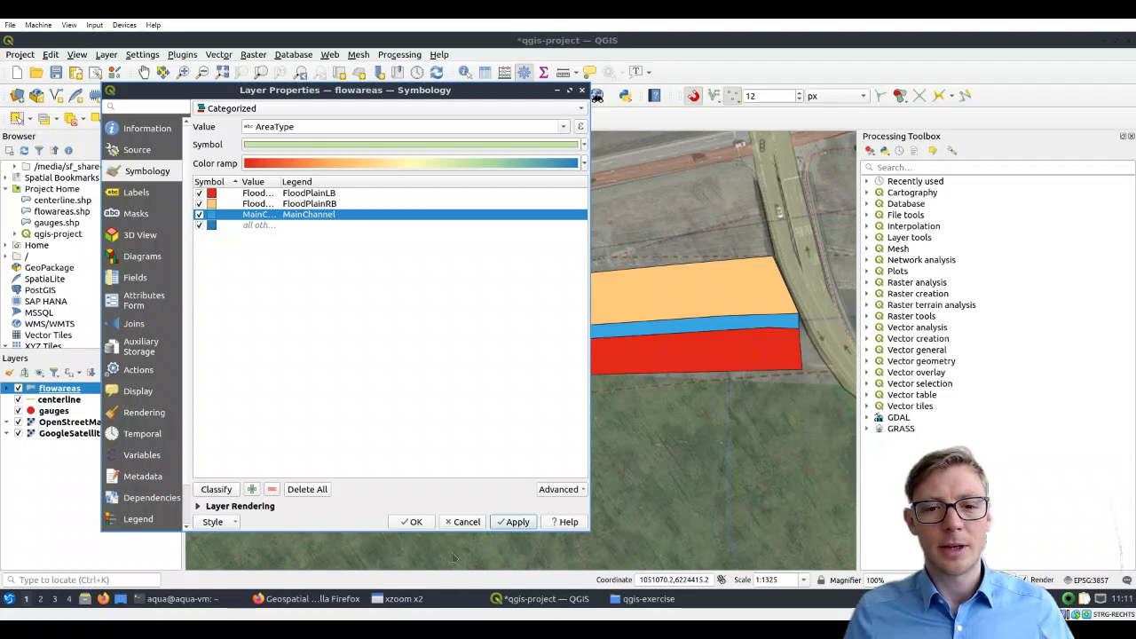
pyautogui.click(413, 521)
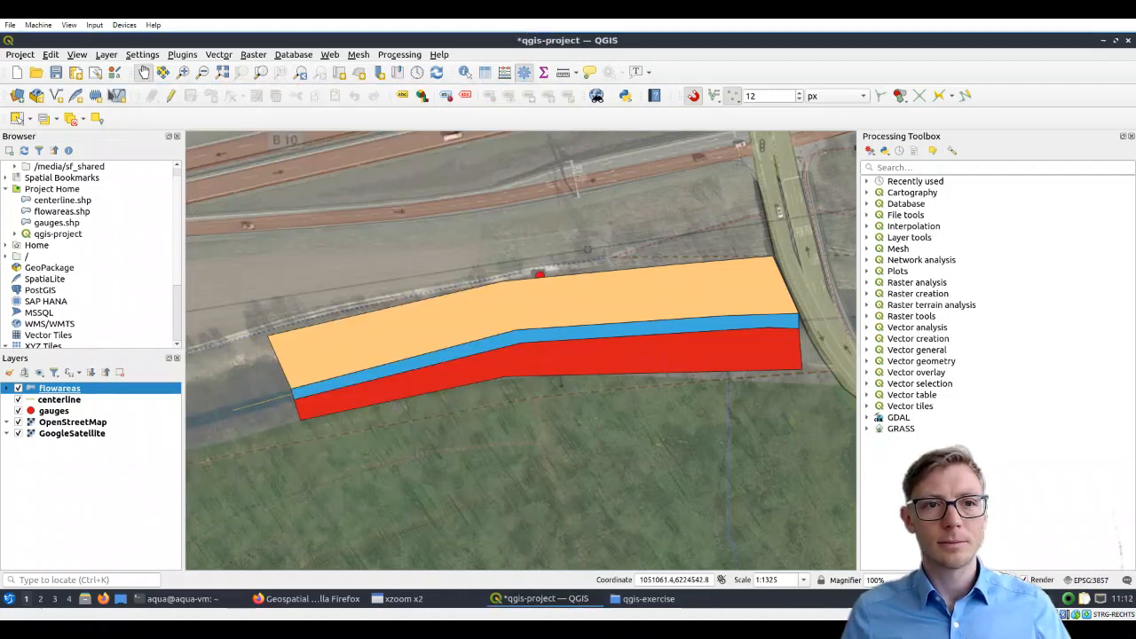
pyautogui.moveTo(447, 29)
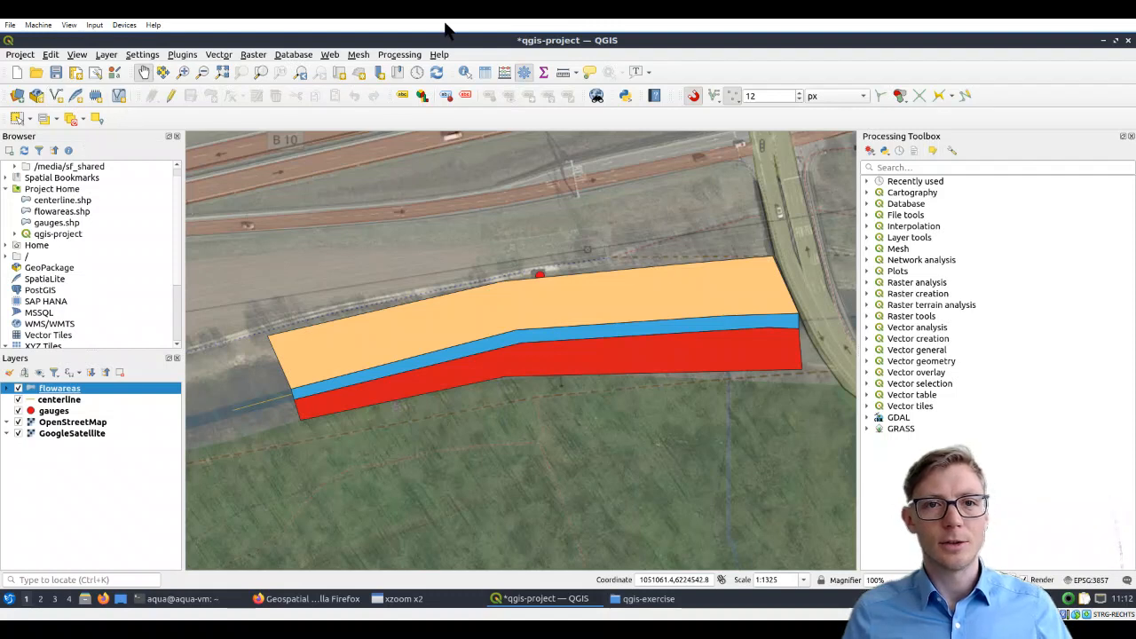
pyautogui.moveTo(513, 46)
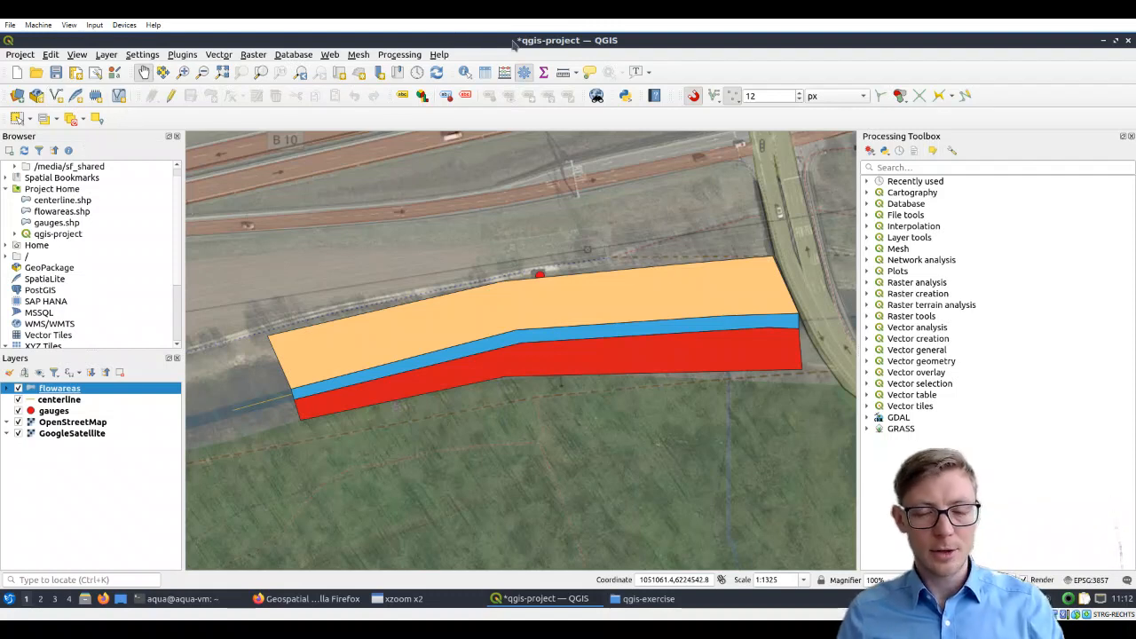